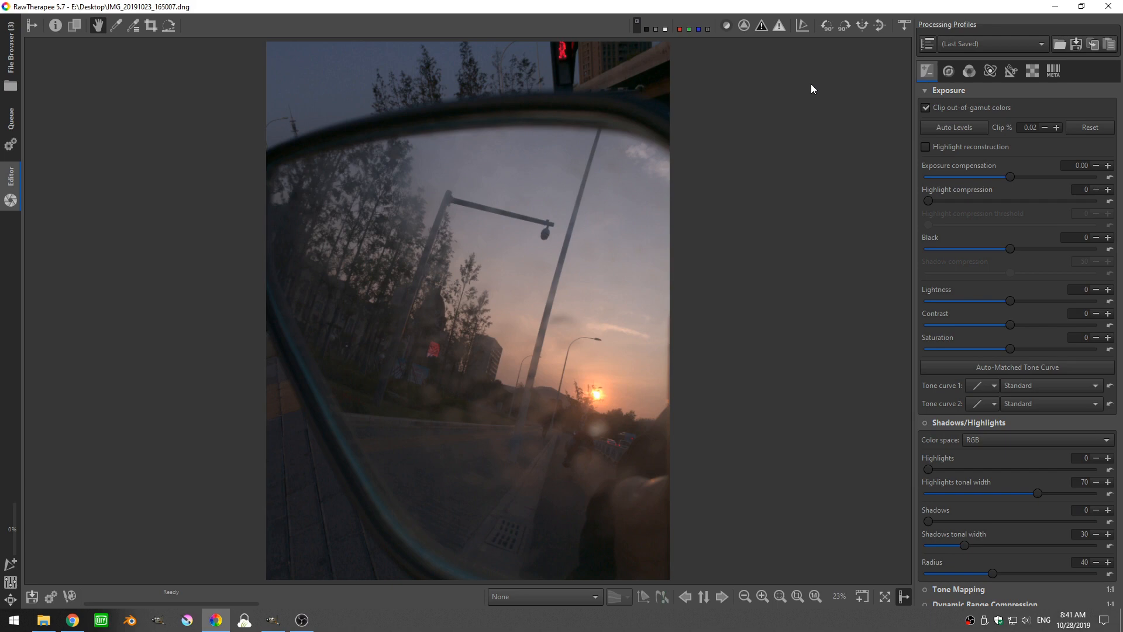
{"action": "mouse_move", "coordinate": [530, 35]}
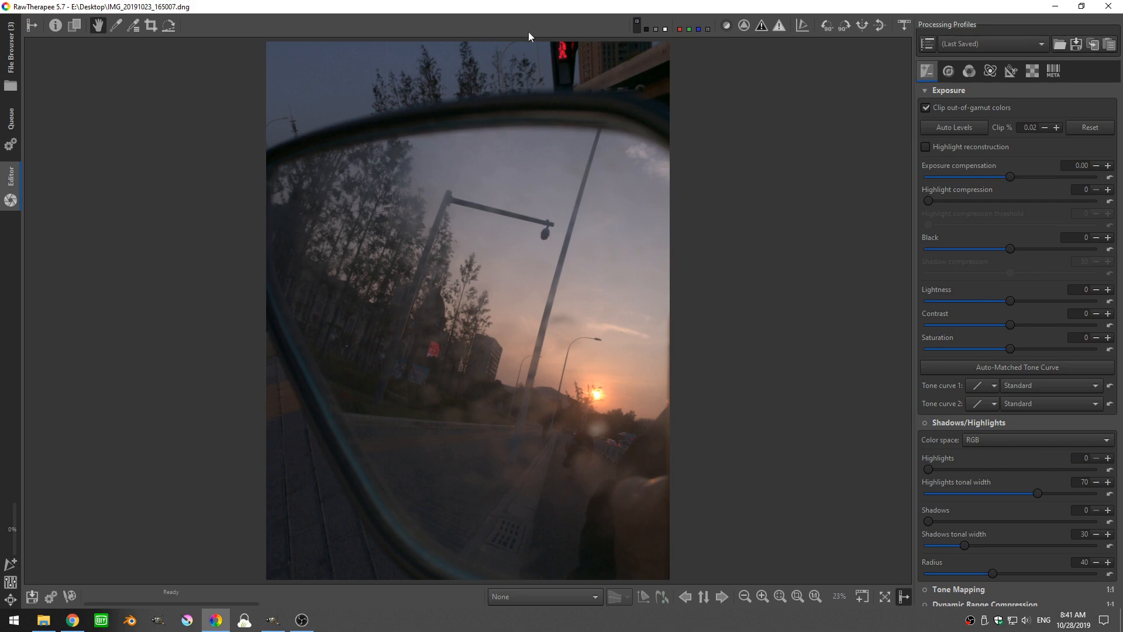
{"action": "mouse_move", "coordinate": [528, 156]}
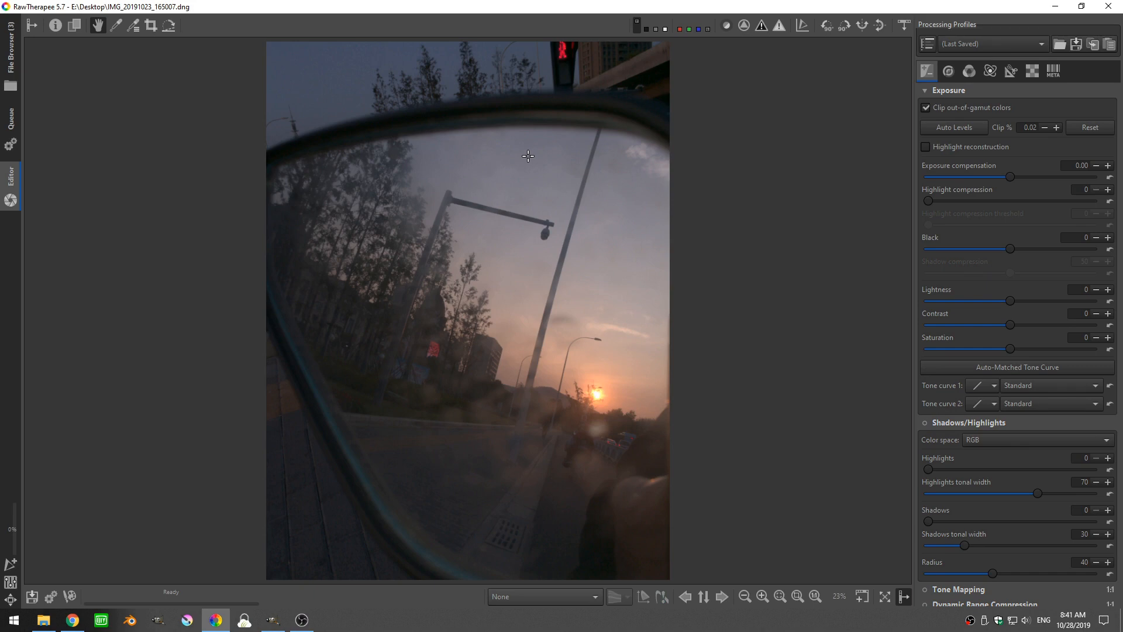
{"action": "mouse_move", "coordinate": [510, 188]}
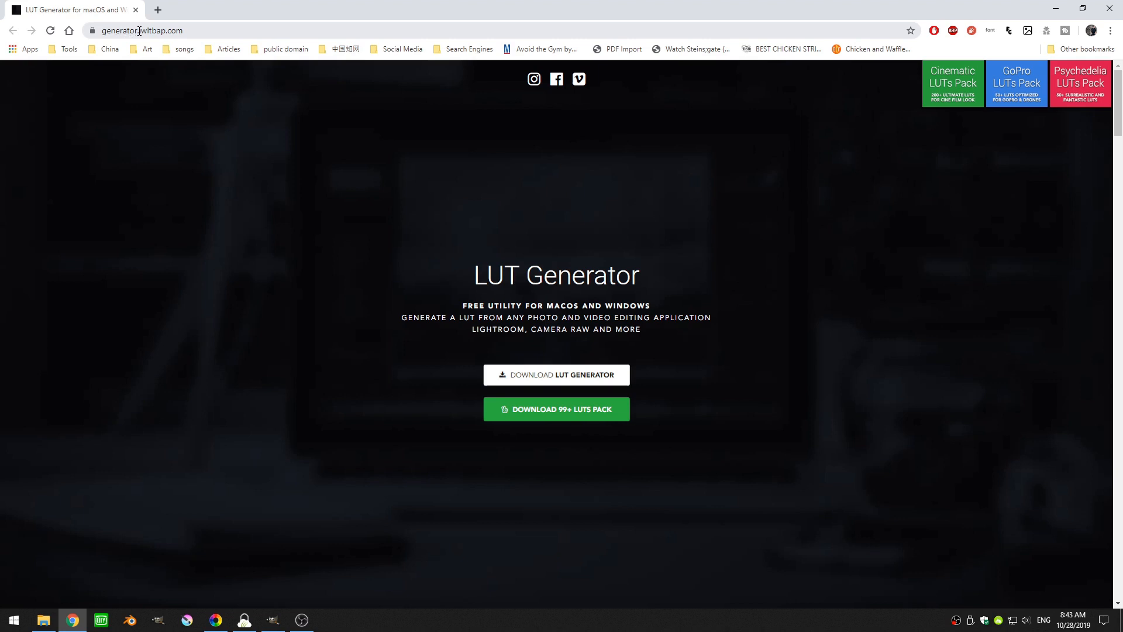
{"action": "mouse_move", "coordinate": [422, 293]}
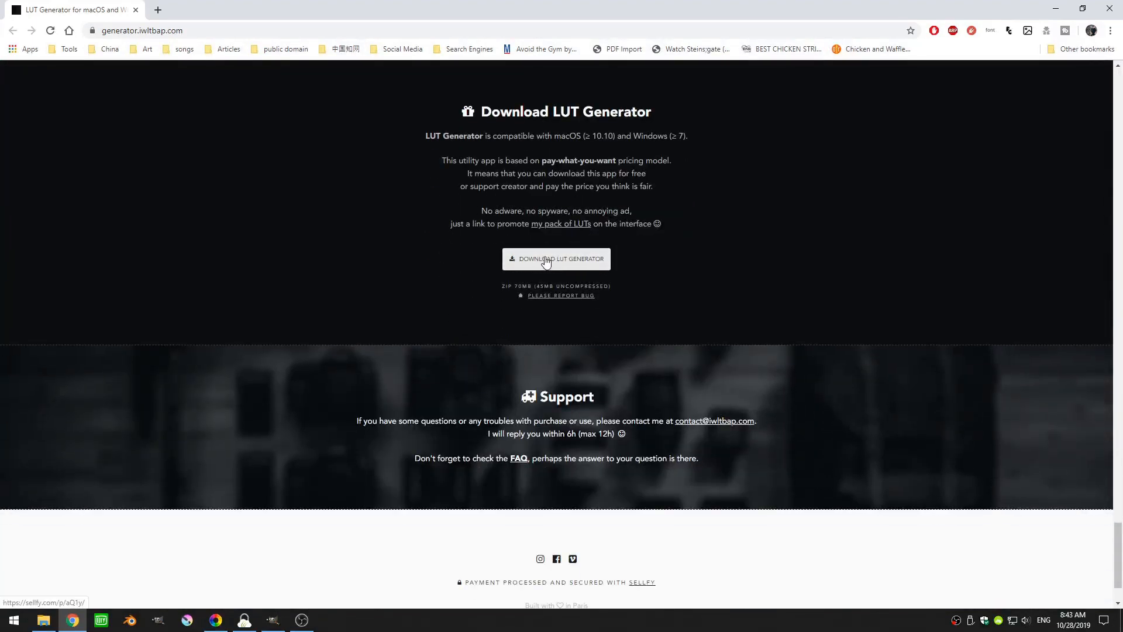
{"action": "mouse_move", "coordinate": [434, 156]}
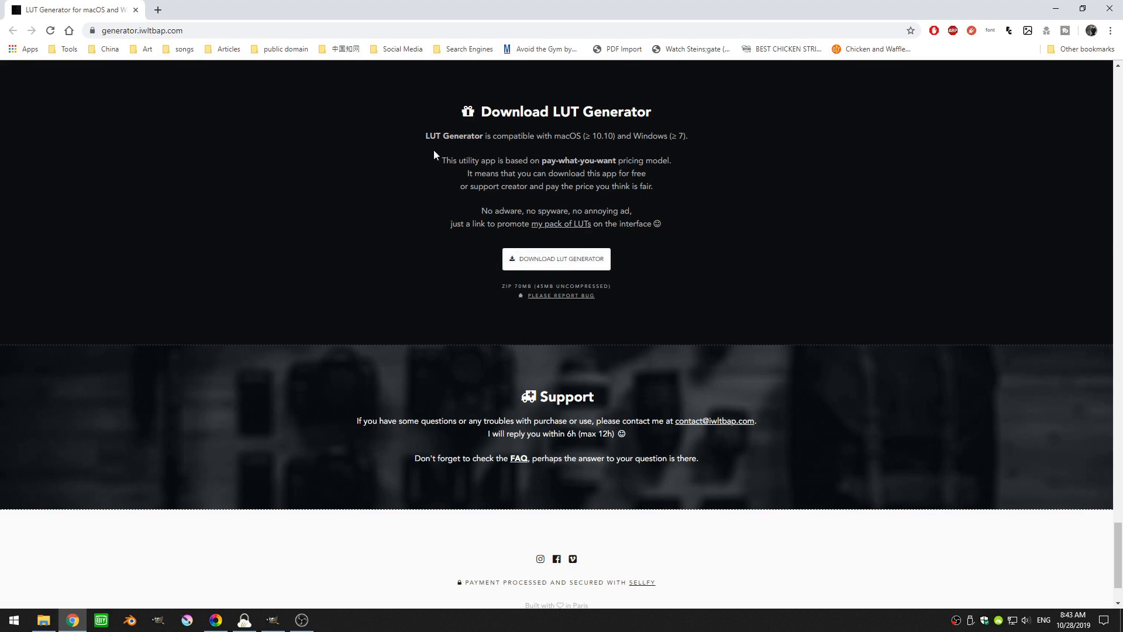
{"action": "mouse_move", "coordinate": [403, 292]}
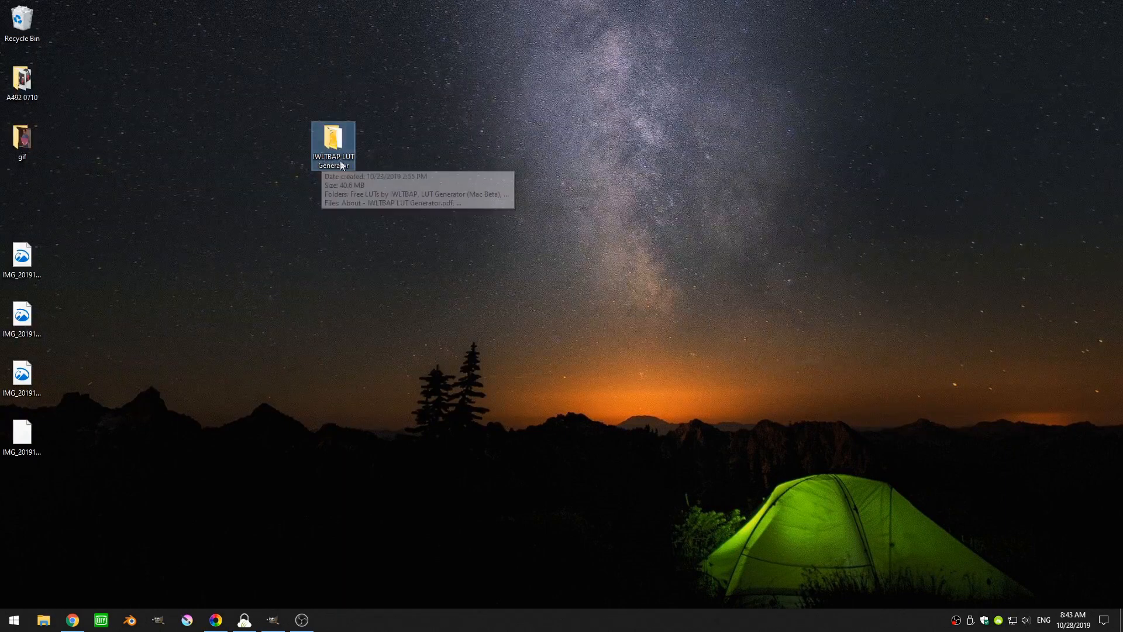
Open the LUT Generator (Windows) folder and launch IWLTBAP LUT Generator.exe.
{"action": "double_click", "coordinate": [332, 141]}
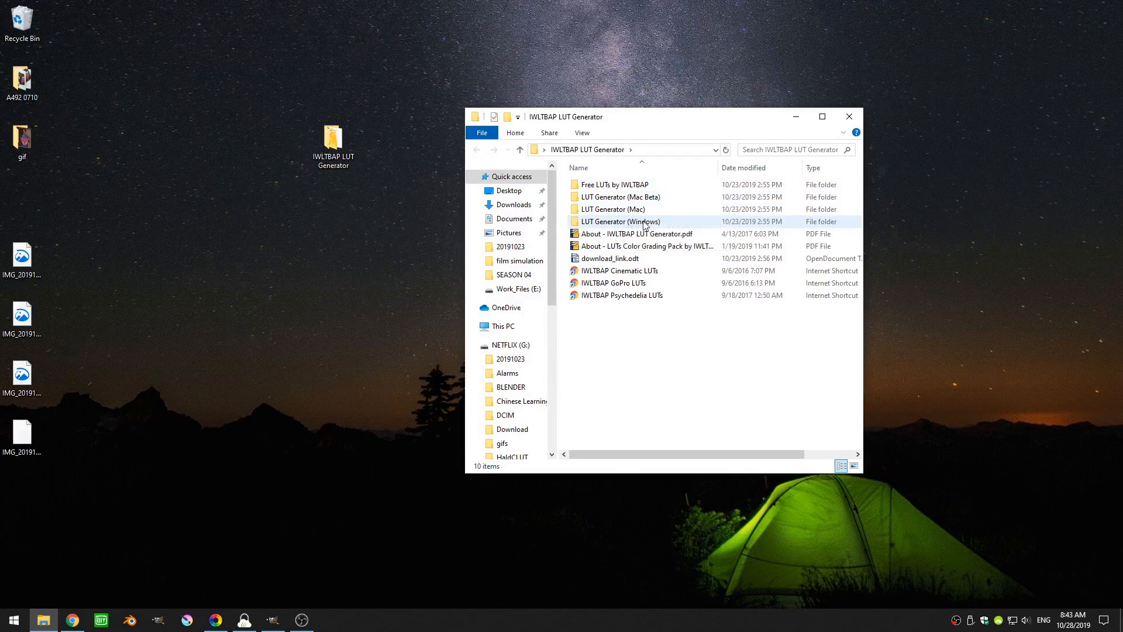
{"action": "double_click", "coordinate": [619, 220]}
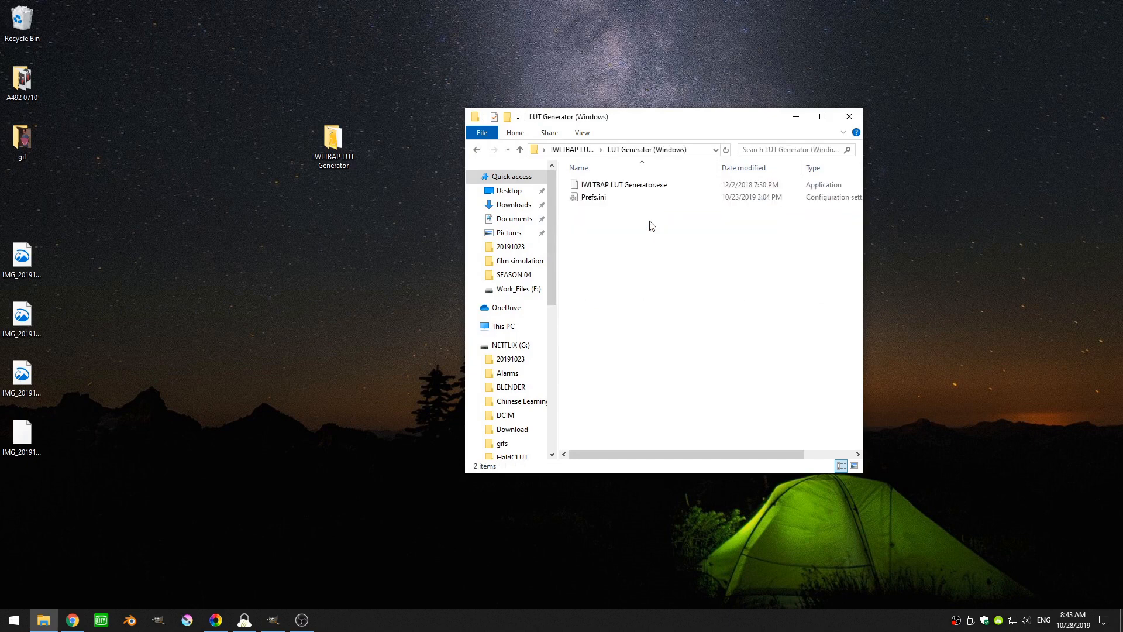
{"action": "left_click", "coordinate": [622, 185]}
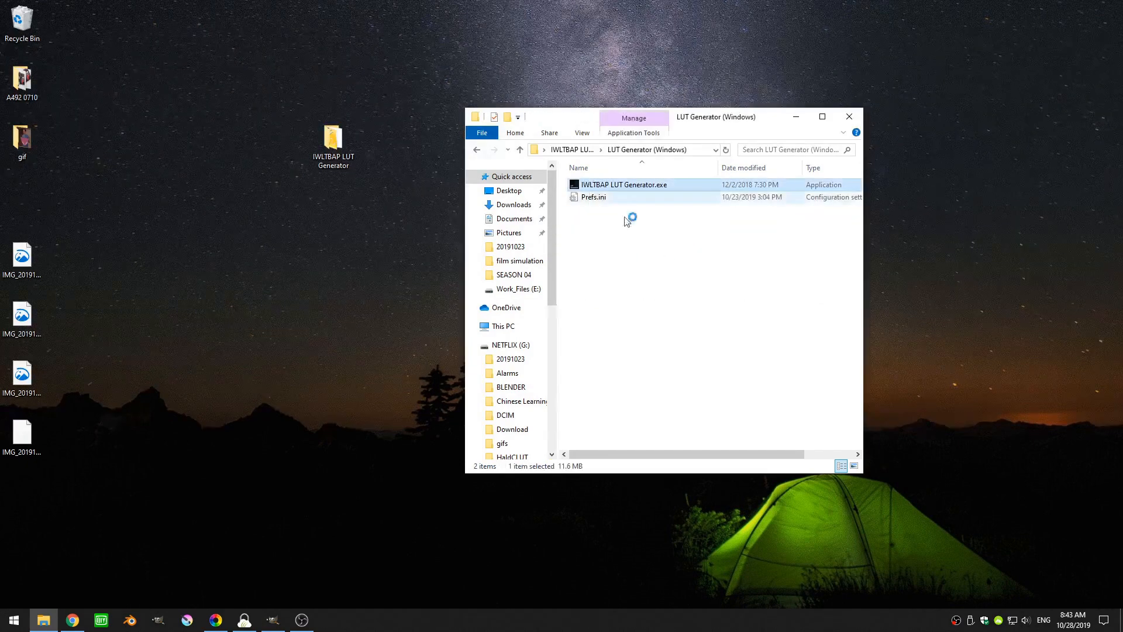
{"action": "double_click", "coordinate": [623, 184]}
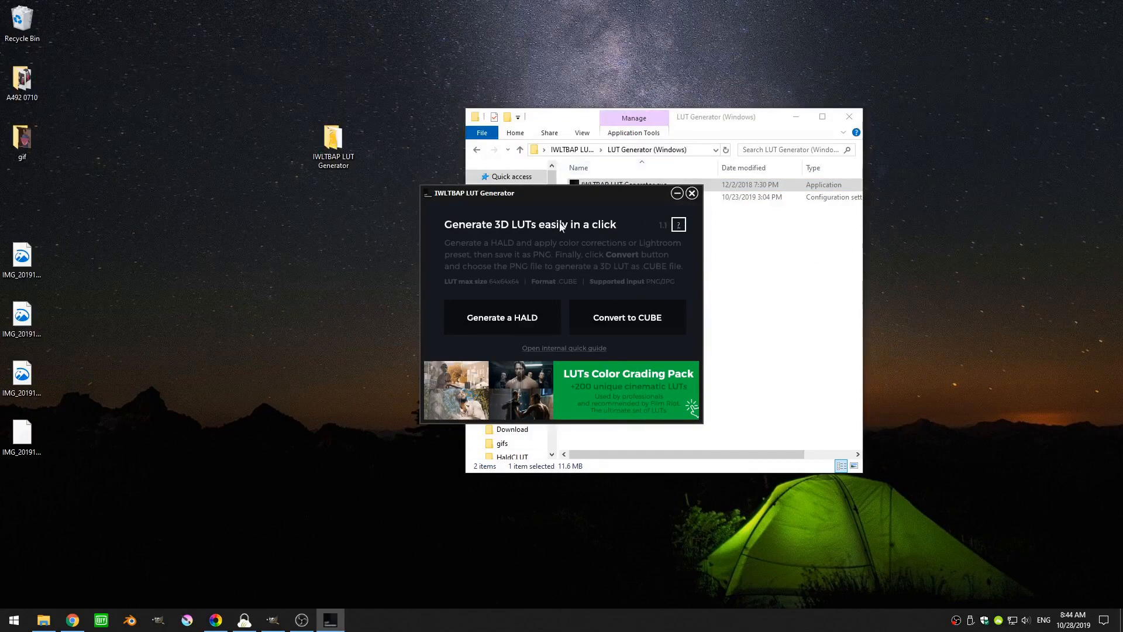
{"action": "mouse_move", "coordinate": [516, 325]}
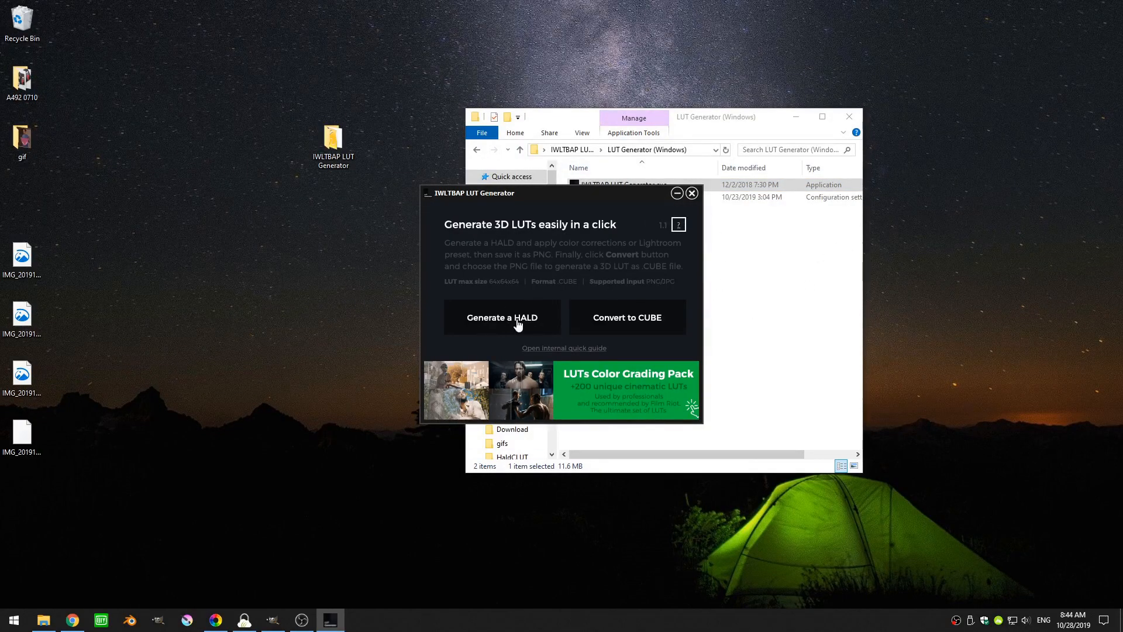
{"action": "mouse_move", "coordinate": [640, 322]}
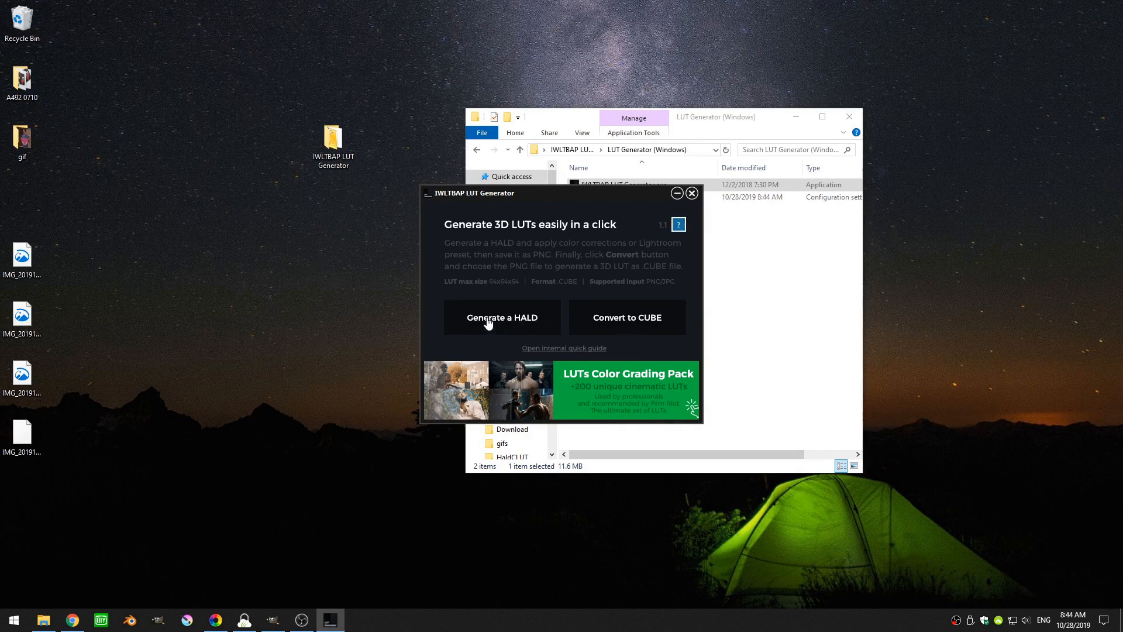
Set the LUT size preference to the 3D LUT 64 (.cube) option.
{"action": "left_click", "coordinate": [676, 224]}
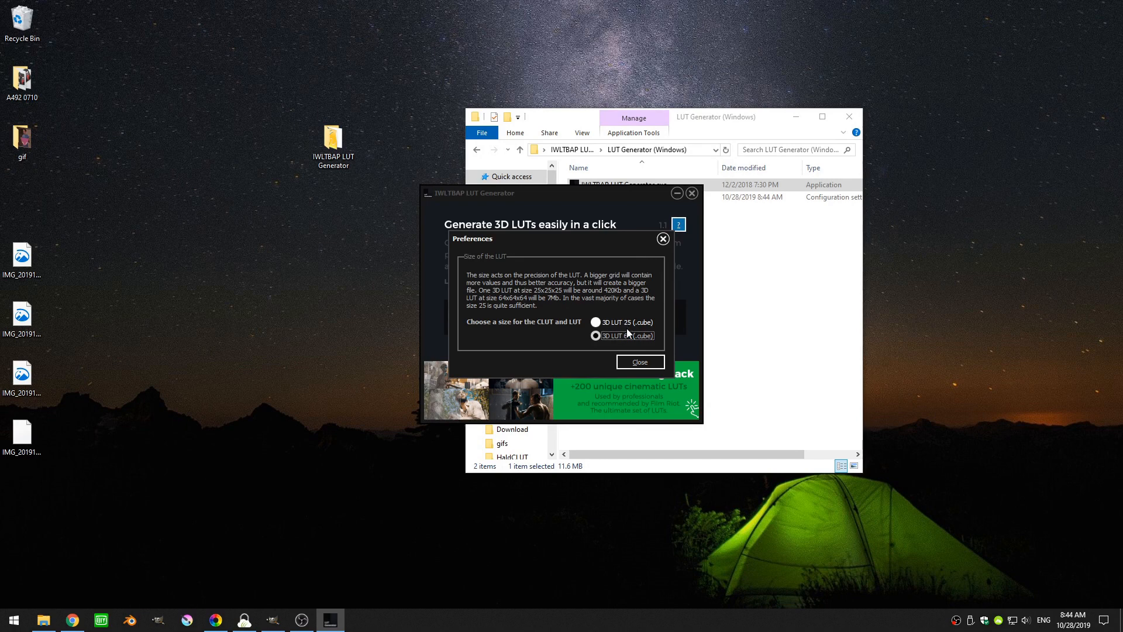
{"action": "left_click", "coordinate": [595, 336]}
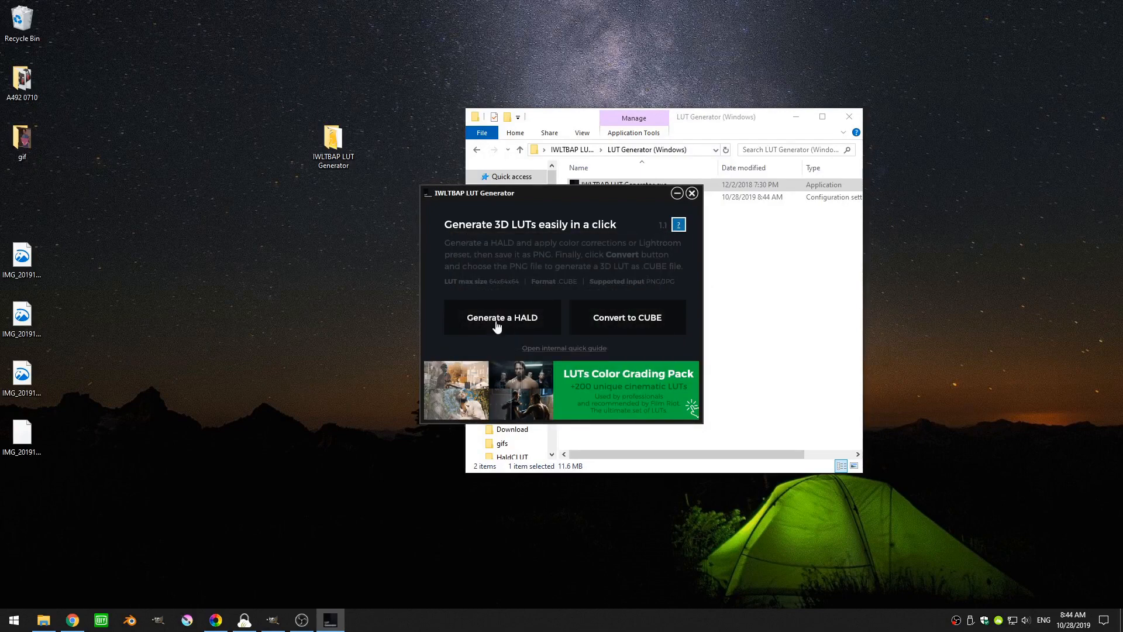
Generate a neutral HALD image with the Desktop as destination folder.
{"action": "left_click", "coordinate": [502, 317]}
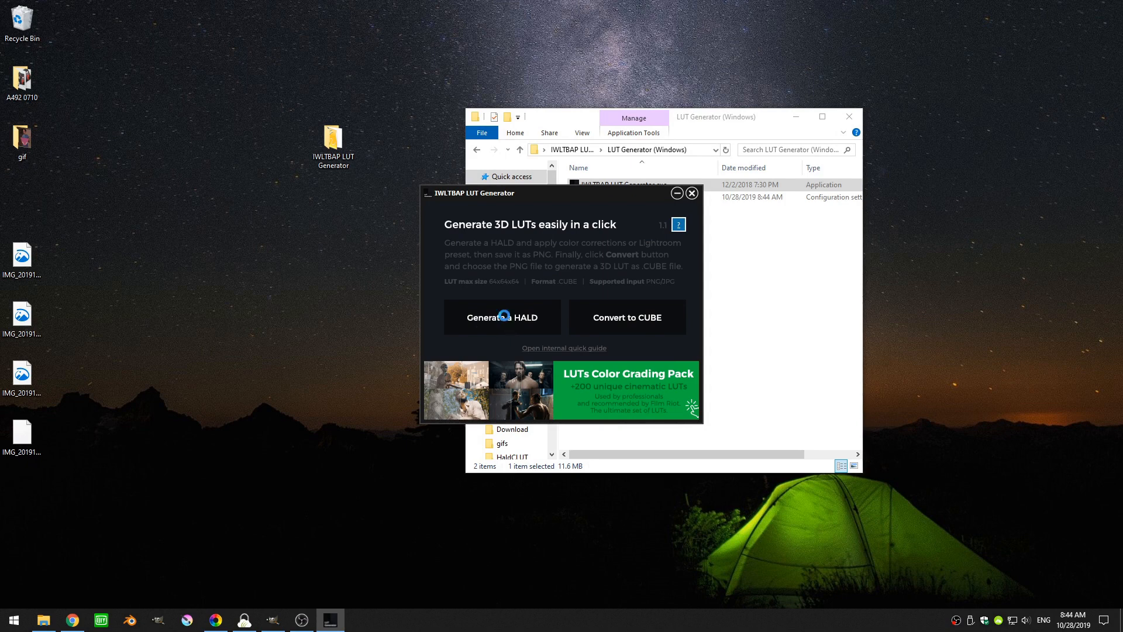
{"action": "left_click", "coordinate": [501, 316]}
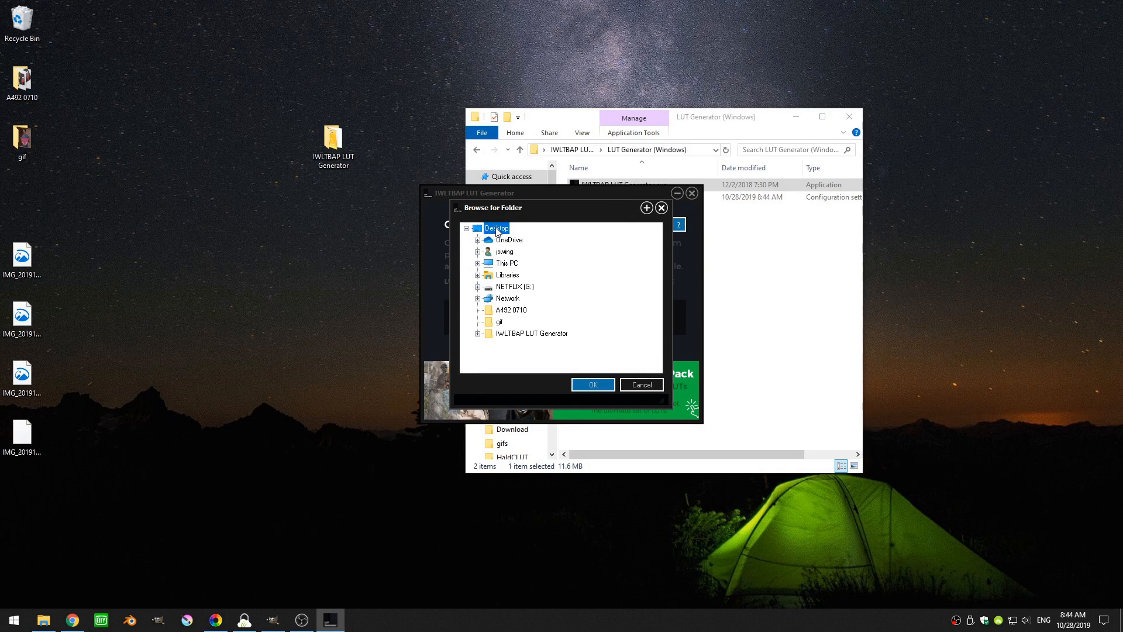
{"action": "mouse_move", "coordinate": [491, 230]}
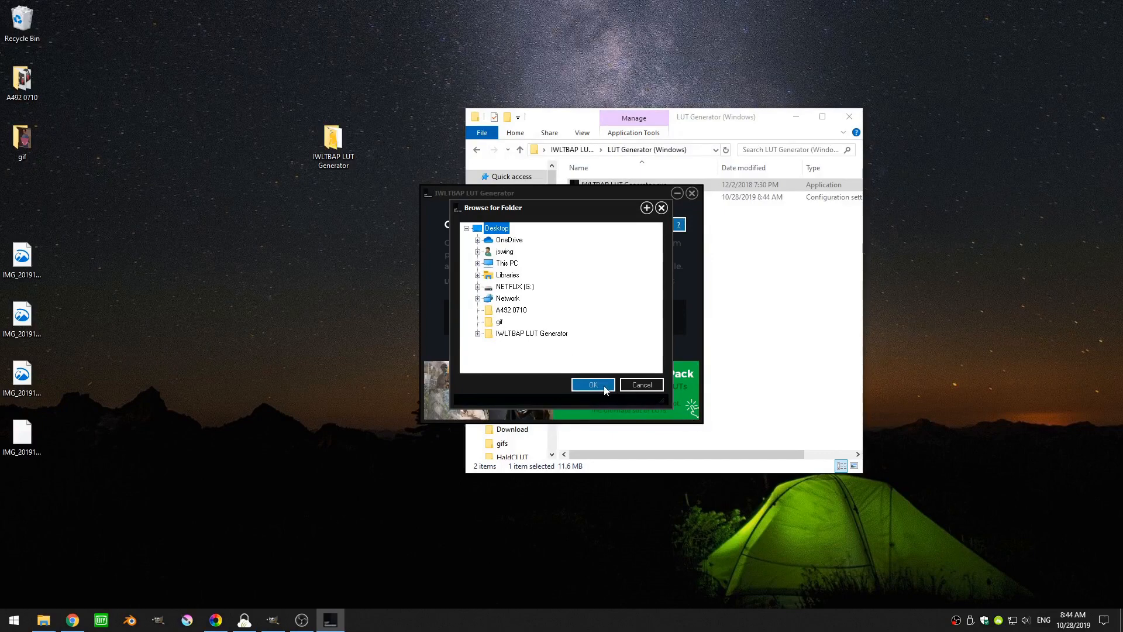
{"action": "left_click", "coordinate": [592, 385]}
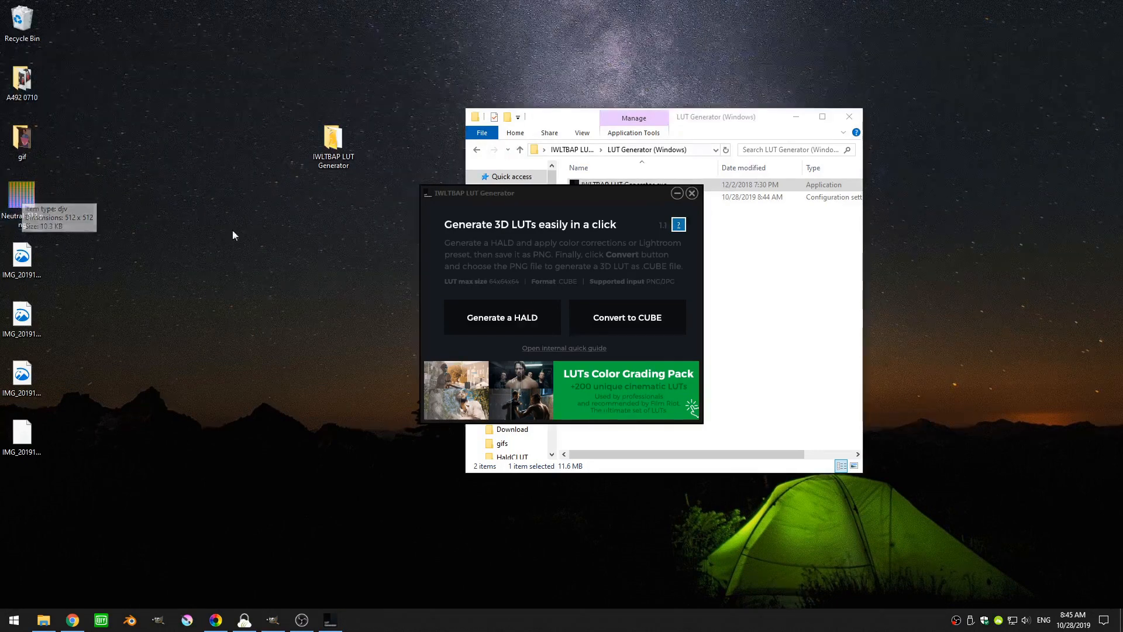
{"action": "mouse_move", "coordinate": [323, 354]}
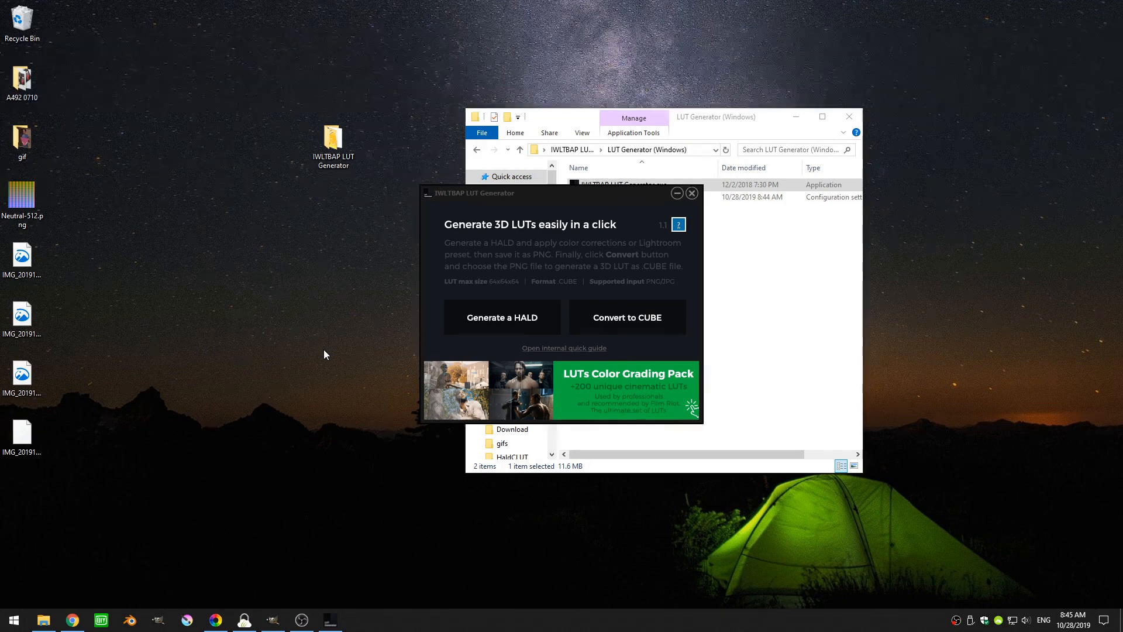
{"action": "mouse_move", "coordinate": [522, 329]}
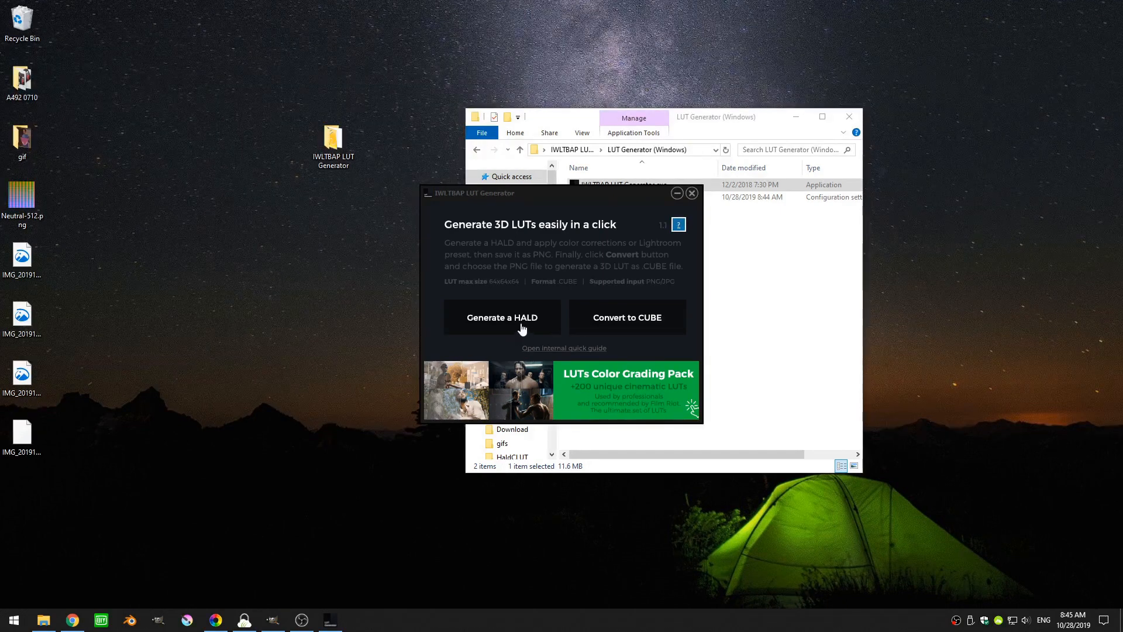
{"action": "mouse_move", "coordinate": [654, 326]}
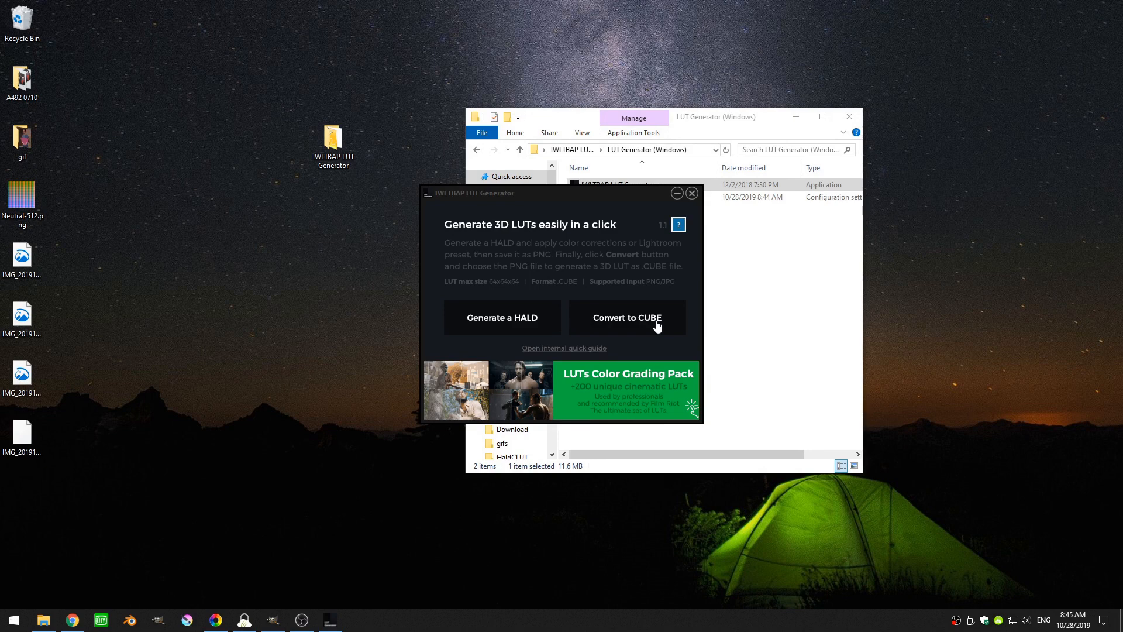
{"action": "mouse_move", "coordinate": [648, 325]}
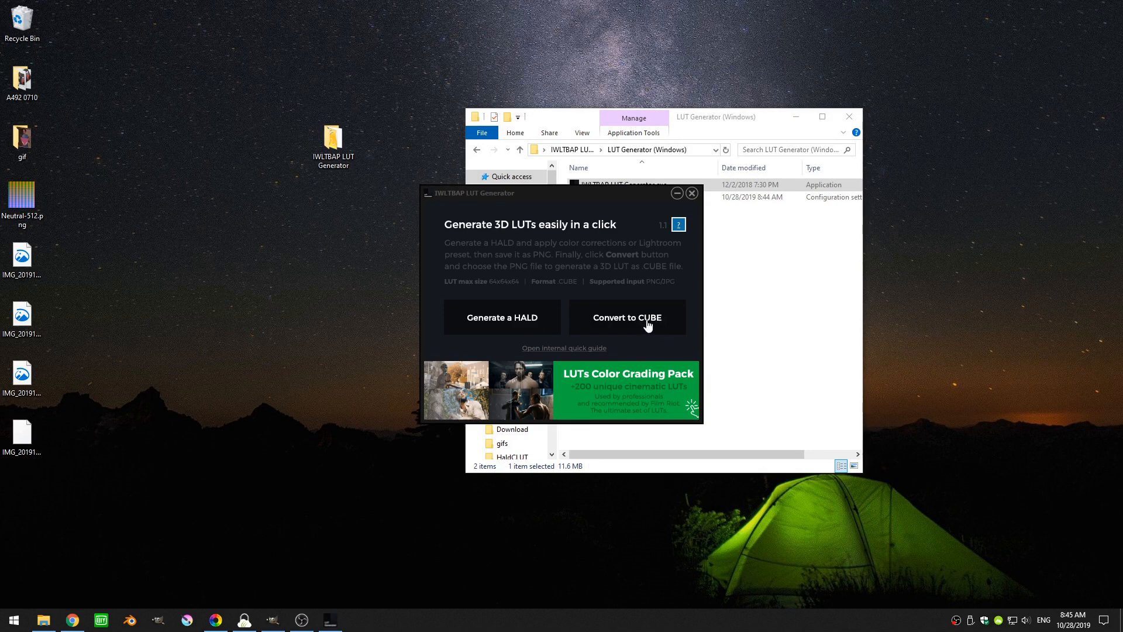
Save the neutral 512×512 HALD as Neutral-512.png on the desktop, then return to RawTherapee.
{"action": "left_click", "coordinate": [22, 199]}
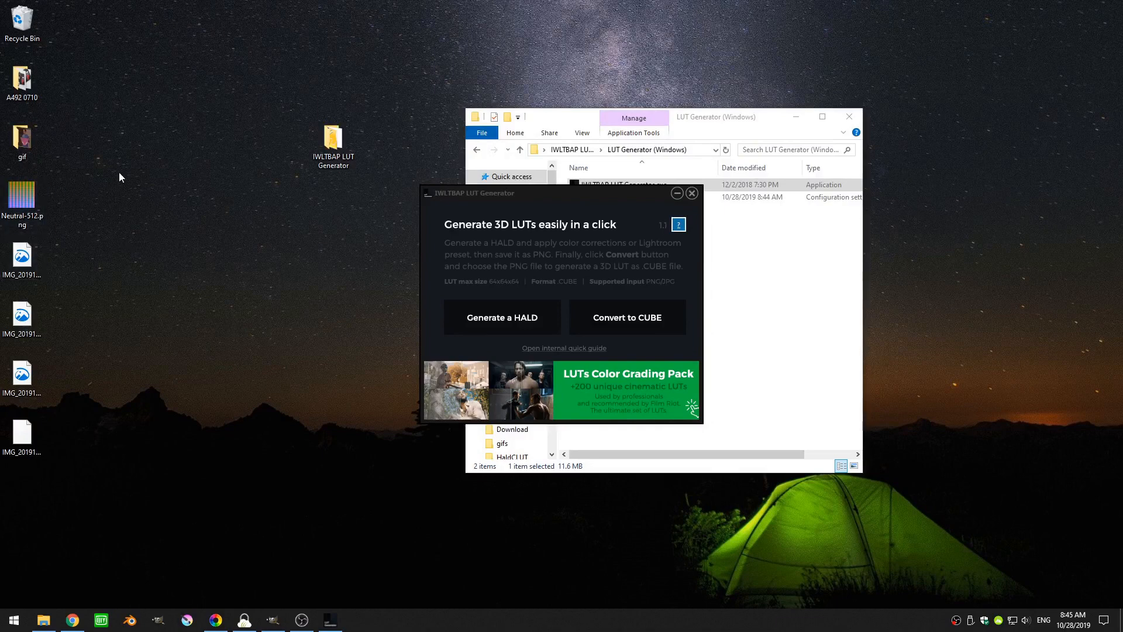
{"action": "mouse_move", "coordinate": [84, 250]}
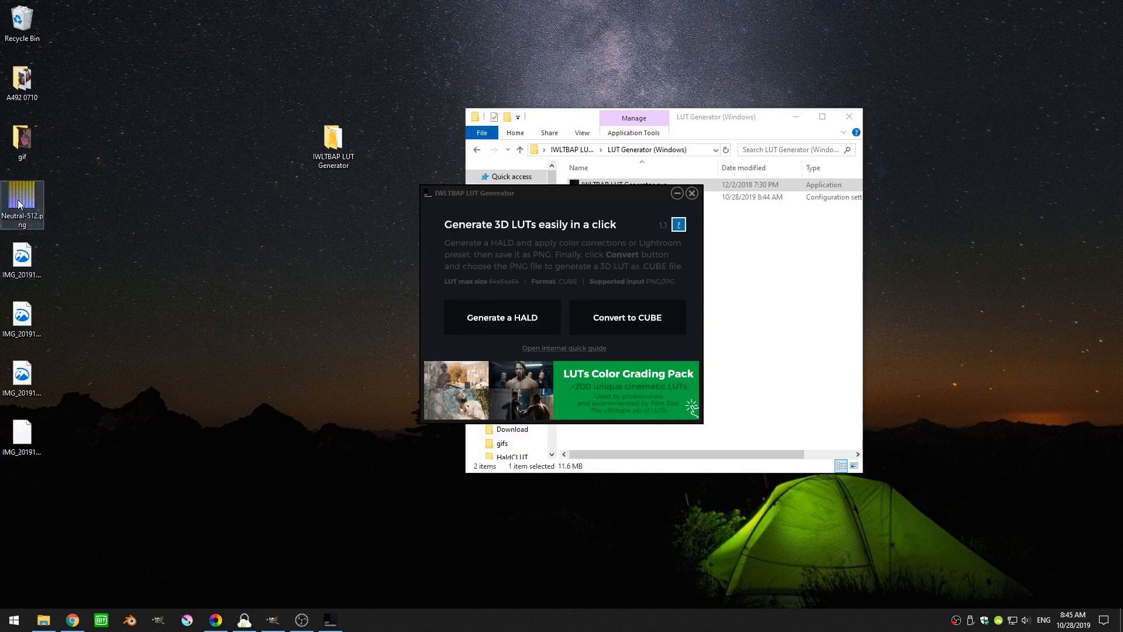
{"action": "mouse_move", "coordinate": [21, 204]}
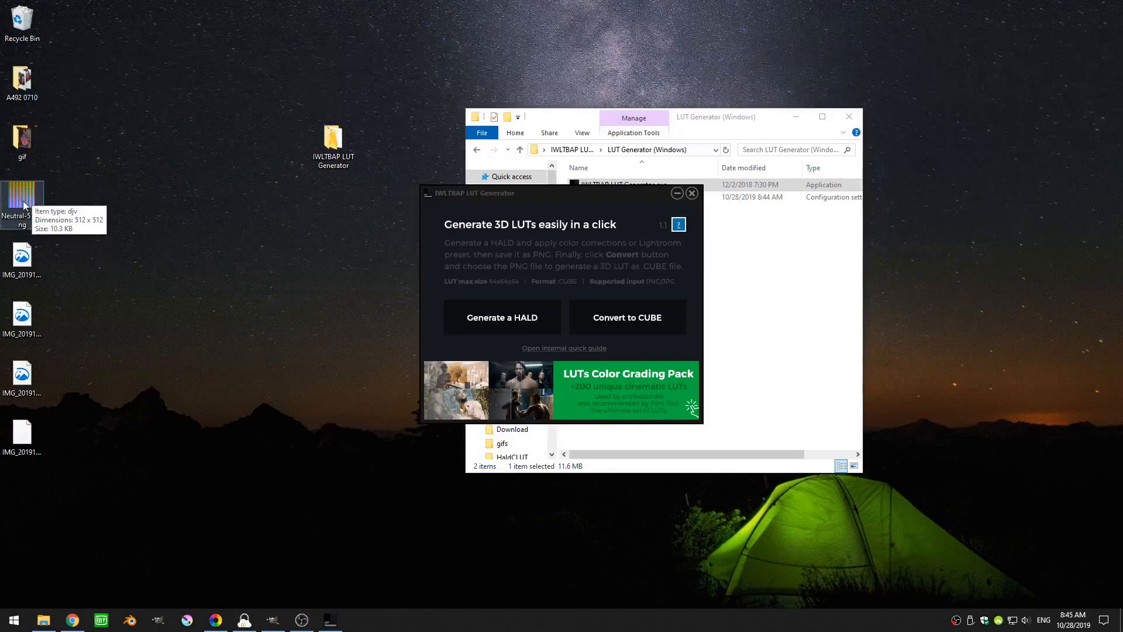
{"action": "mouse_move", "coordinate": [608, 322]}
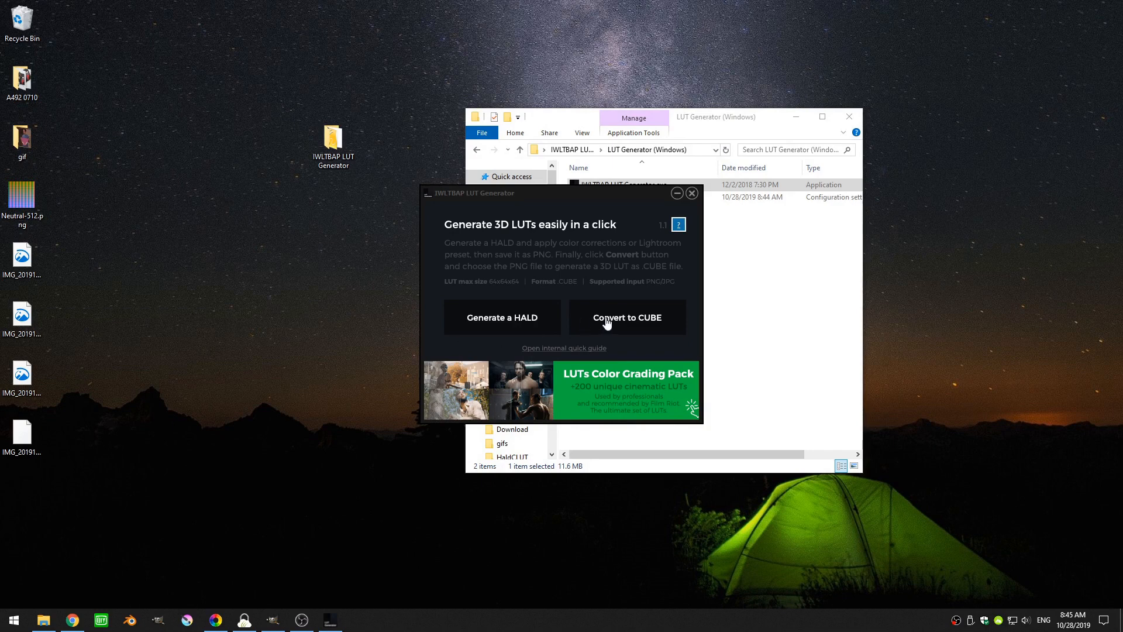
{"action": "mouse_move", "coordinate": [512, 396]}
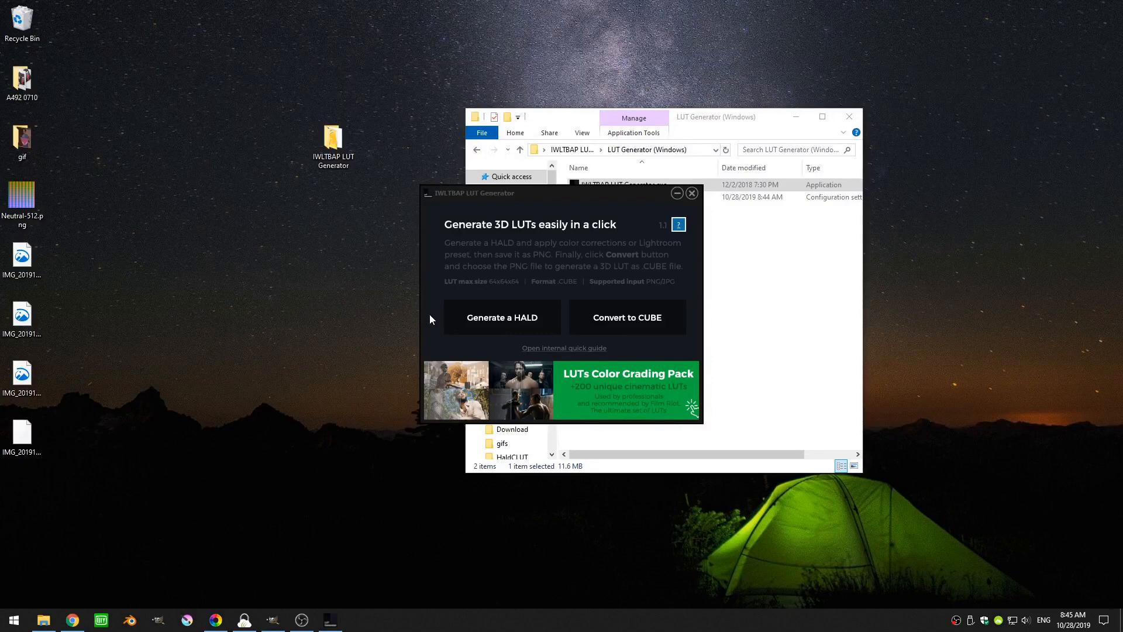
{"action": "left_click", "coordinate": [22, 195]}
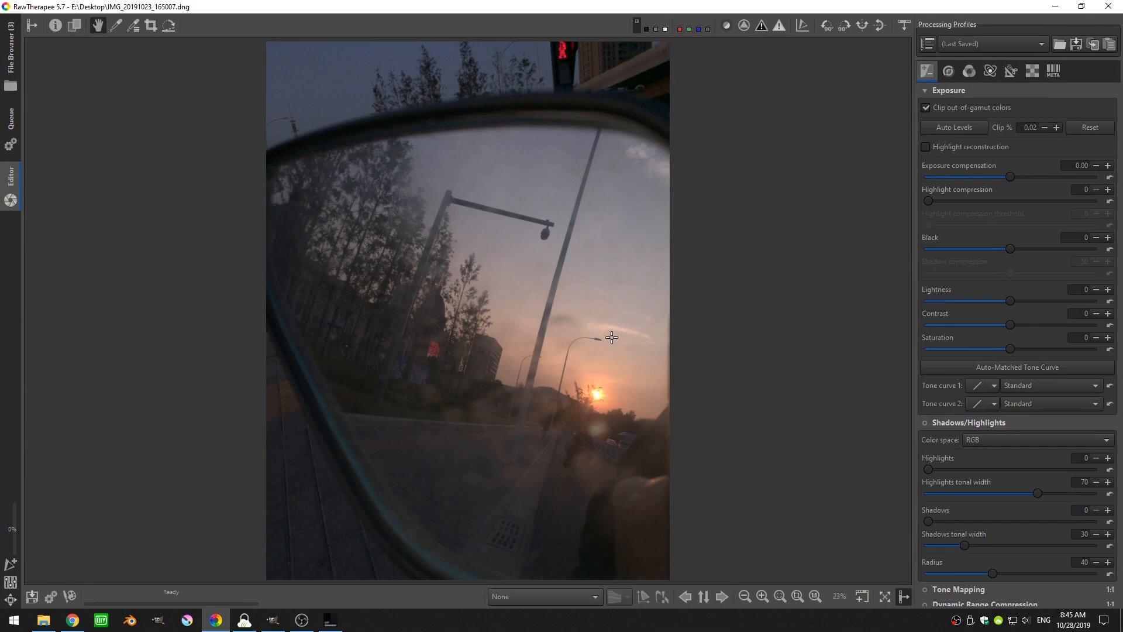
{"action": "mouse_move", "coordinate": [535, 442]}
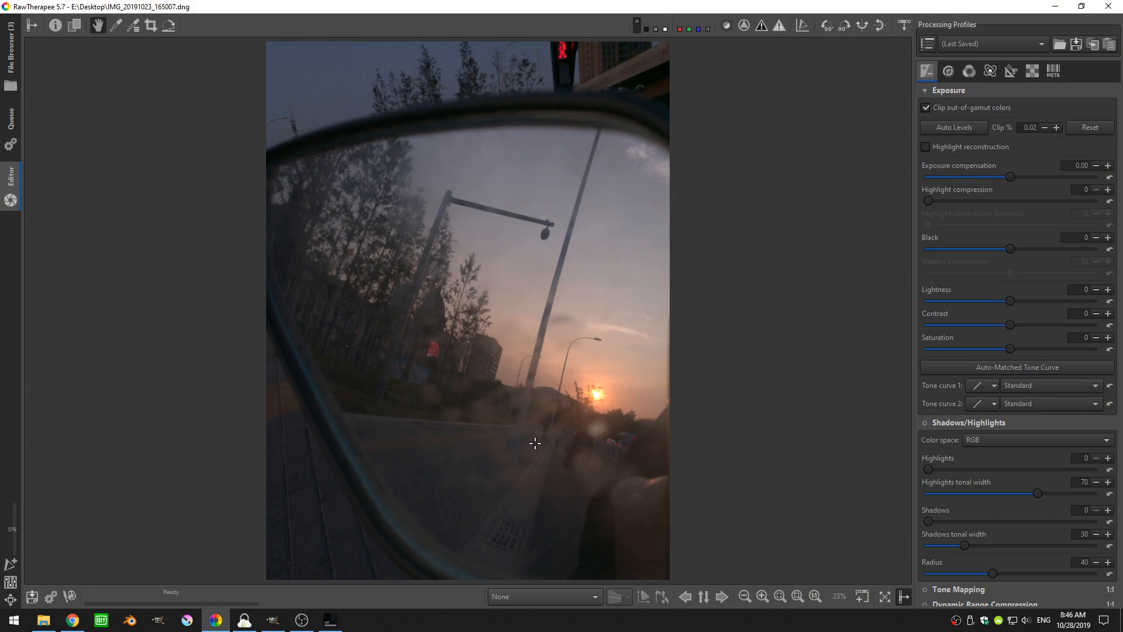
{"action": "mouse_move", "coordinate": [508, 239]}
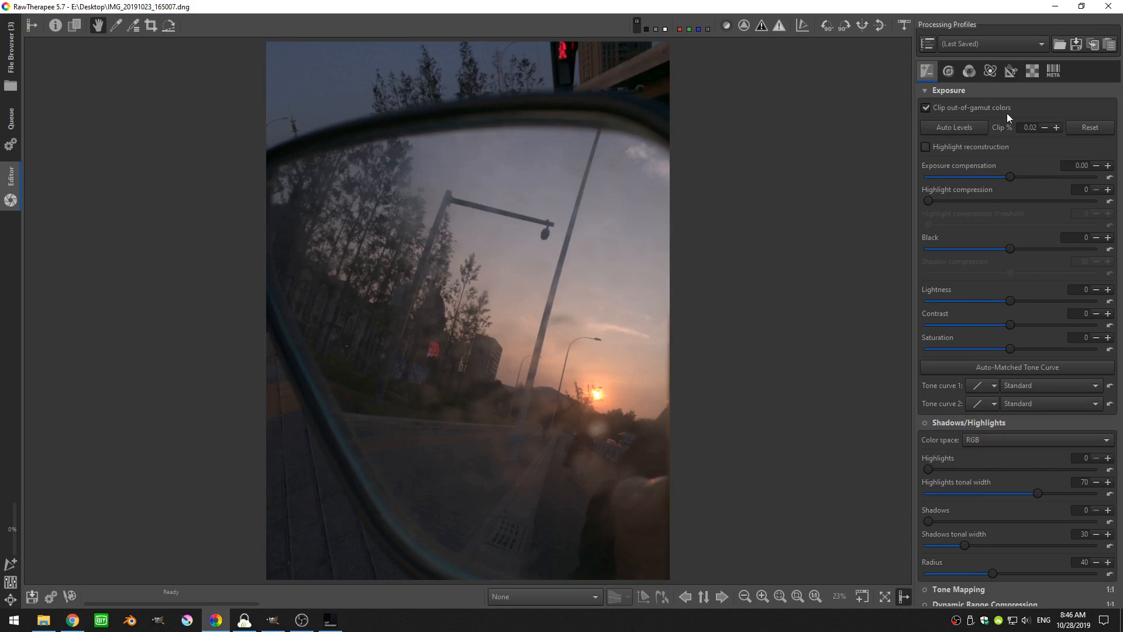
{"action": "mouse_move", "coordinate": [309, 243]}
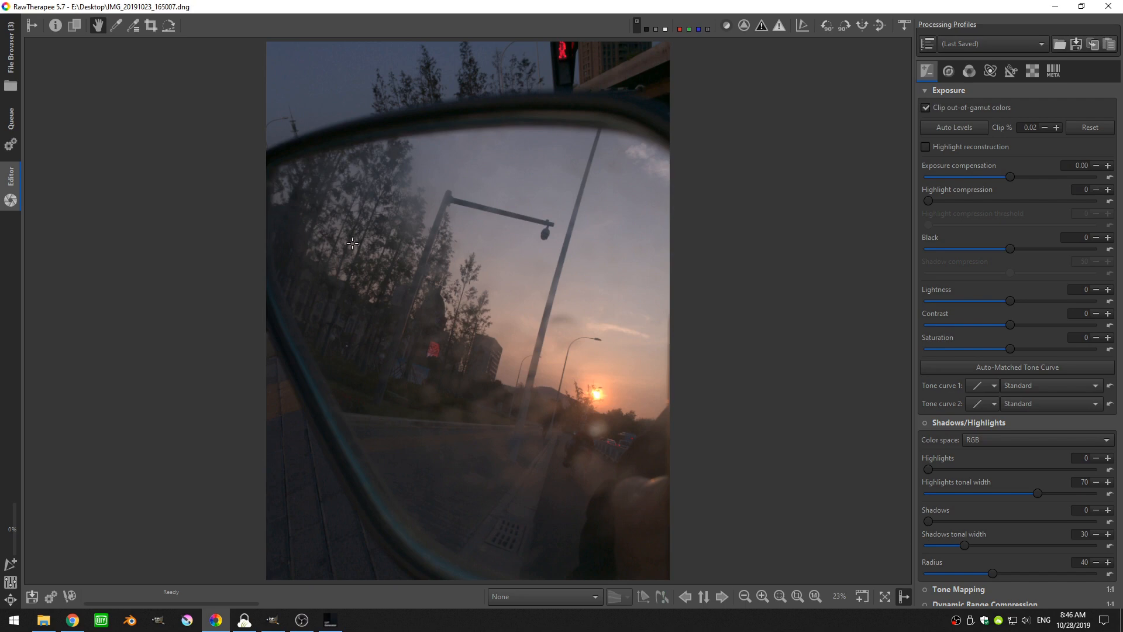
Raise exposure compensation to 0.83 and reshape both endpoints of Tone curve 1.
{"action": "left_click", "coordinate": [968, 70]}
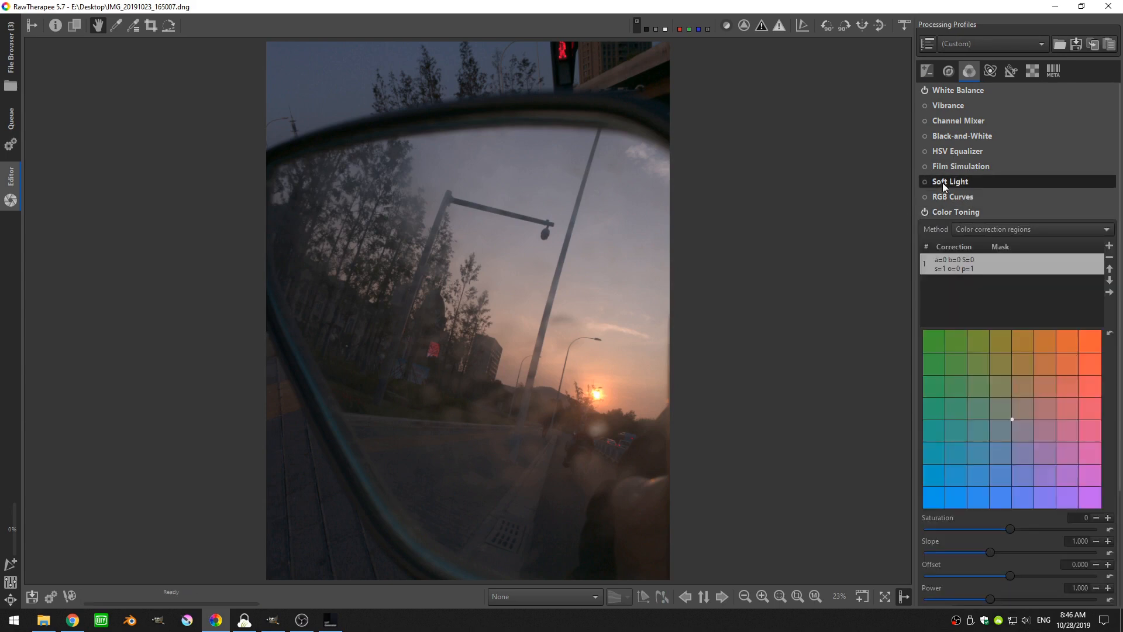
{"action": "left_click", "coordinate": [926, 71]}
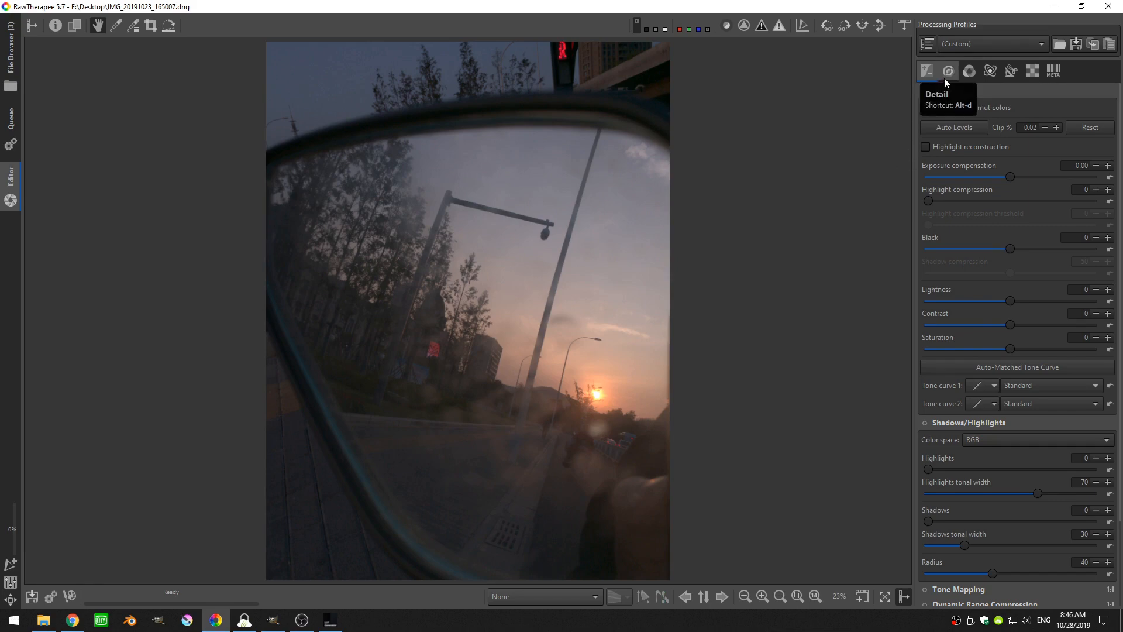
{"action": "left_click", "coordinate": [947, 70]}
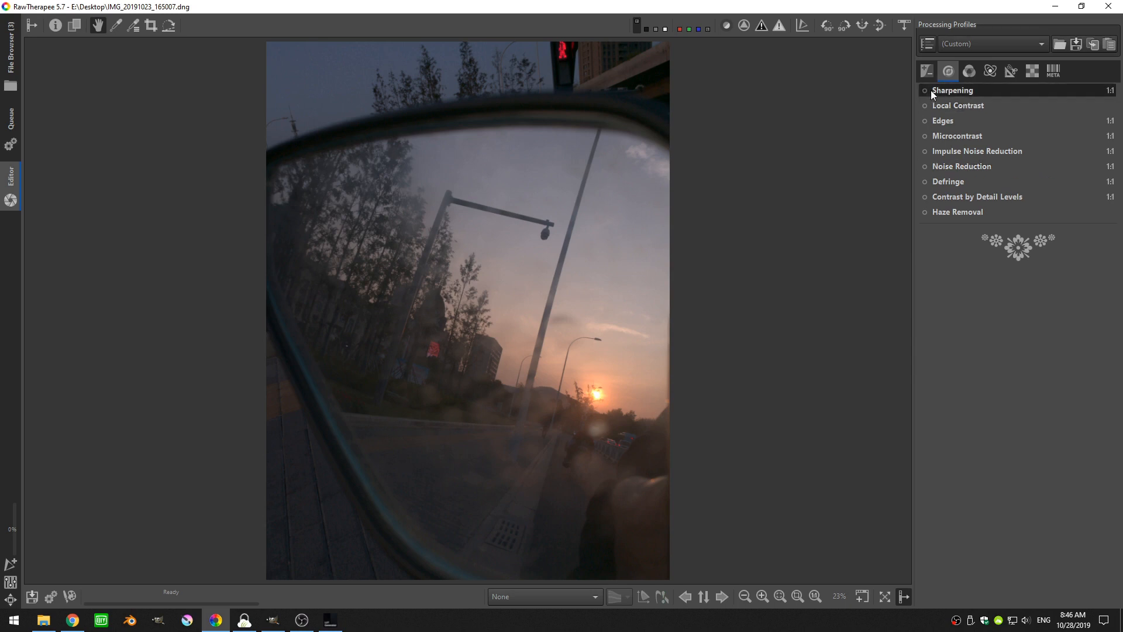
{"action": "left_click", "coordinate": [926, 70]}
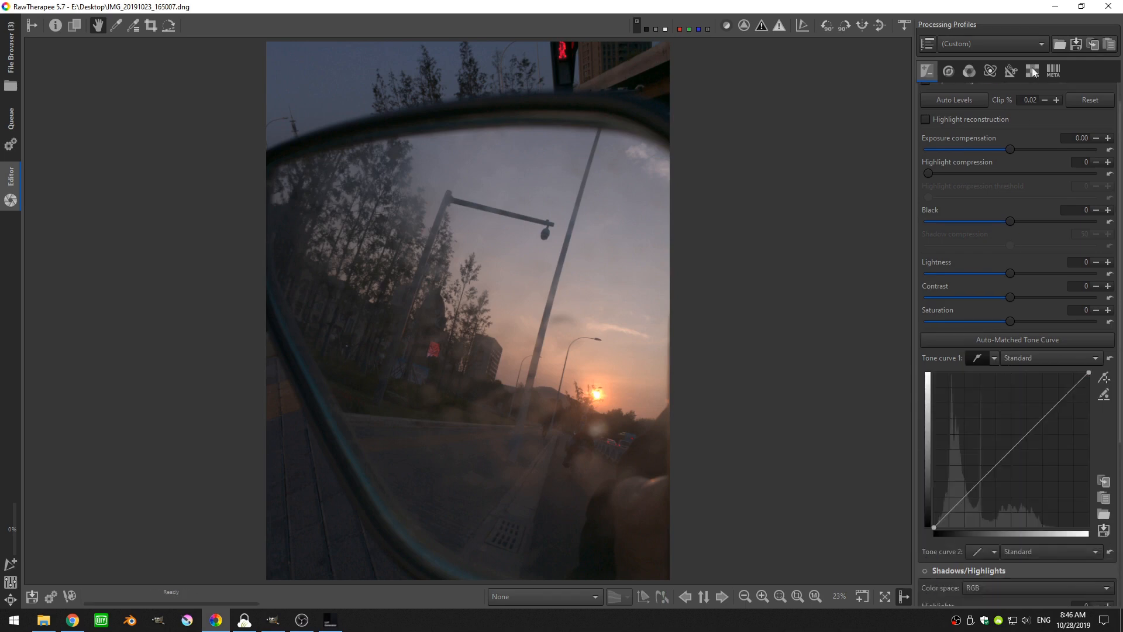
{"action": "left_click_drag", "start_coordinate": [1010, 149], "coordinate": [1016, 150]}
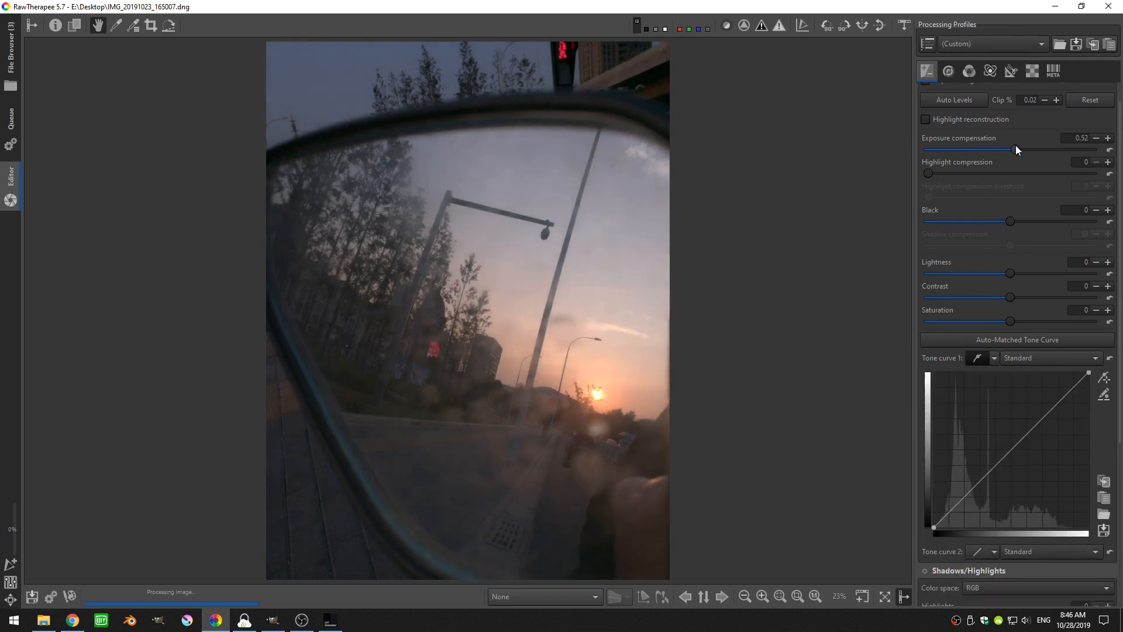
{"action": "left_click_drag", "start_coordinate": [1013, 150], "coordinate": [1020, 149]}
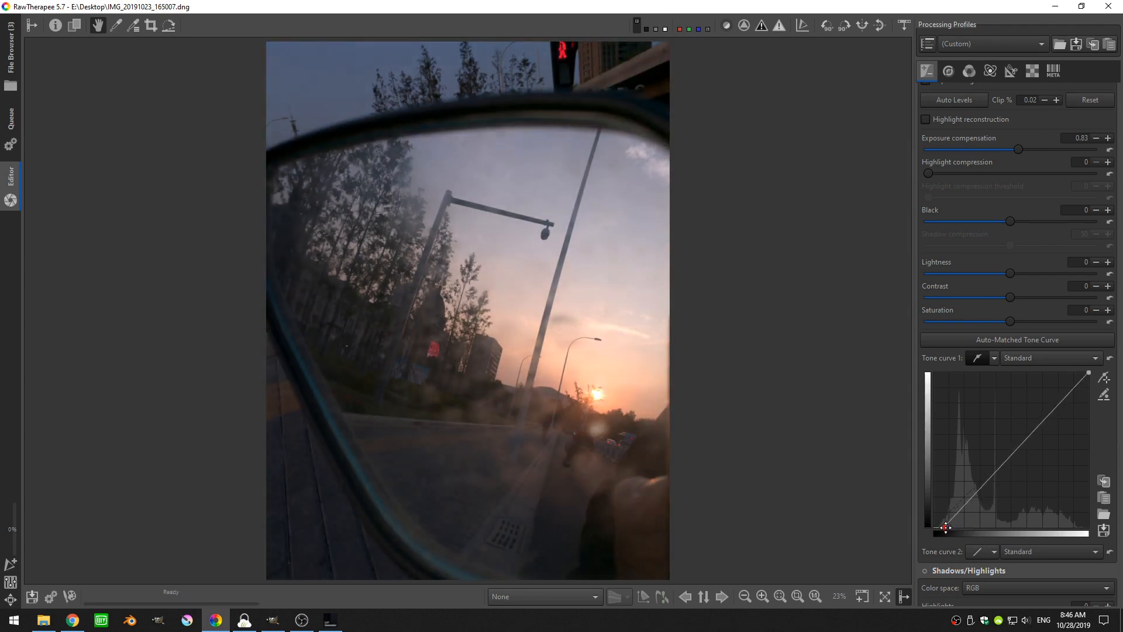
{"action": "left_click_drag", "start_coordinate": [945, 528], "coordinate": [1088, 367]}
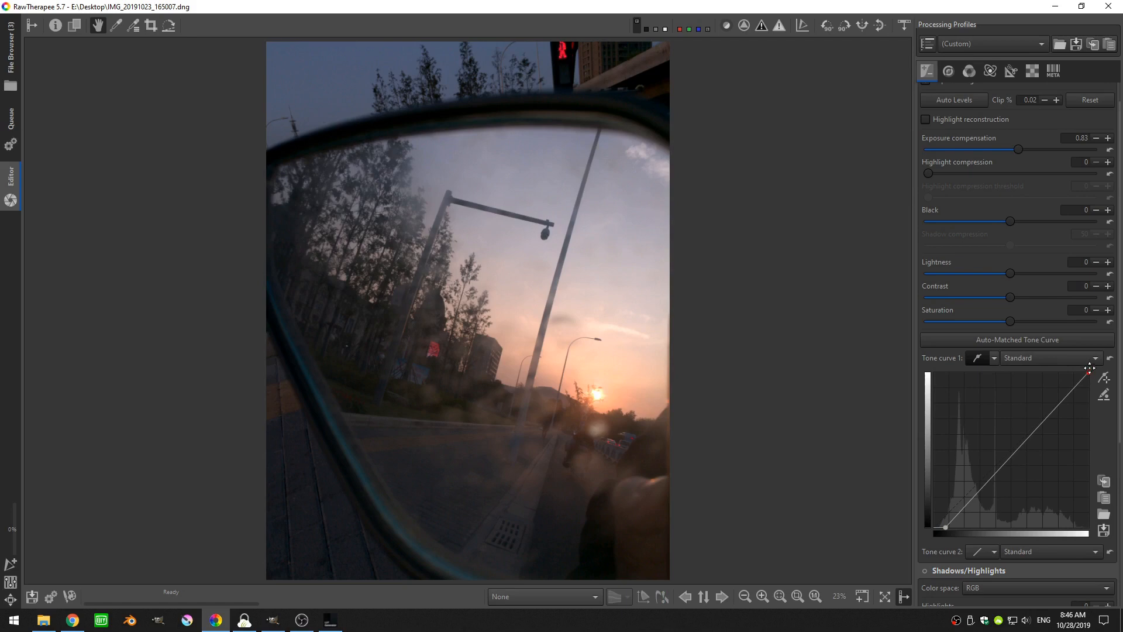
{"action": "left_click_drag", "start_coordinate": [1091, 367], "coordinate": [1088, 373]}
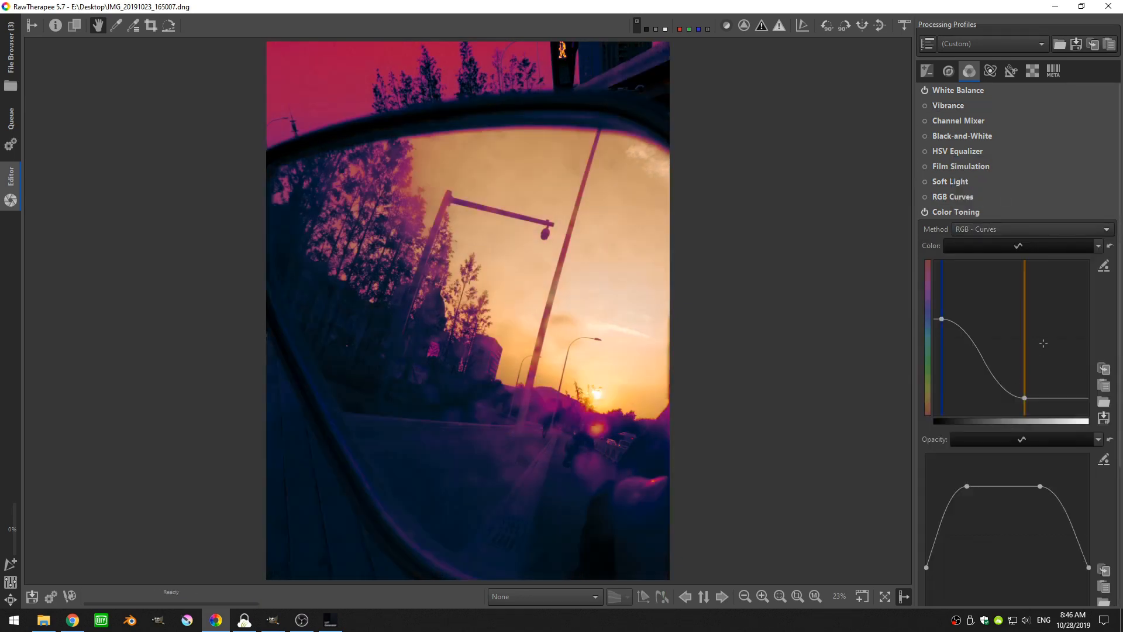
Switch Color Toning to the Shadows/Midtones/Highlights colour balance method.
{"action": "left_click", "coordinate": [1031, 229]}
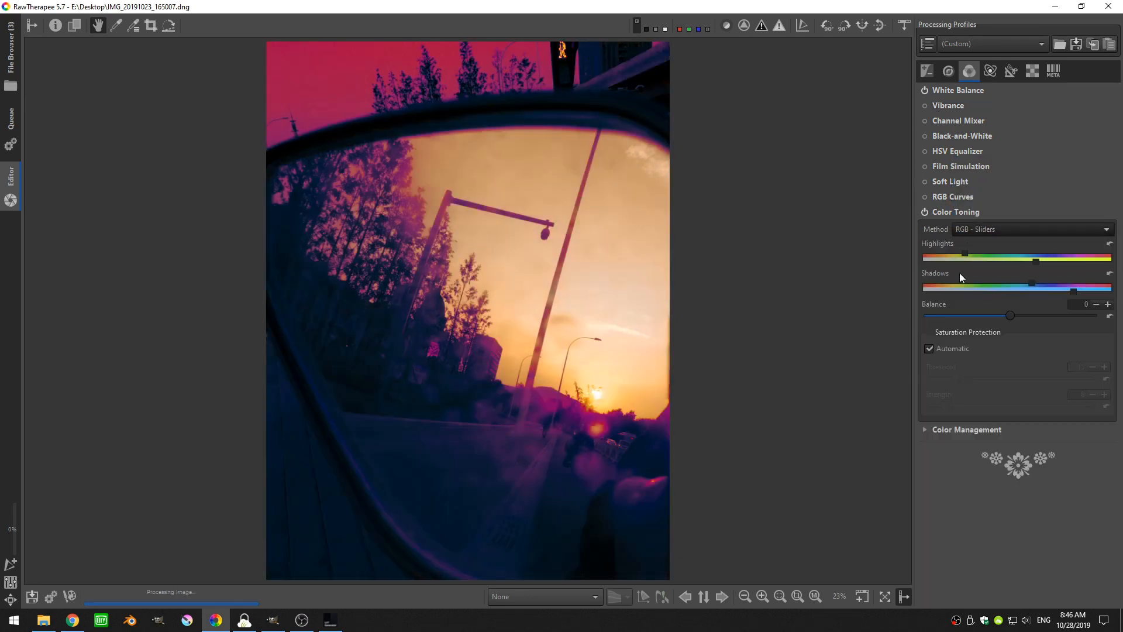
{"action": "left_click", "coordinate": [1031, 229]}
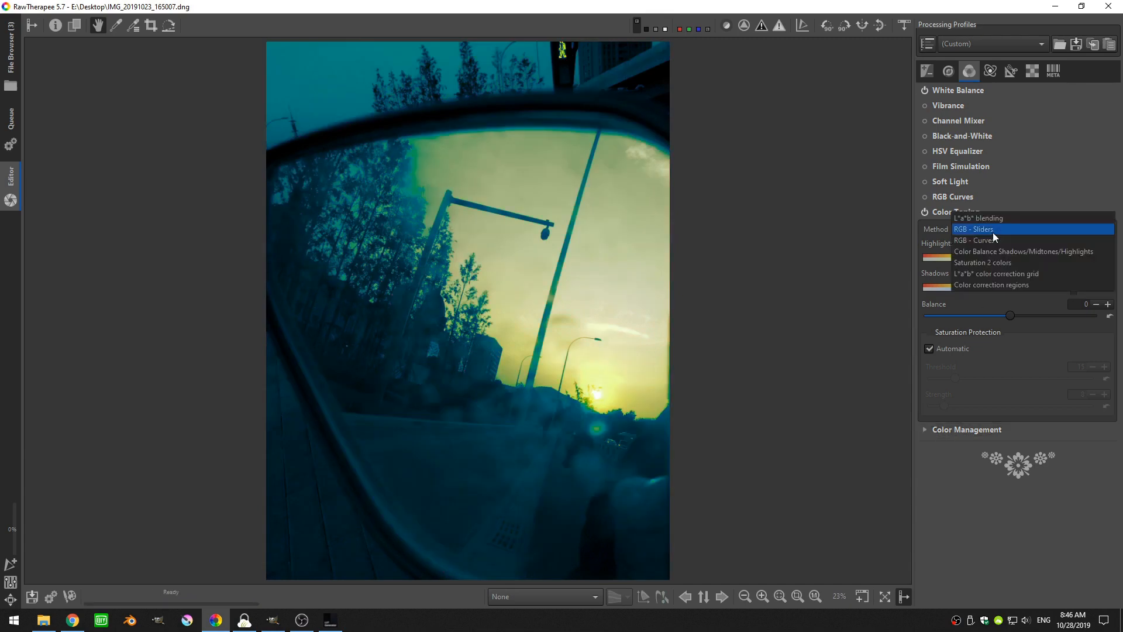
{"action": "left_click", "coordinate": [1023, 252]}
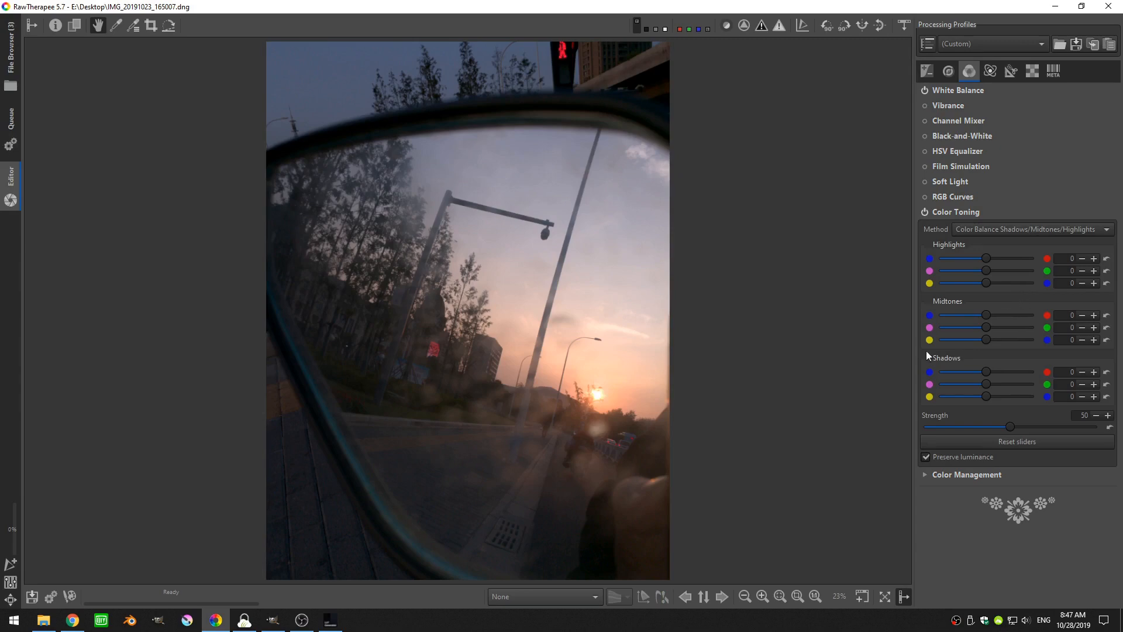
{"action": "mouse_move", "coordinate": [947, 299]}
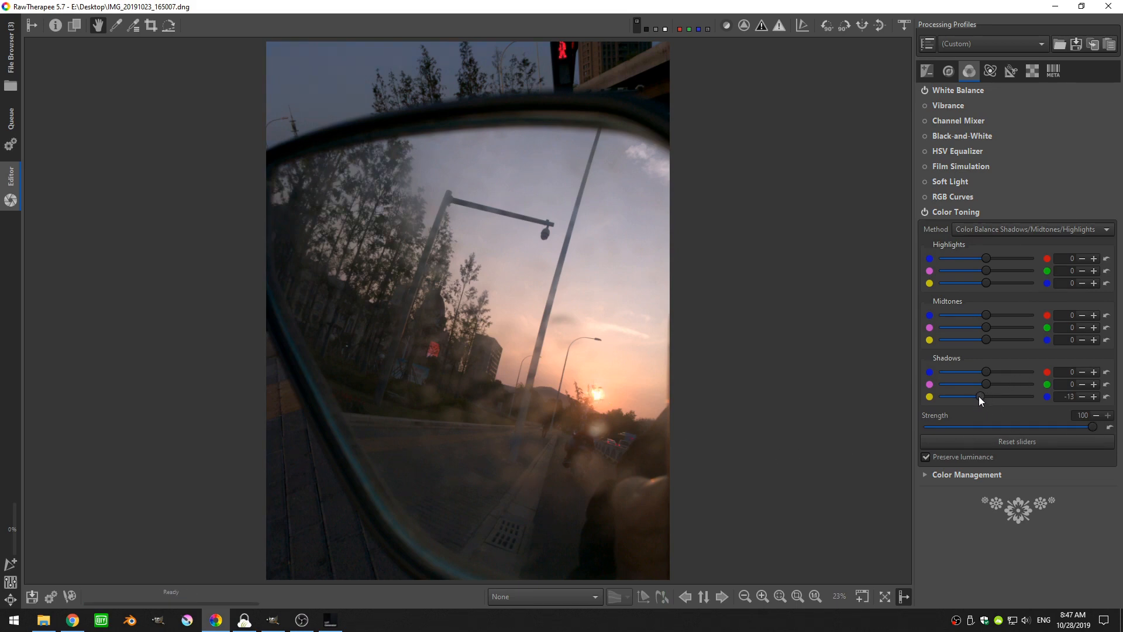
{"action": "left_click_drag", "start_coordinate": [979, 396], "coordinate": [989, 372]}
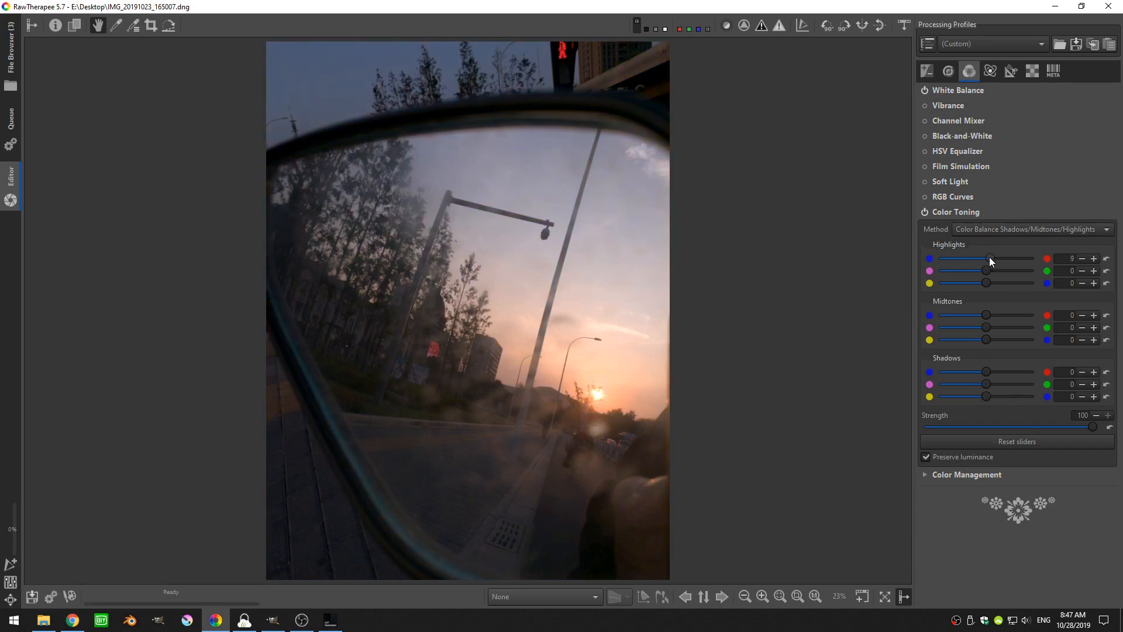
Warm highlights toward red-yellow, cool midtones and shadows, setting shadow magenta–green to -6.
{"action": "left_click_drag", "start_coordinate": [987, 283], "coordinate": [982, 283]}
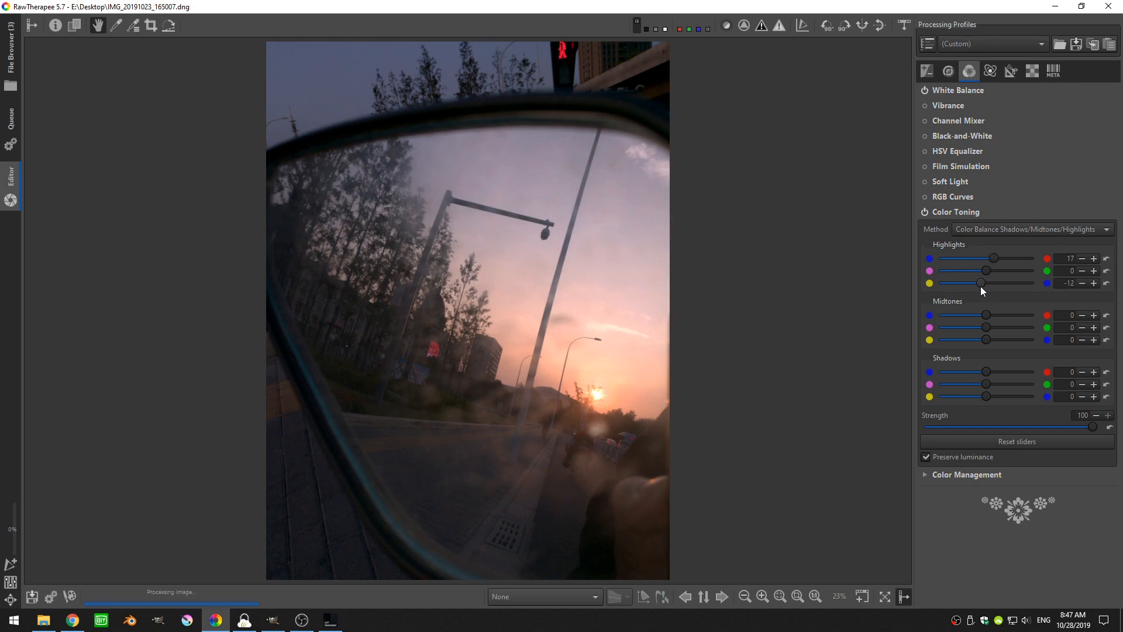
{"action": "left_click_drag", "start_coordinate": [982, 284], "coordinate": [973, 283]}
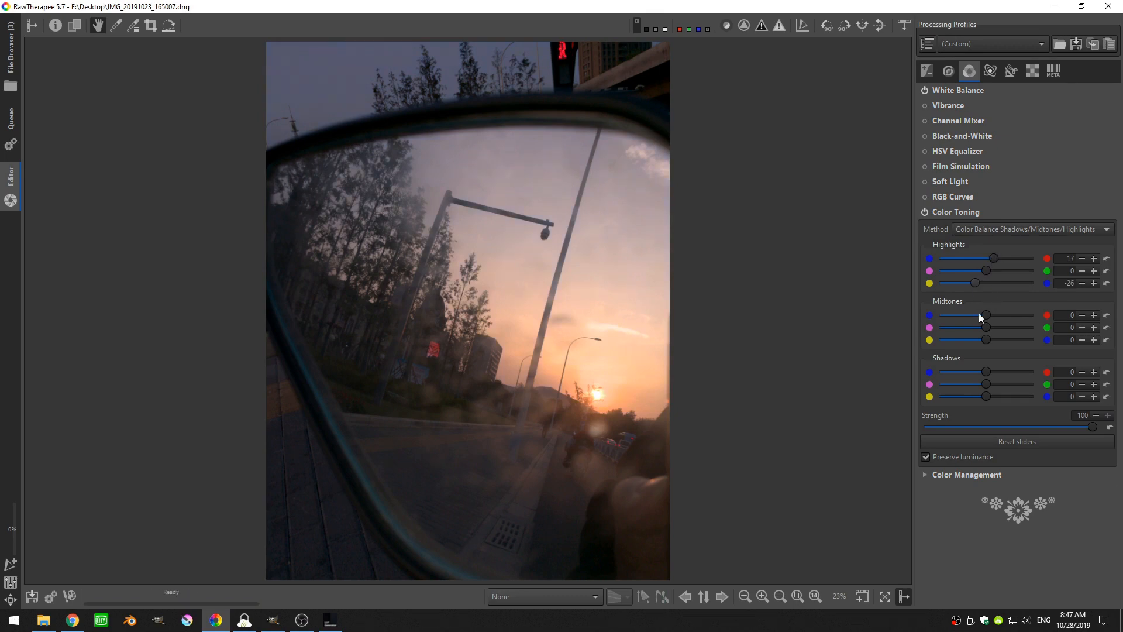
{"action": "left_click_drag", "start_coordinate": [986, 372], "coordinate": [979, 372]}
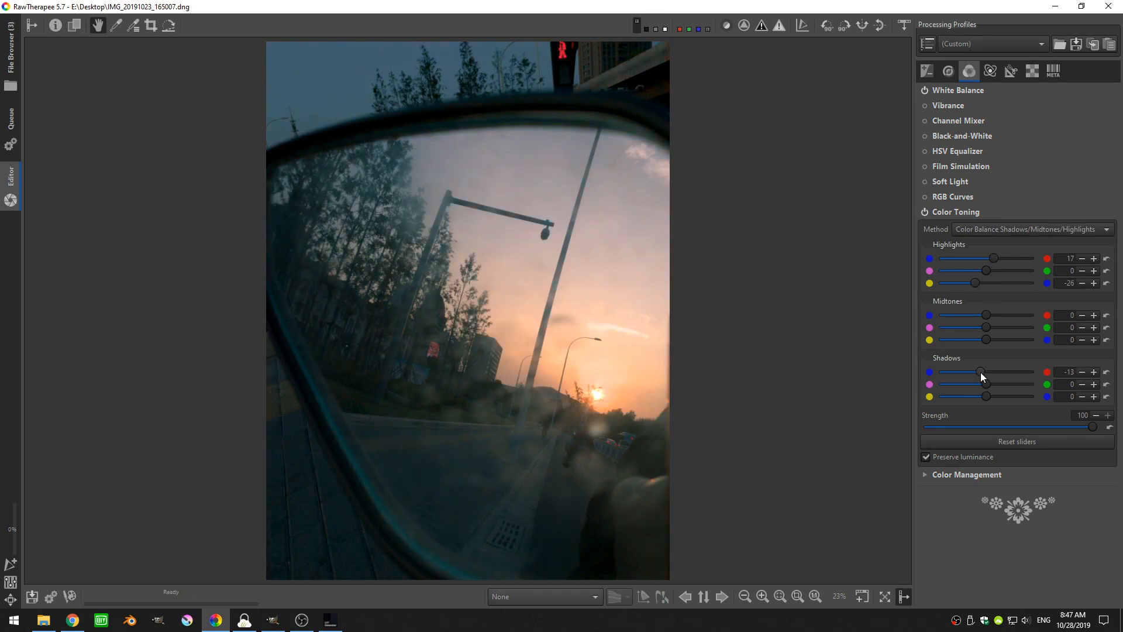
{"action": "left_click_drag", "start_coordinate": [986, 397], "coordinate": [994, 397]}
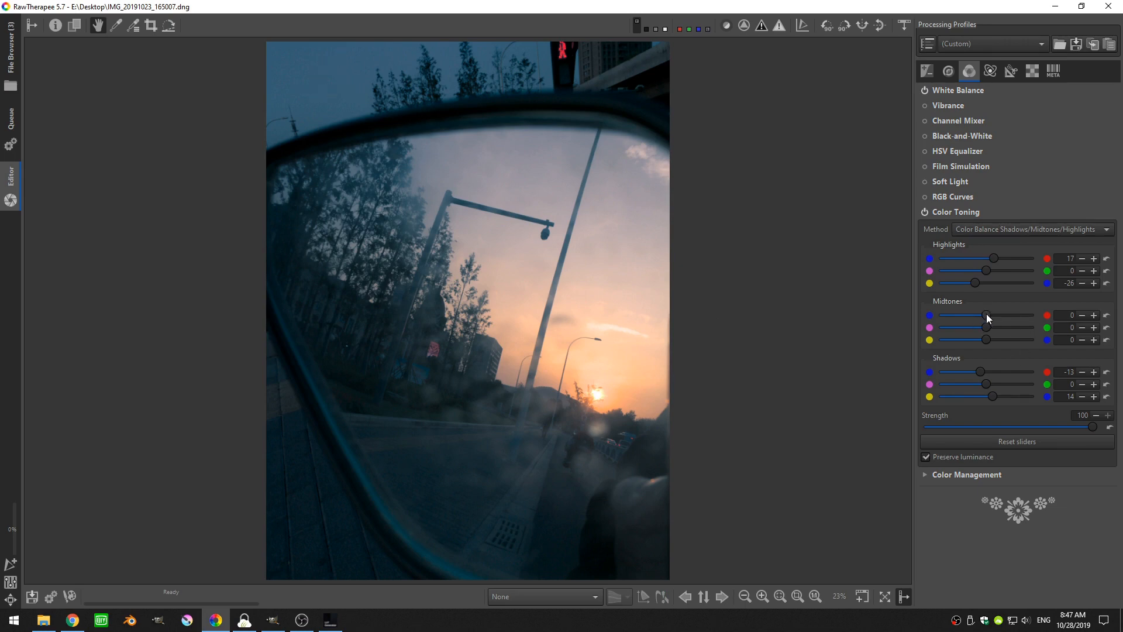
{"action": "left_click_drag", "start_coordinate": [992, 316], "coordinate": [985, 315]}
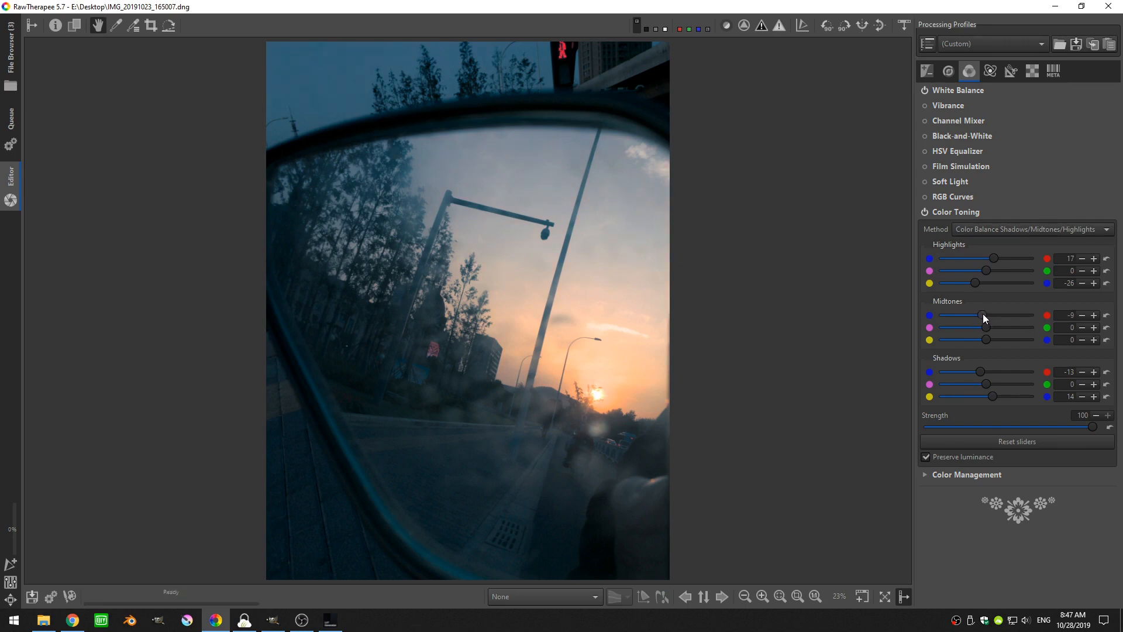
{"action": "left_click_drag", "start_coordinate": [984, 315], "coordinate": [981, 315]}
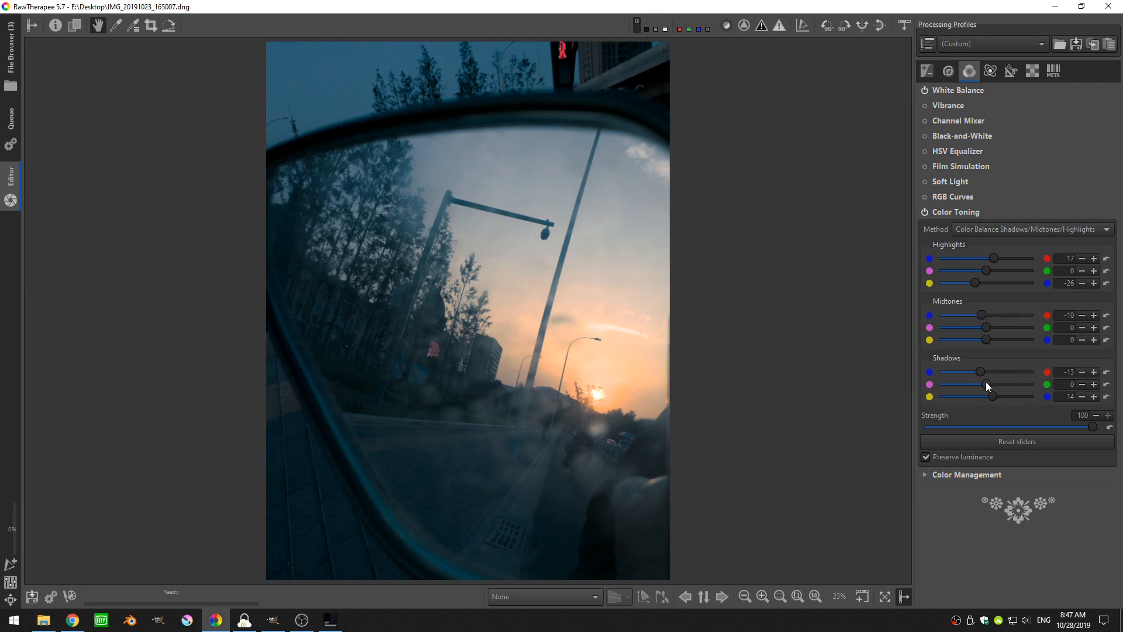
{"action": "left_click_drag", "start_coordinate": [985, 384], "coordinate": [982, 384]}
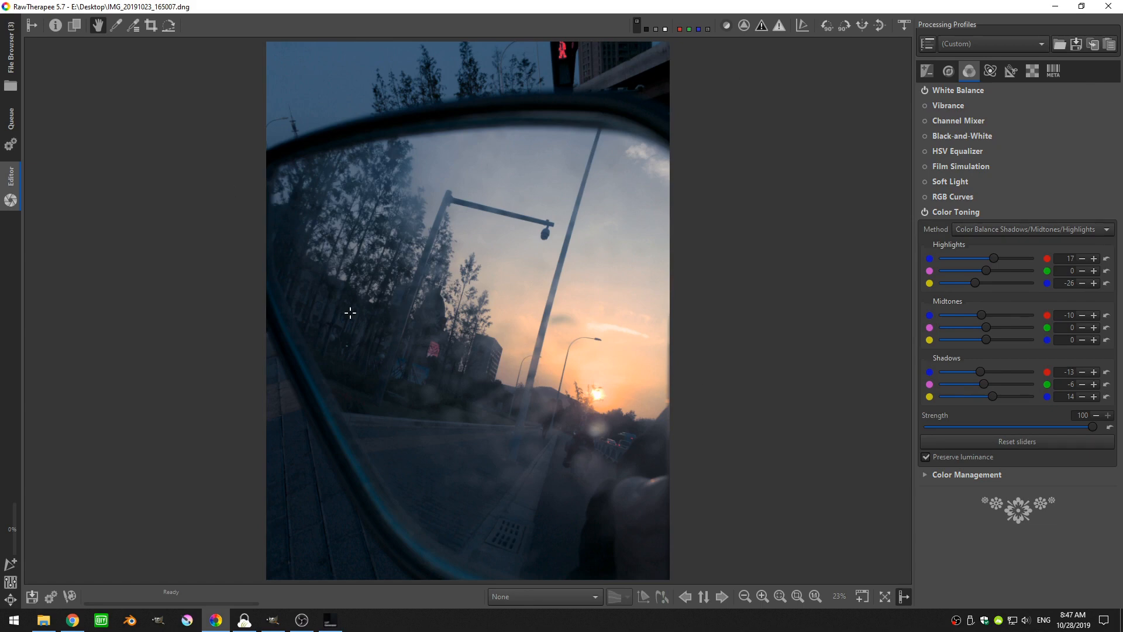
Review the Exposure tab, then show the Transform tab's lens and geometry tools.
{"action": "left_click", "coordinate": [925, 70]}
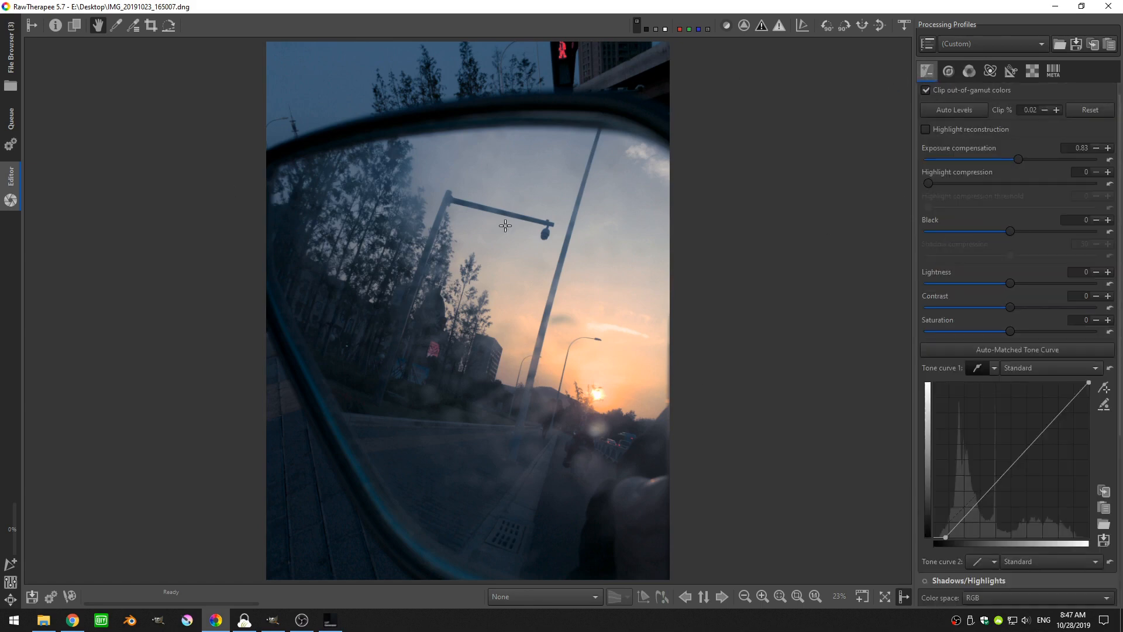
{"action": "mouse_move", "coordinate": [220, 249]}
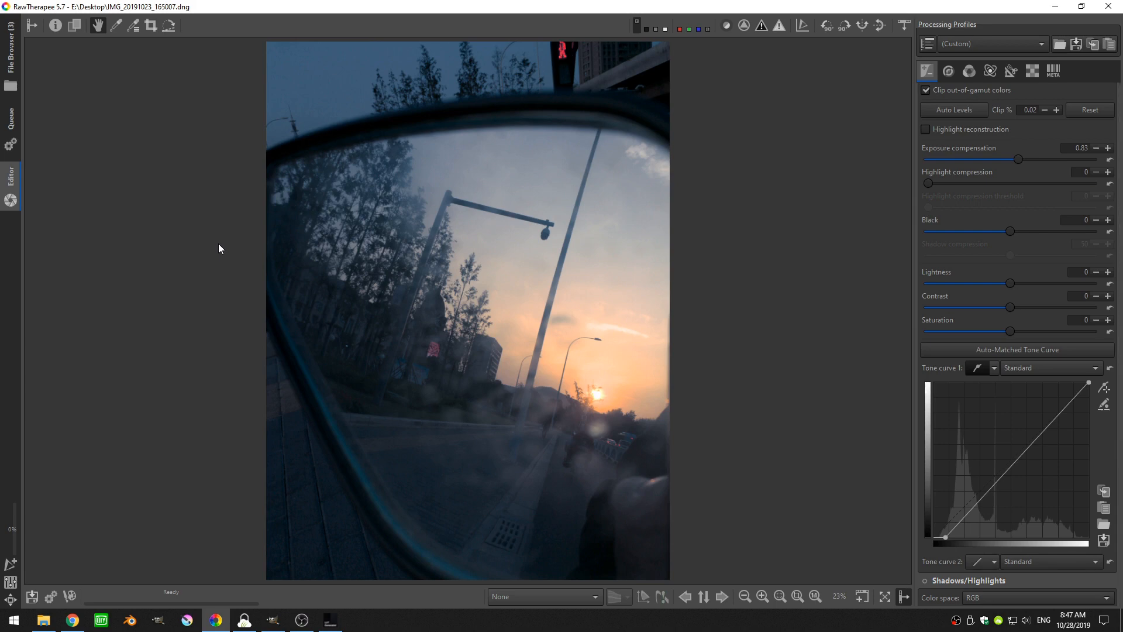
{"action": "mouse_move", "coordinate": [574, 321]}
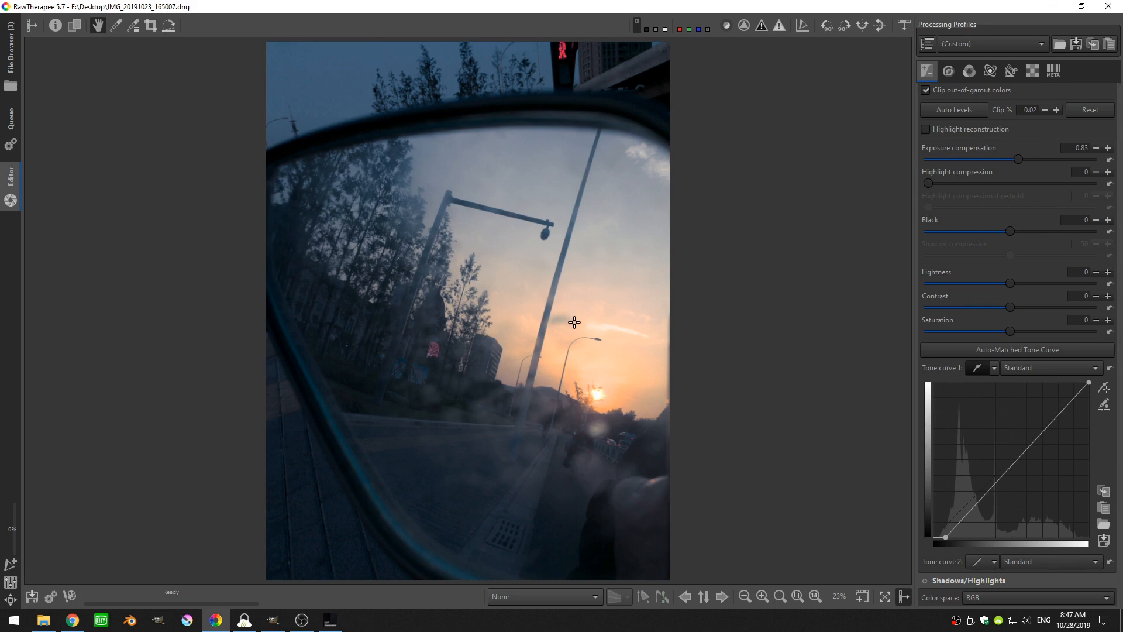
{"action": "mouse_move", "coordinate": [614, 400]}
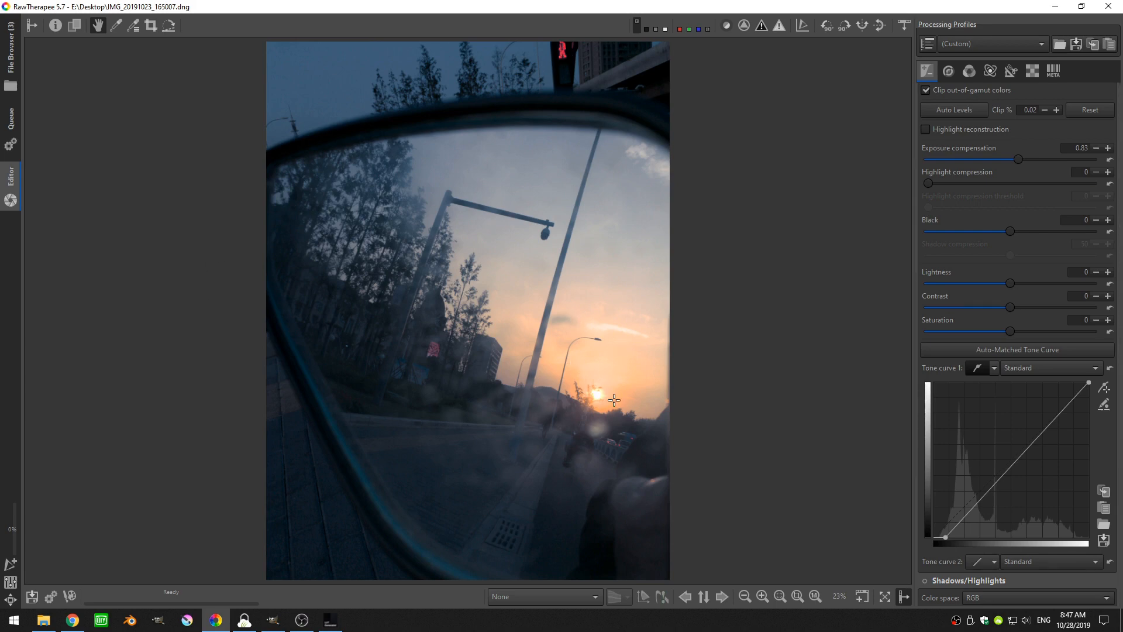
{"action": "mouse_move", "coordinate": [379, 102]}
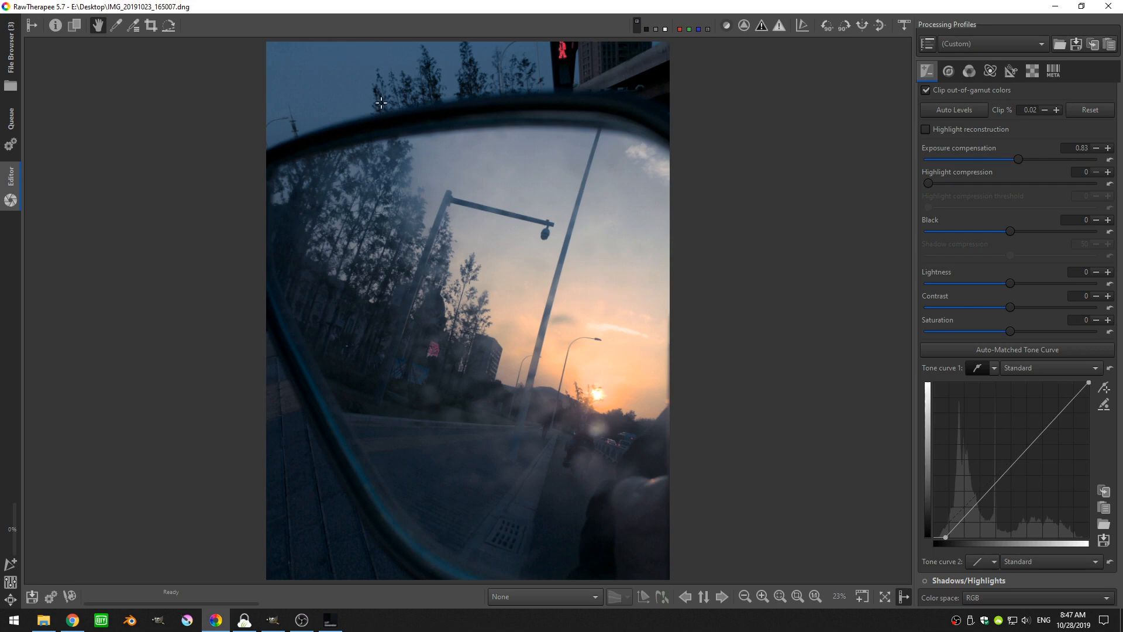
{"action": "mouse_move", "coordinate": [606, 159]}
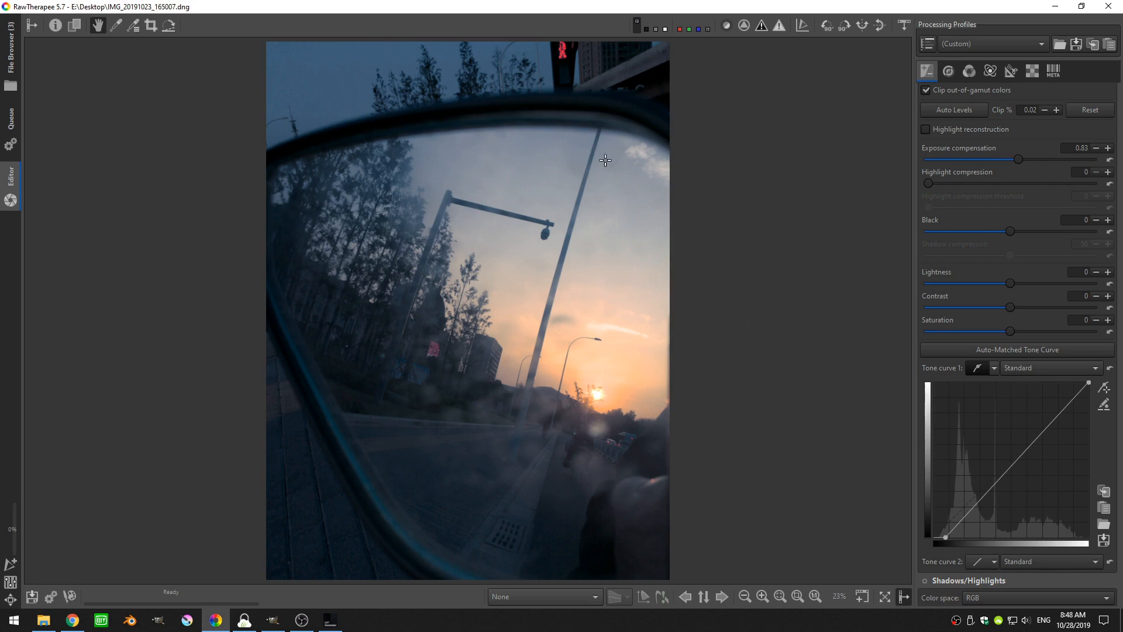
{"action": "mouse_move", "coordinate": [295, 267]}
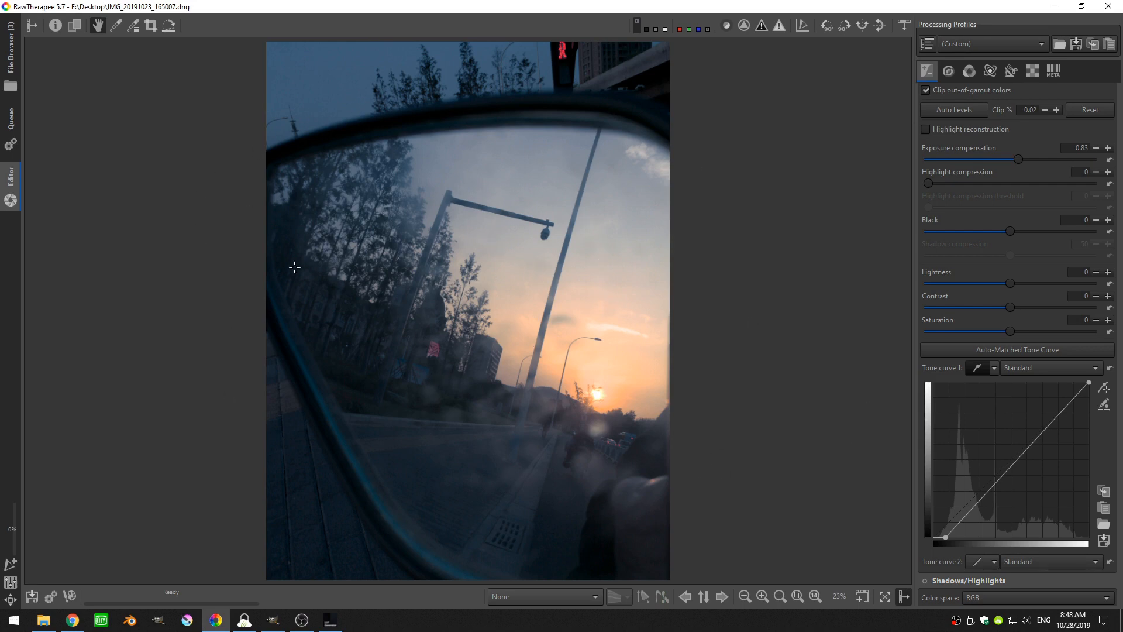
{"action": "mouse_move", "coordinate": [992, 84]}
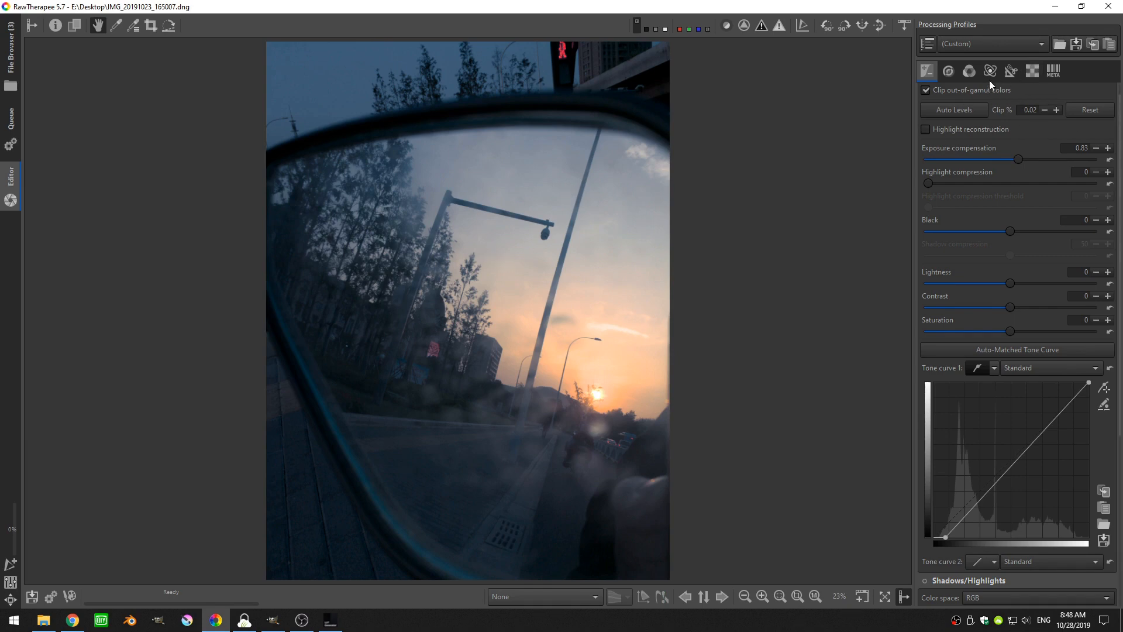
{"action": "left_click", "coordinate": [1011, 70]}
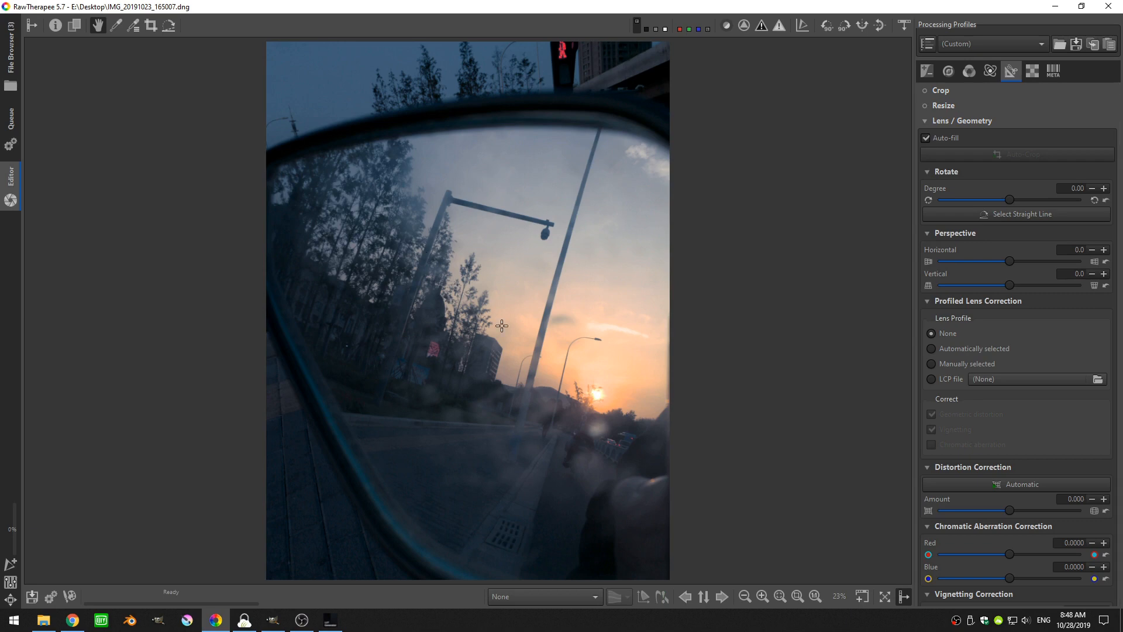
{"action": "mouse_move", "coordinate": [607, 313]}
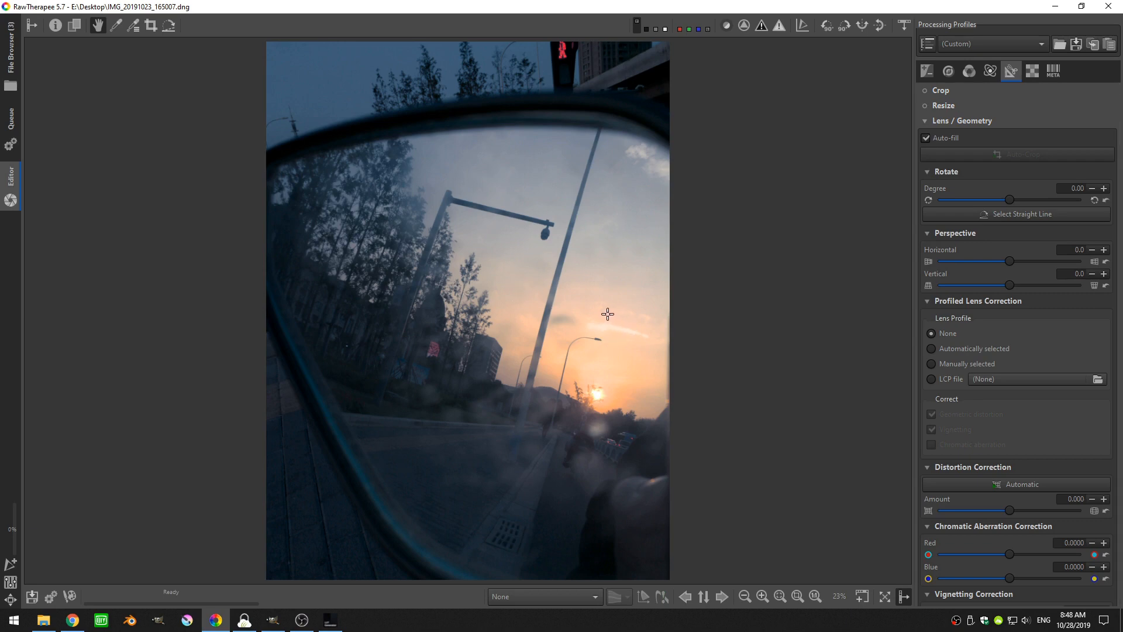
{"action": "mouse_move", "coordinate": [362, 334]}
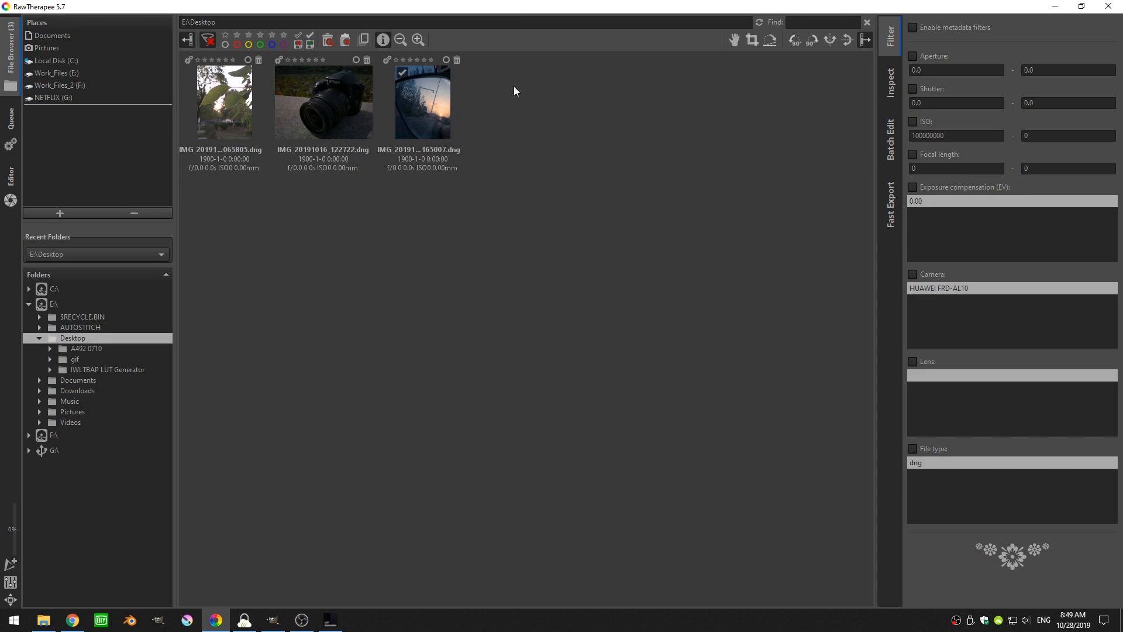
{"action": "mouse_move", "coordinate": [500, 99]}
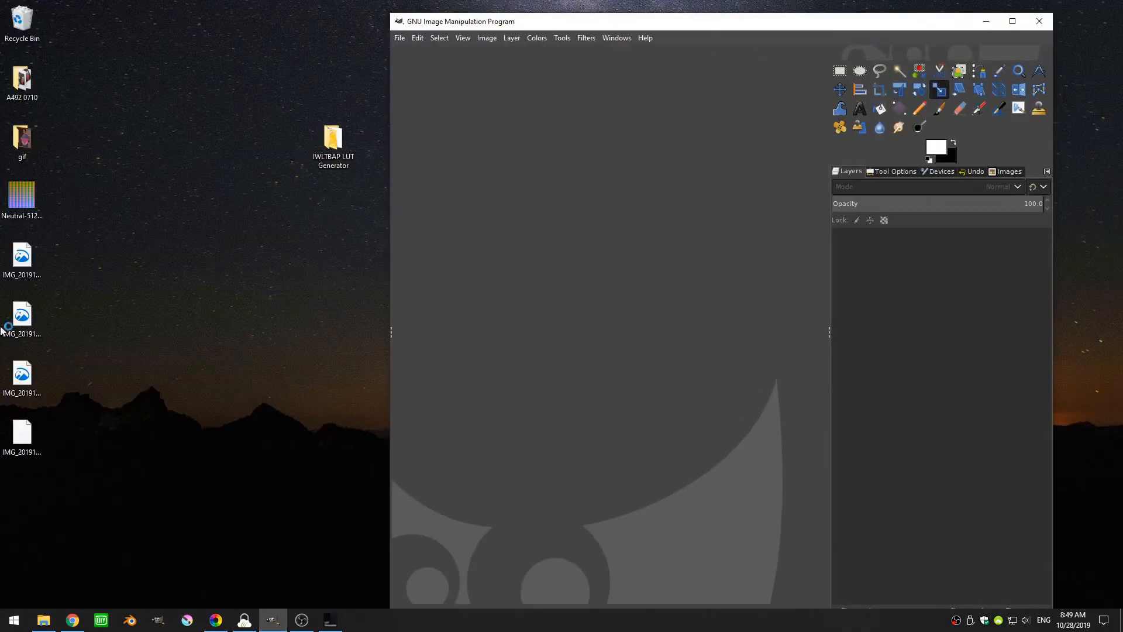
Open Neutral-512.png in GIMP and export it to the Desktop as uncompressed Neutral-512.tiff.
{"action": "left_click", "coordinate": [22, 193]}
{"action": "type", "text": "Neutral-512.tiff"}
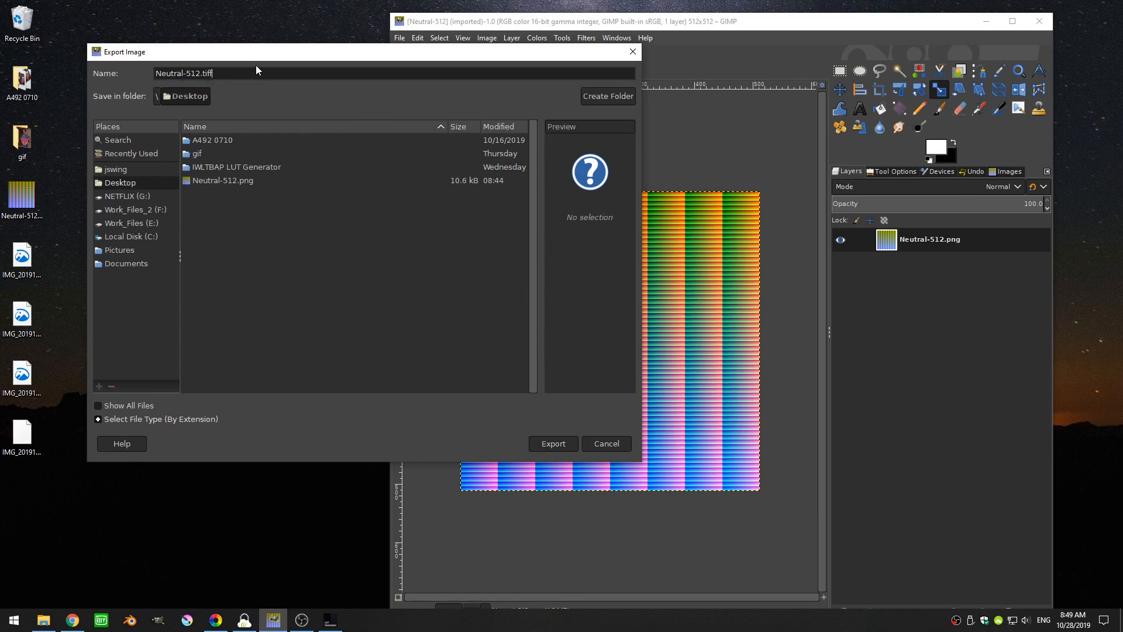
{"action": "mouse_move", "coordinate": [529, 438]}
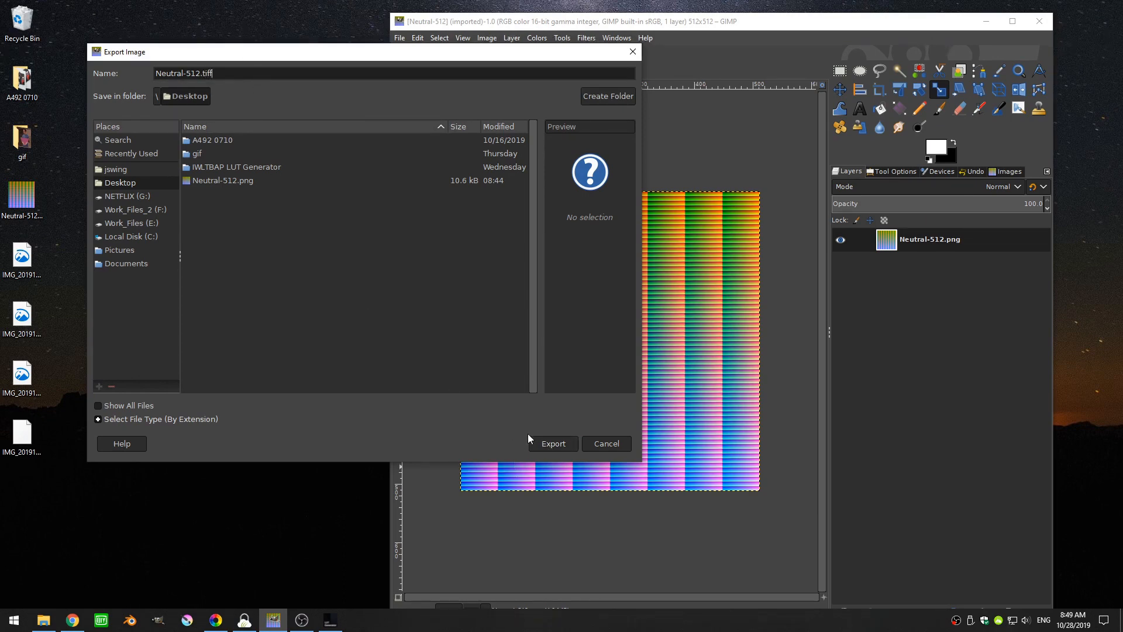
{"action": "left_click", "coordinate": [552, 443]}
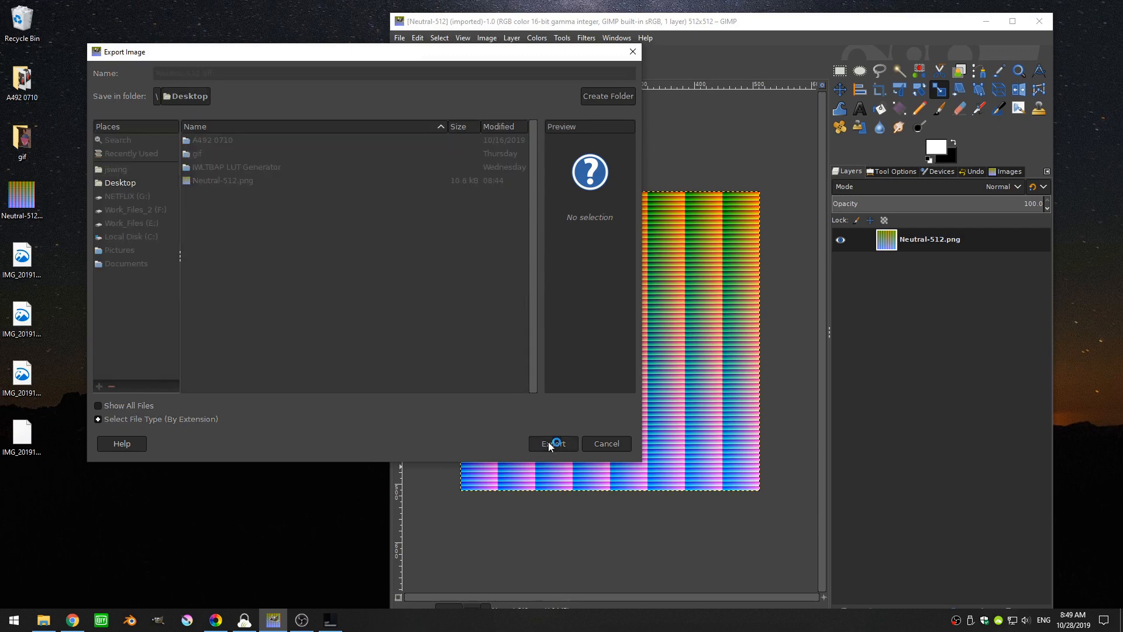
{"action": "left_click", "coordinate": [552, 444]}
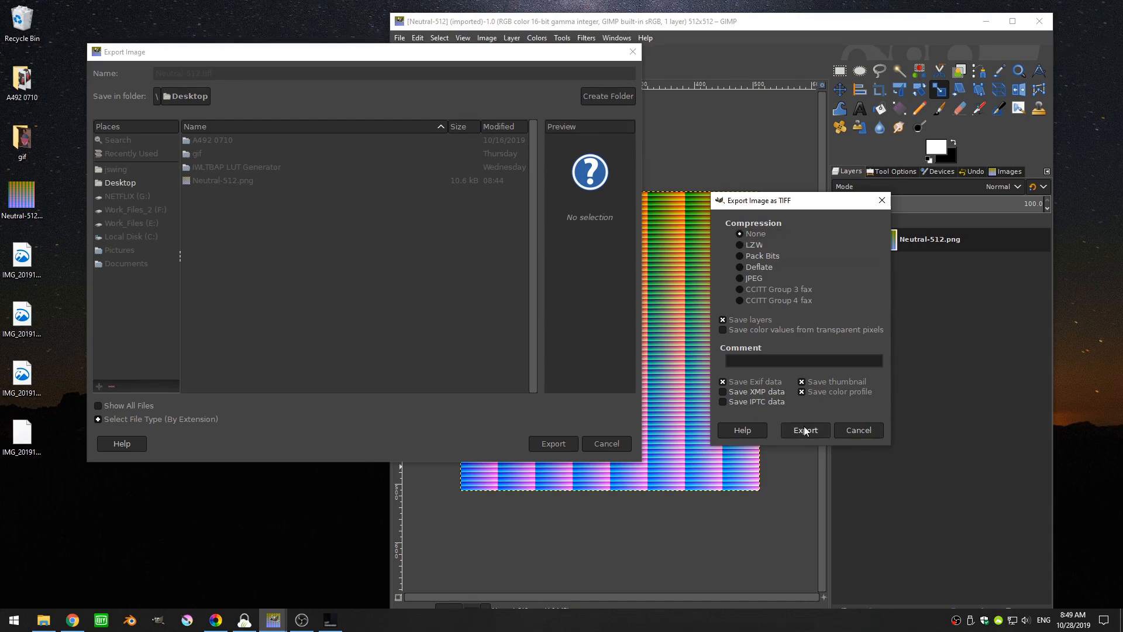
{"action": "left_click", "coordinate": [805, 430]}
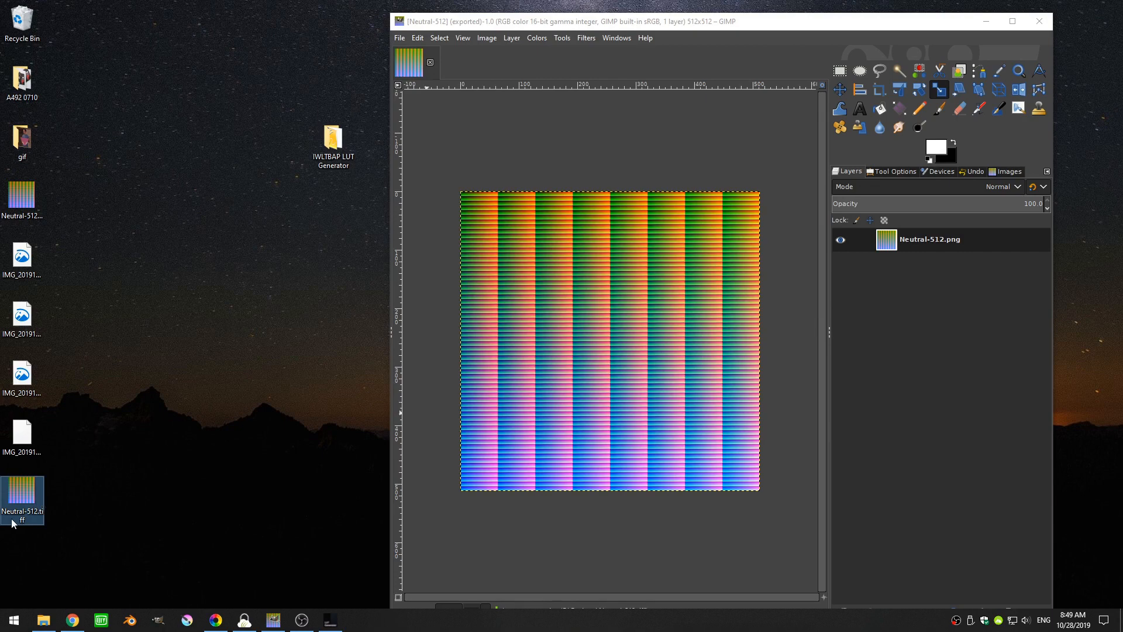
{"action": "mouse_move", "coordinate": [22, 502]}
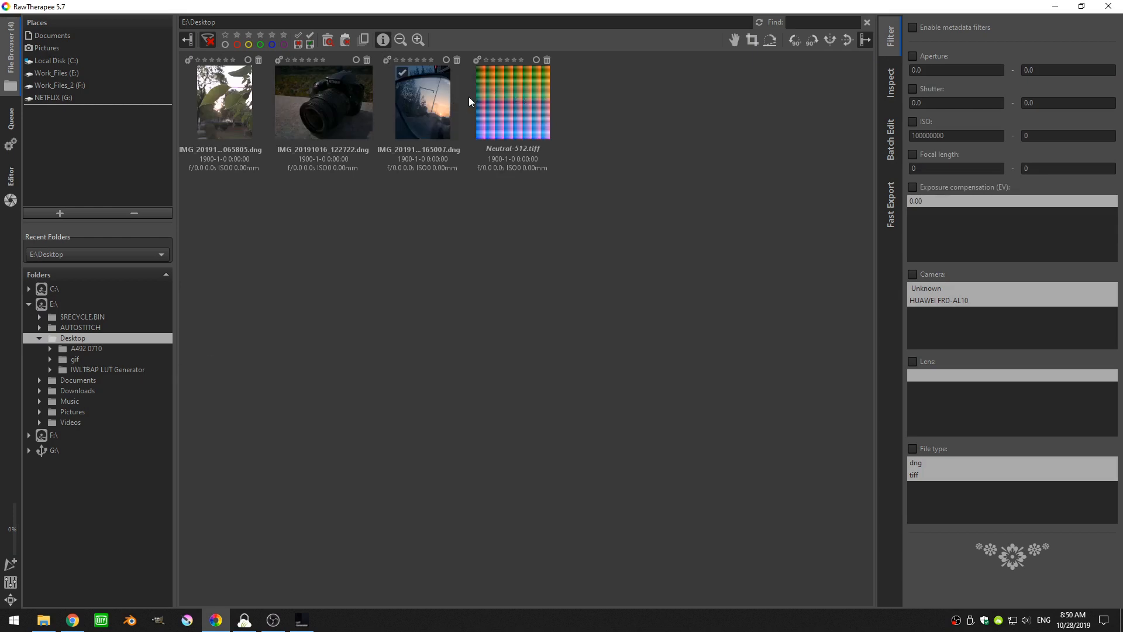
Paste the sunset photo's processing profile onto Neutral-512.tiff and put it in the queue.
{"action": "left_click", "coordinate": [513, 103]}
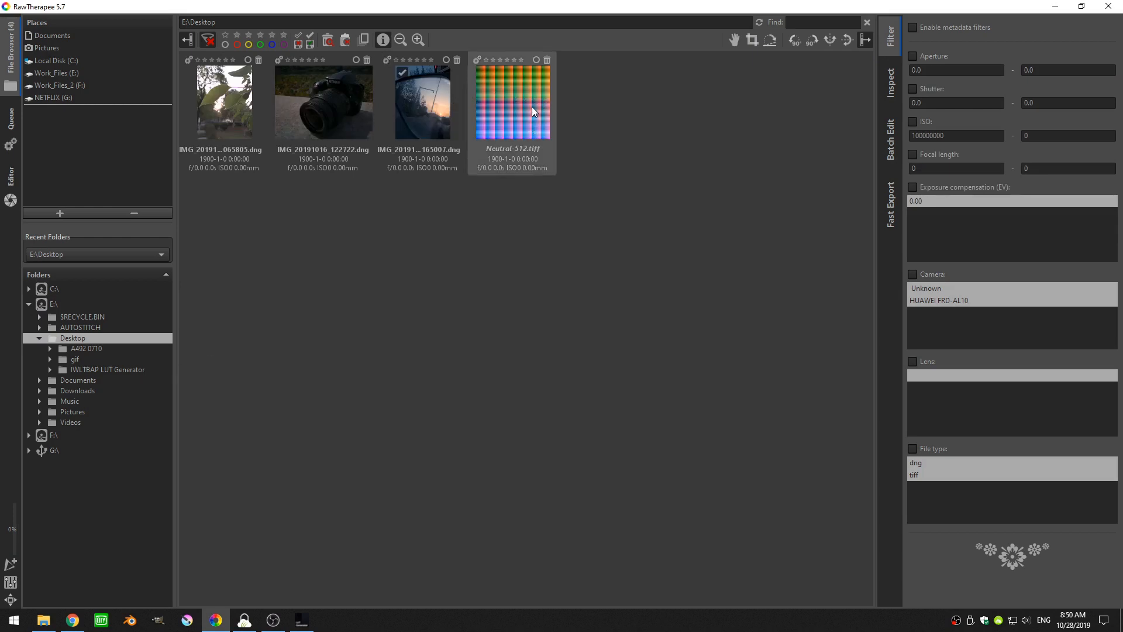
{"action": "mouse_move", "coordinate": [421, 108]}
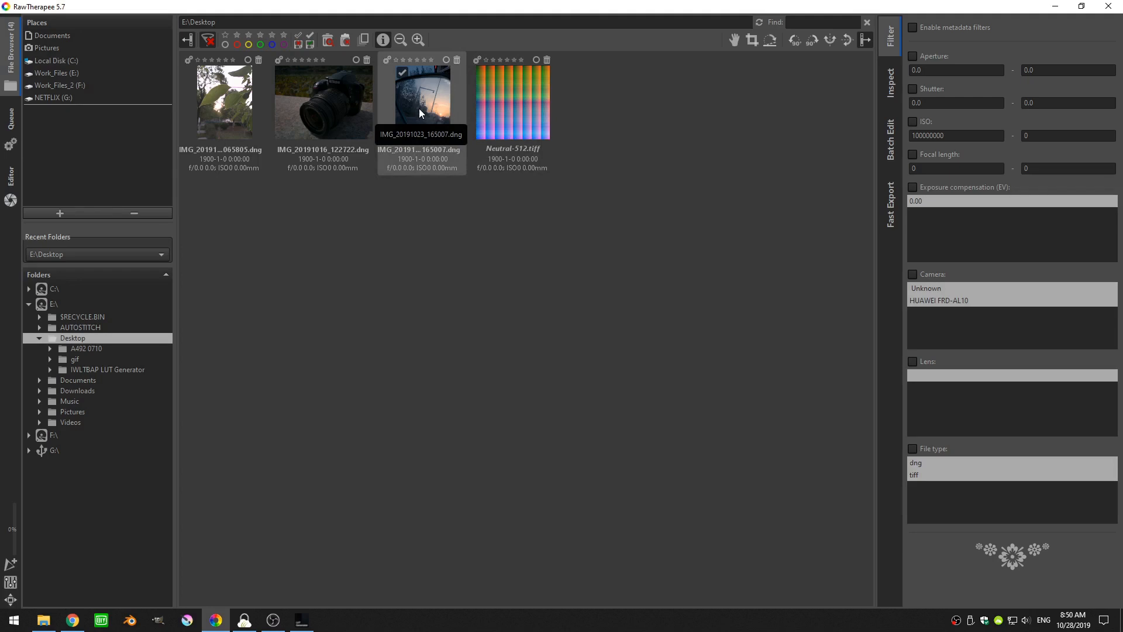
{"action": "right_click", "coordinate": [422, 108]}
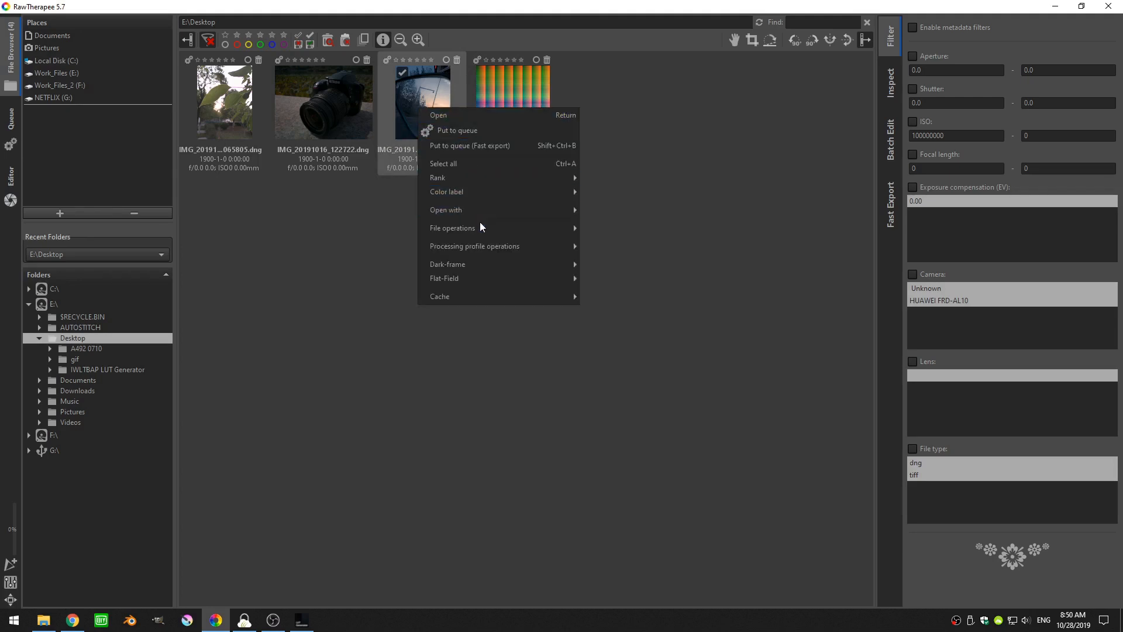
{"action": "mouse_move", "coordinate": [475, 246]}
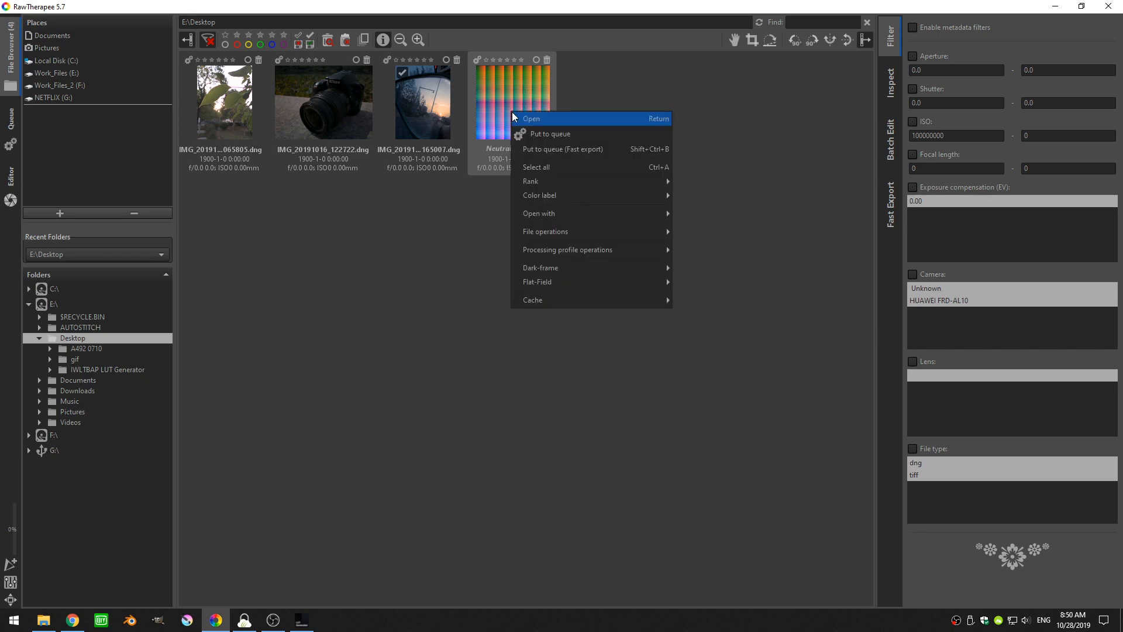
{"action": "mouse_move", "coordinate": [567, 249]}
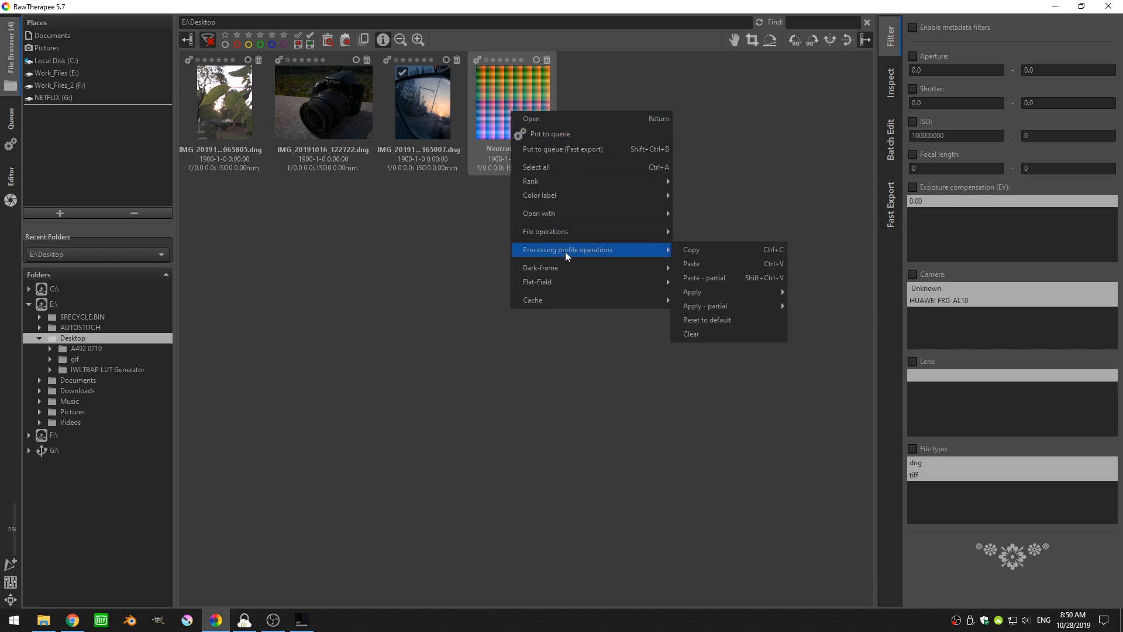
{"action": "mouse_move", "coordinate": [702, 263]}
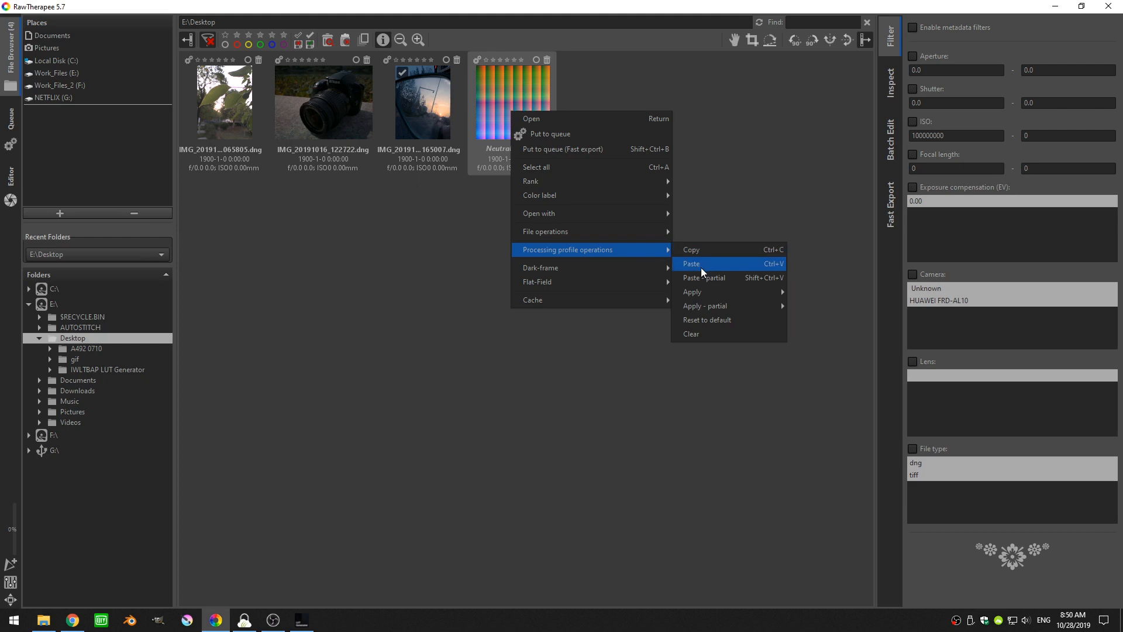
{"action": "left_click", "coordinate": [691, 263]}
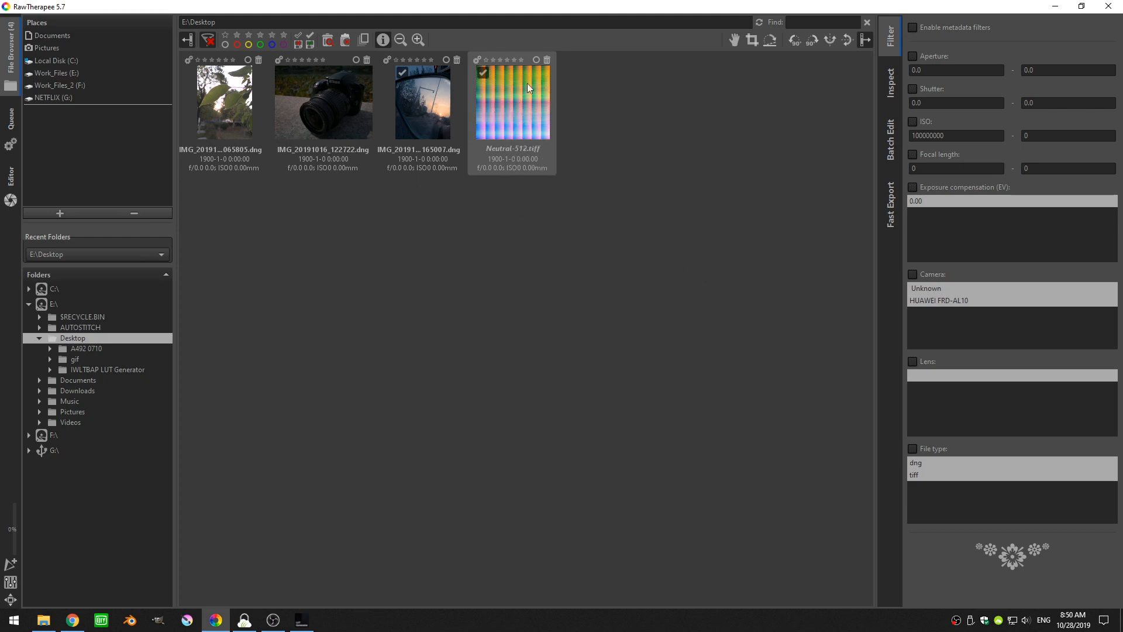
{"action": "mouse_move", "coordinate": [488, 108]}
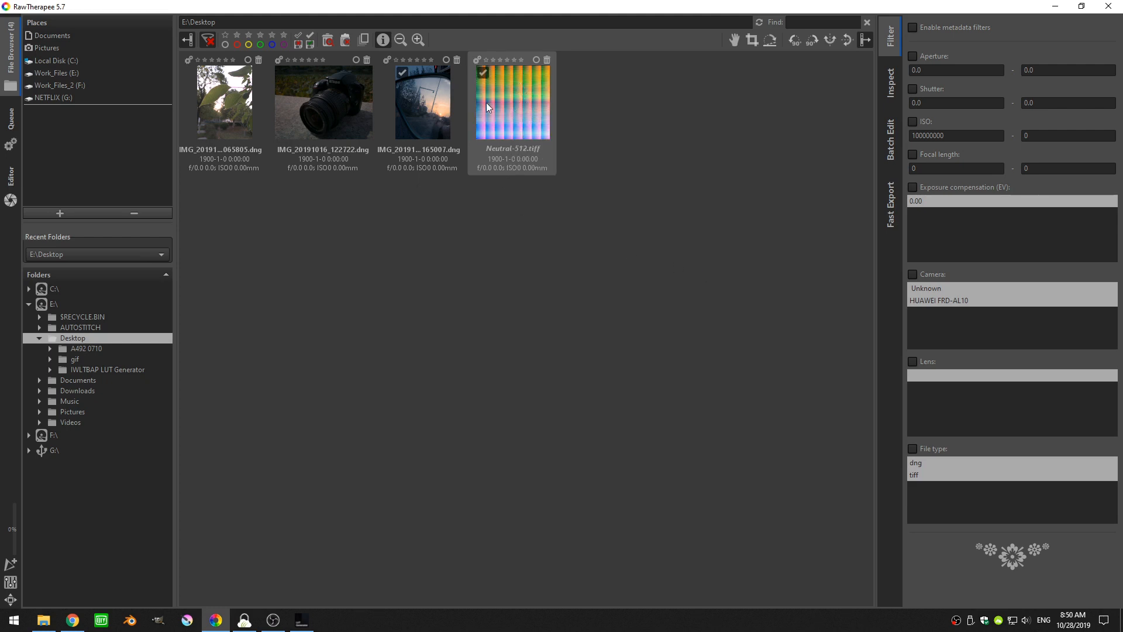
{"action": "mouse_move", "coordinate": [505, 108]}
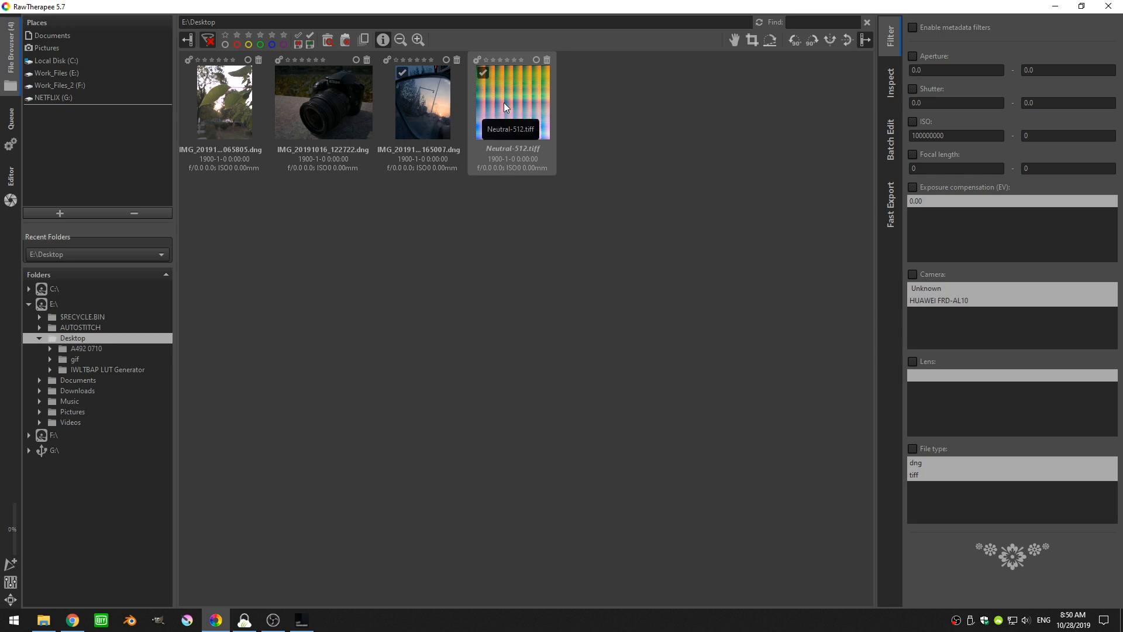
{"action": "right_click", "coordinate": [505, 108]}
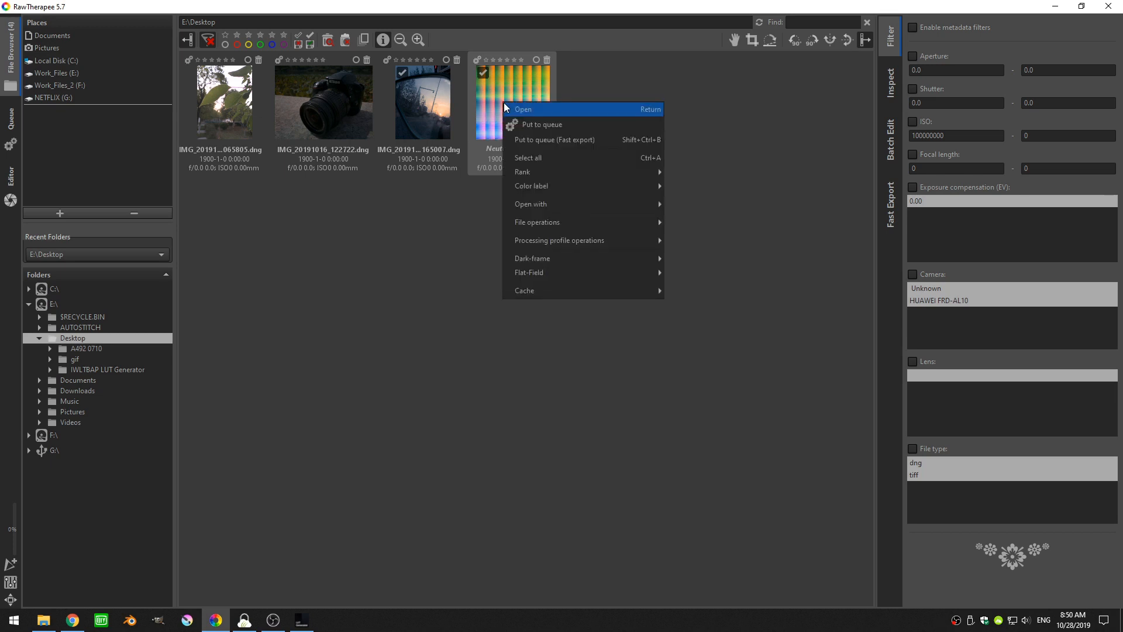
{"action": "left_click", "coordinate": [559, 128]}
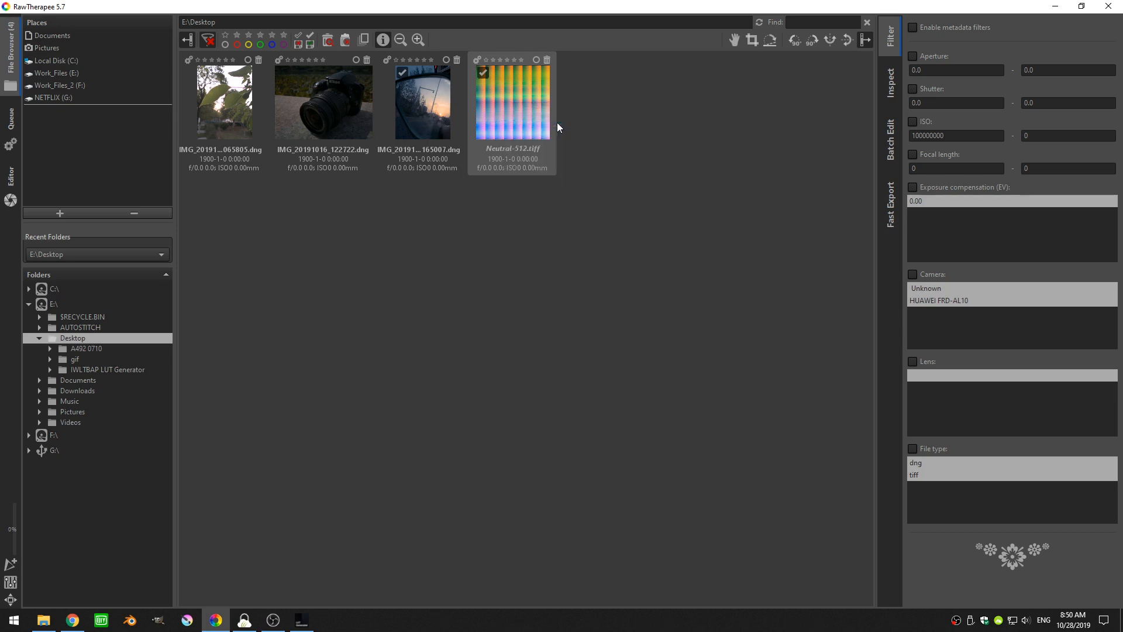
Set the queue's output file format to TIFF (8-bit).
{"action": "left_click", "coordinate": [10, 133]}
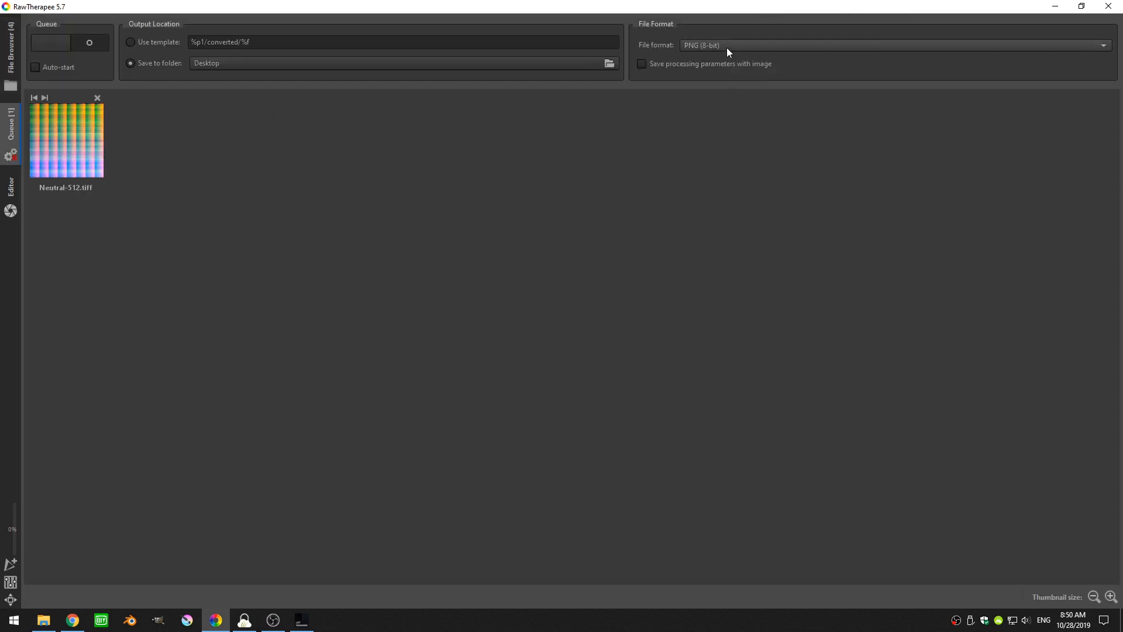
{"action": "mouse_move", "coordinate": [659, 50]}
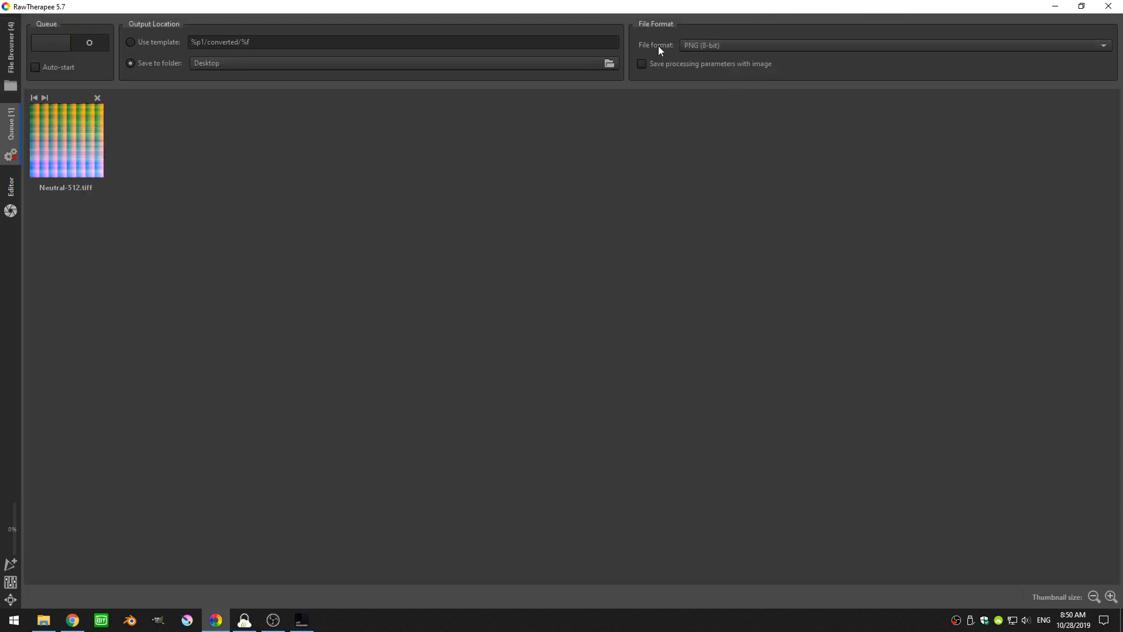
{"action": "left_click", "coordinate": [891, 45]}
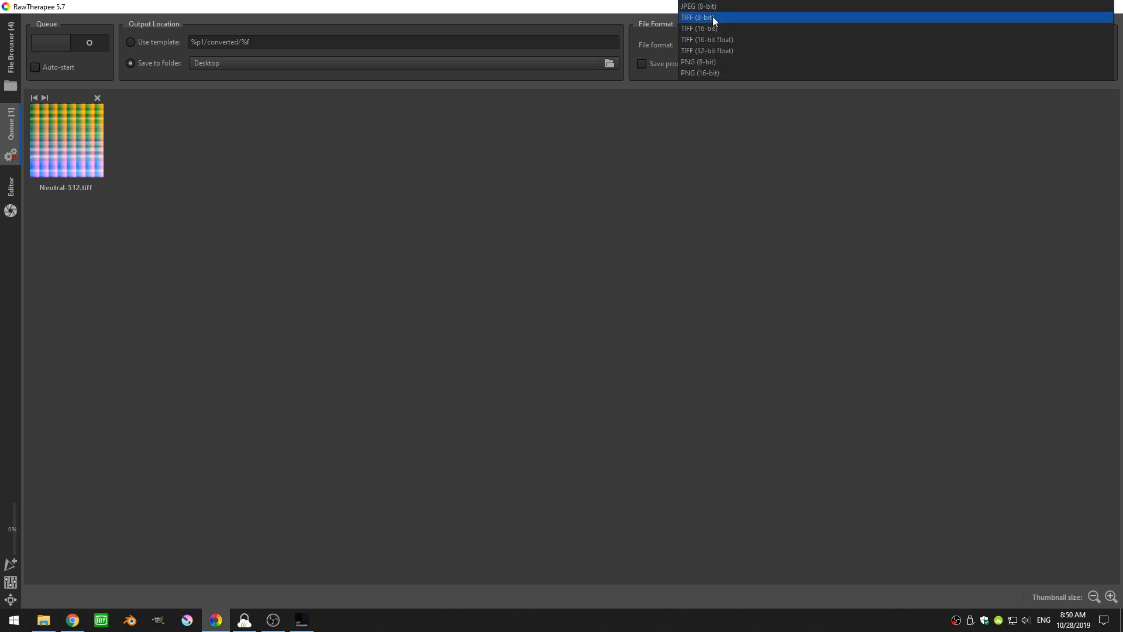
{"action": "left_click", "coordinate": [698, 17]}
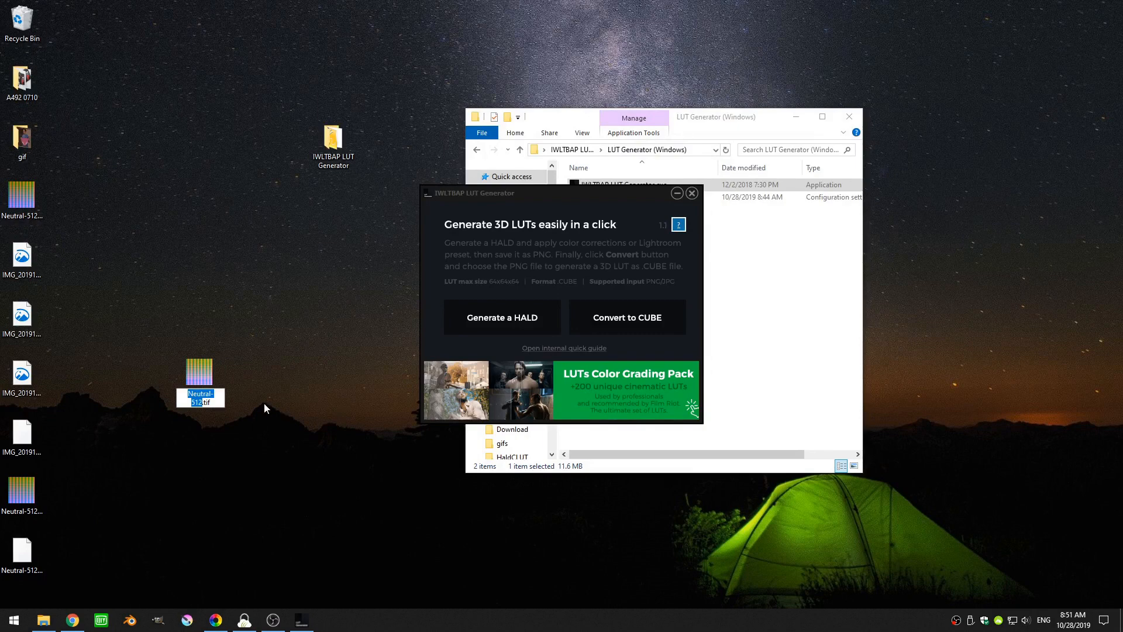
Rename the TIFF to LUT_Tutorial and move it into HaldCLUT's personal LUT folder.
{"action": "type", "text": "LUT_Tutoria..."}
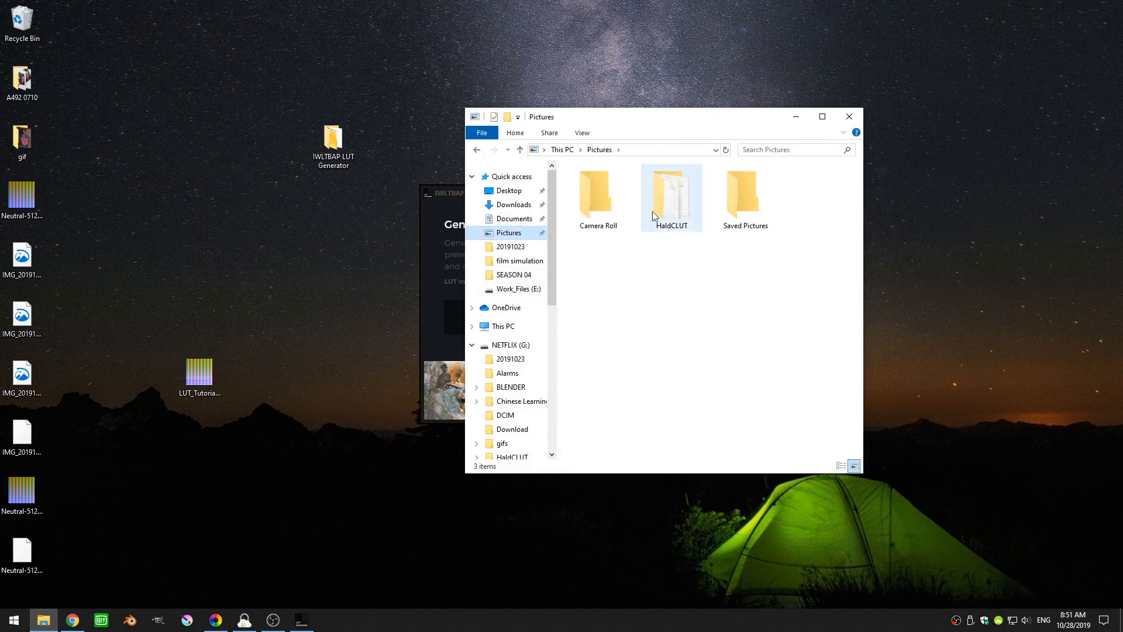
{"action": "mouse_move", "coordinate": [674, 201]}
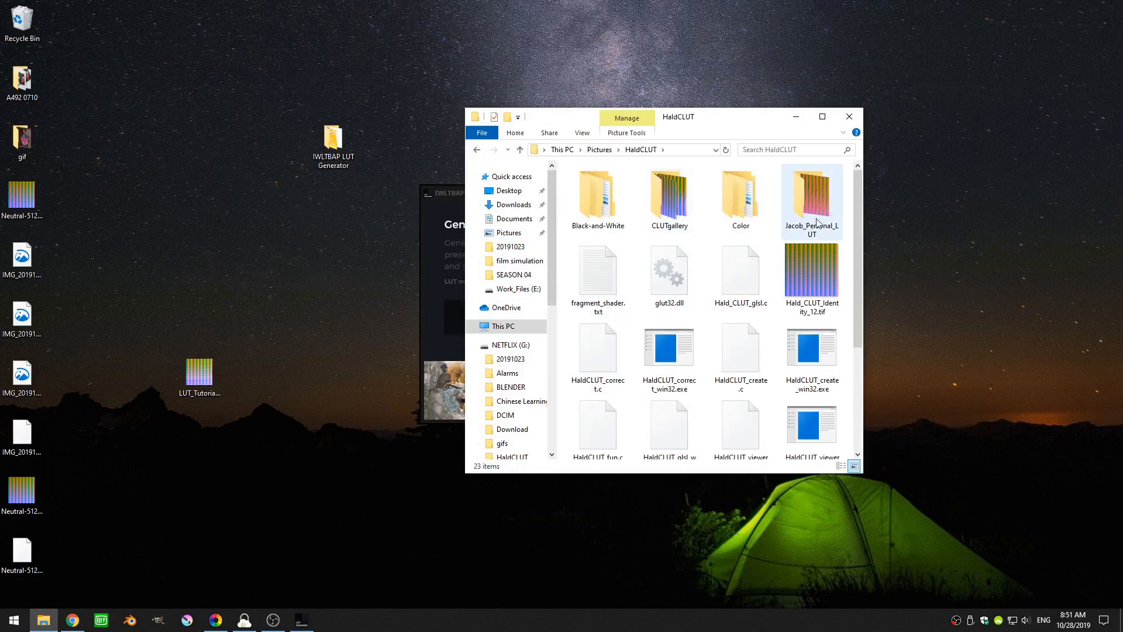
{"action": "left_click", "coordinate": [811, 199]}
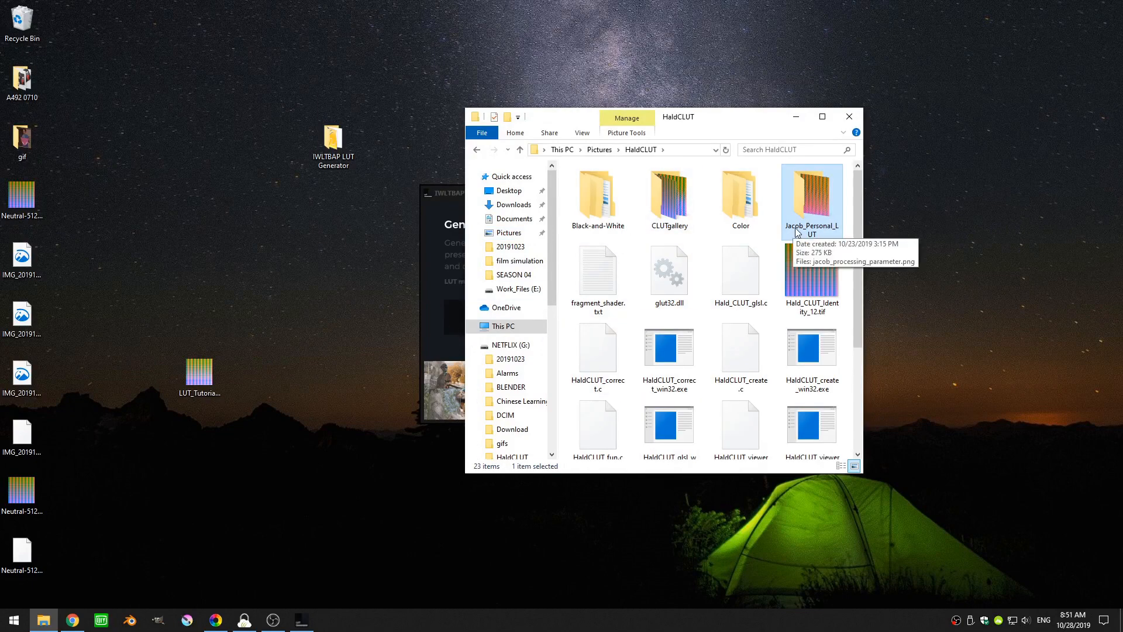
{"action": "double_click", "coordinate": [812, 194]}
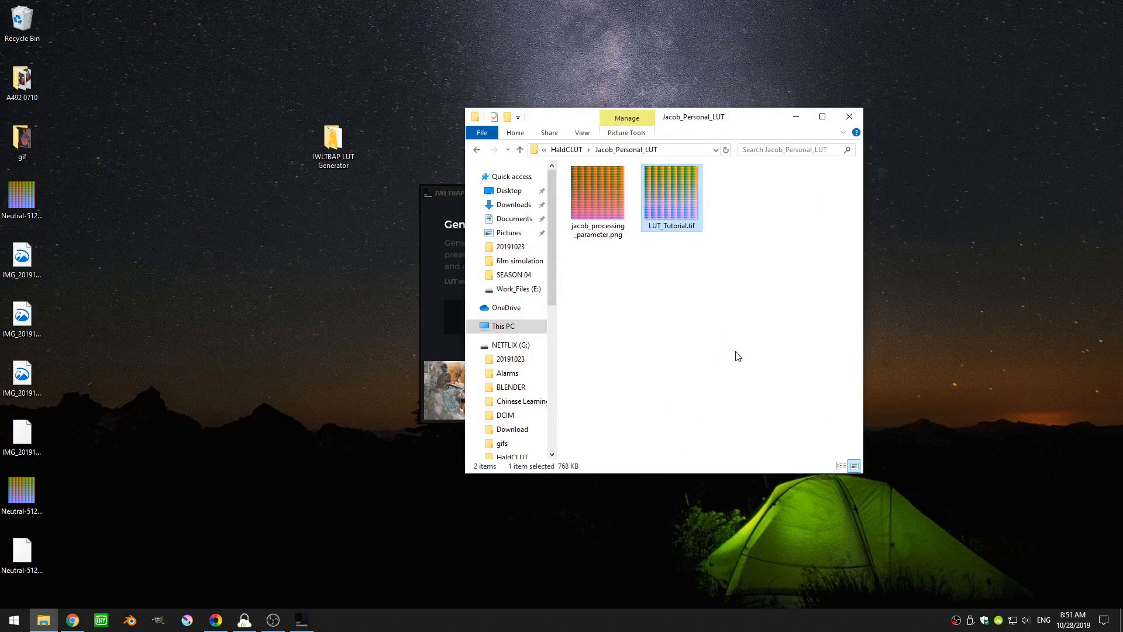
{"action": "left_click", "coordinate": [662, 259]}
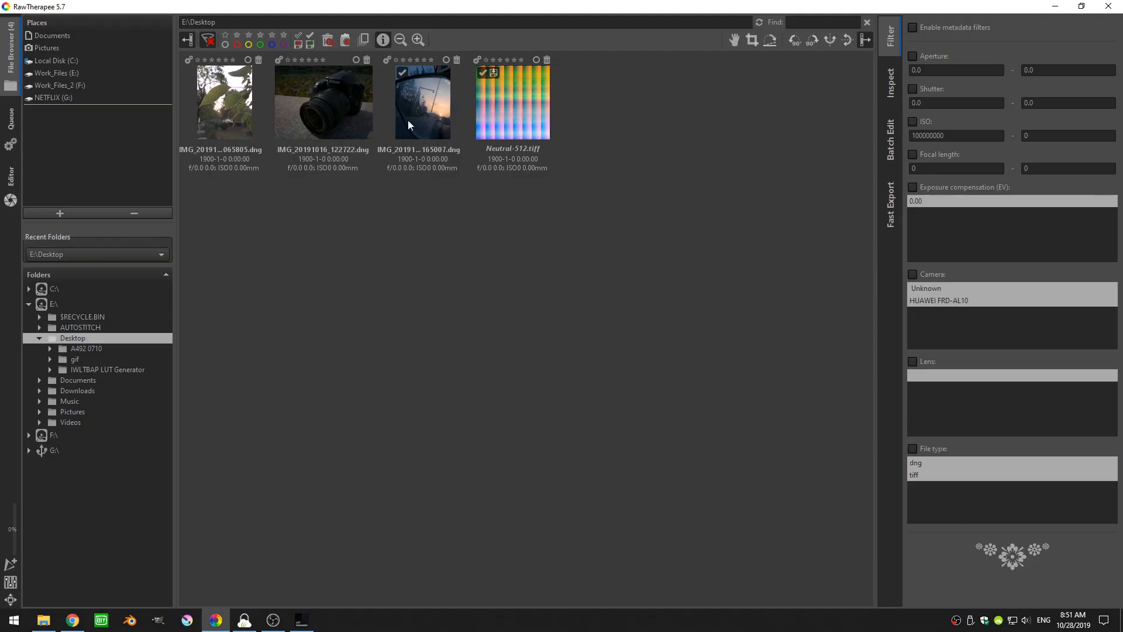
Bring up the sunset photo's context menu to reset its processing profile to default.
{"action": "right_click", "coordinate": [423, 104]}
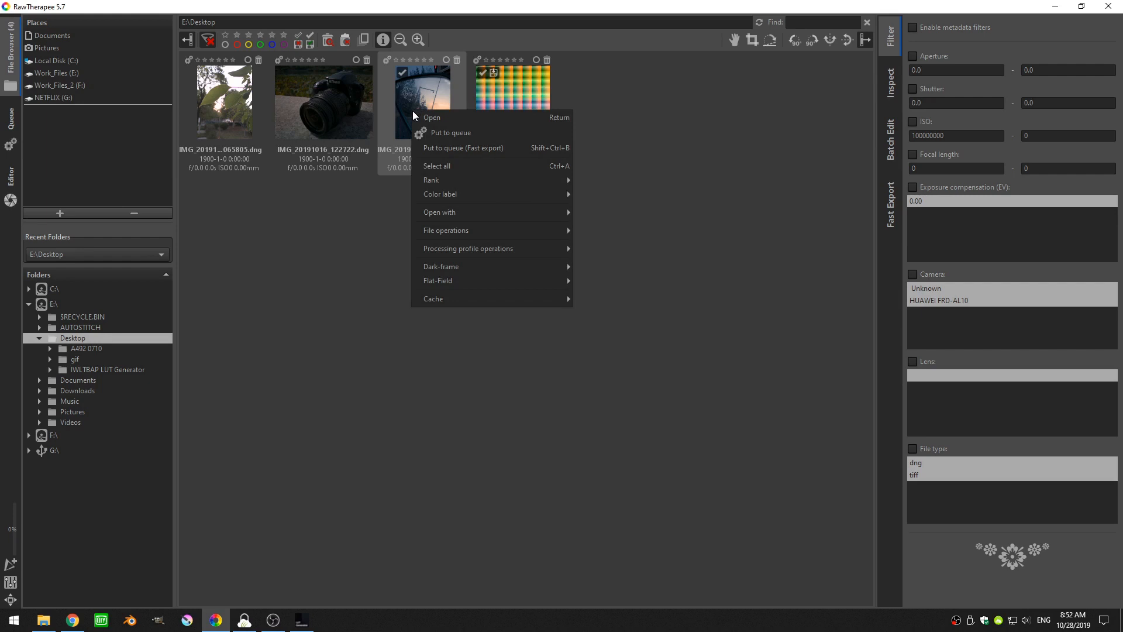
{"action": "mouse_move", "coordinate": [468, 249]}
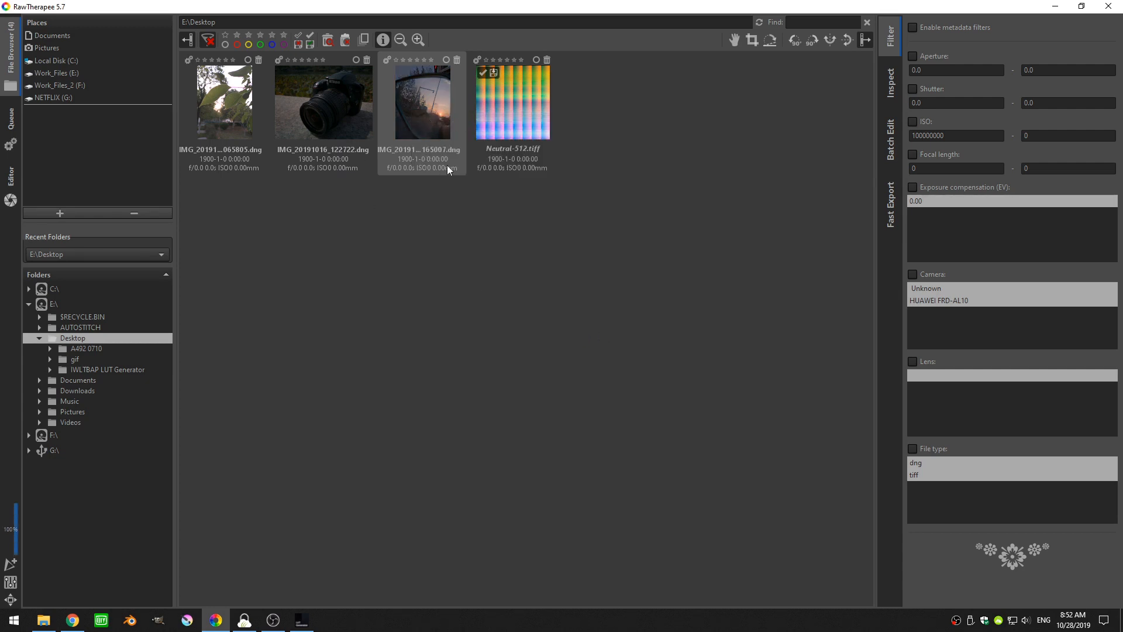
Open the sunset photo and select LUT_Tutorial under Film Simulation in the Color tab.
{"action": "double_click", "coordinate": [422, 102]}
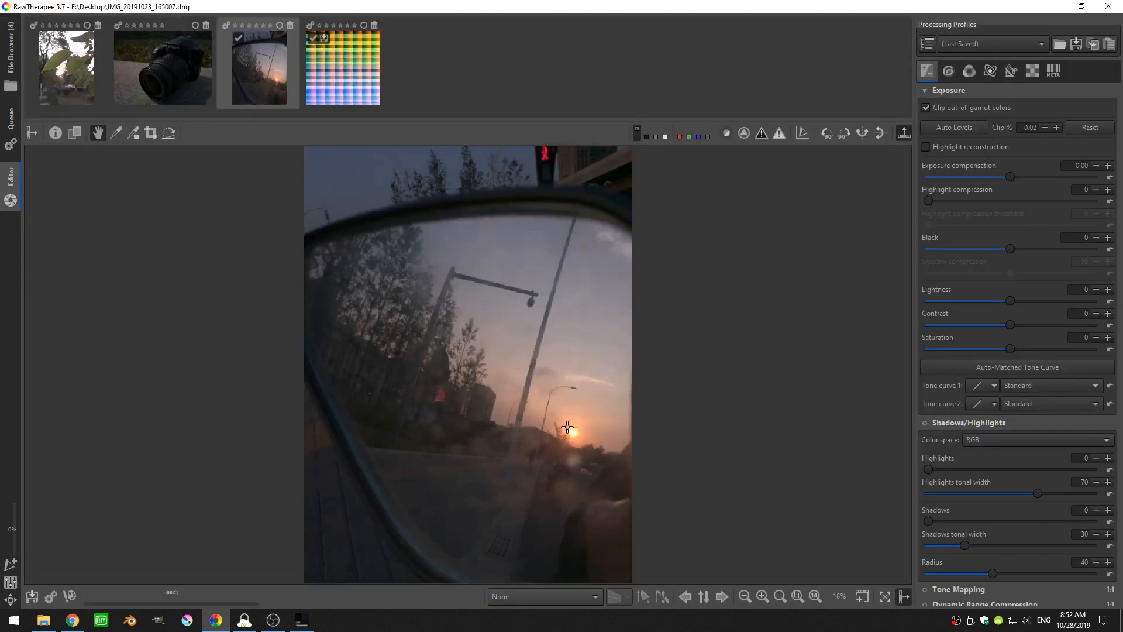
{"action": "left_click", "coordinate": [969, 71]}
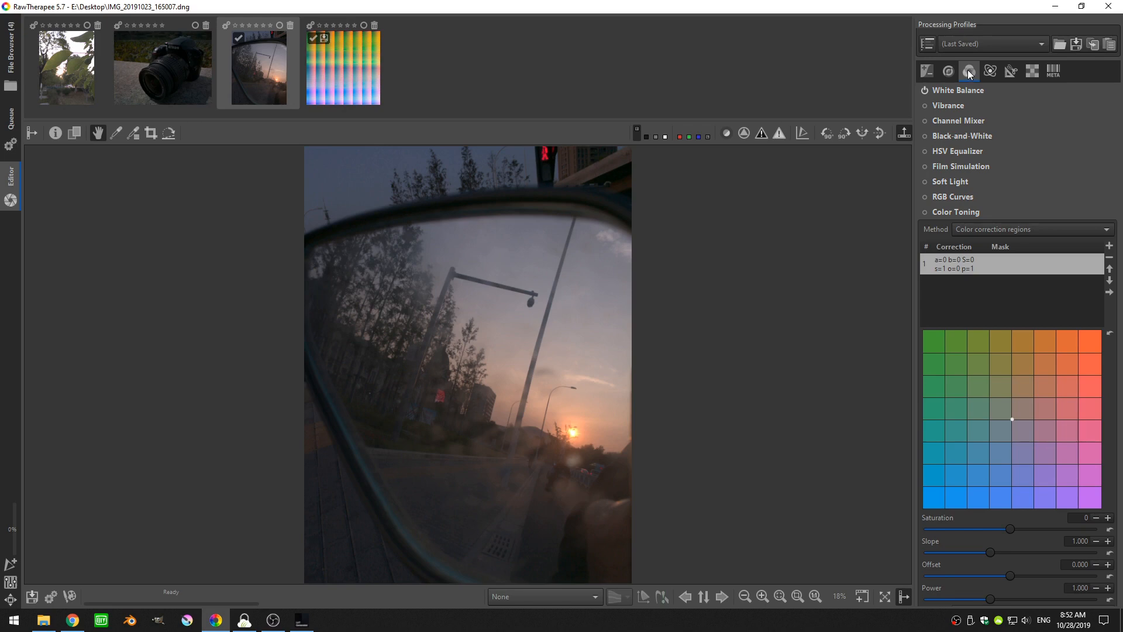
{"action": "mouse_move", "coordinate": [960, 167]}
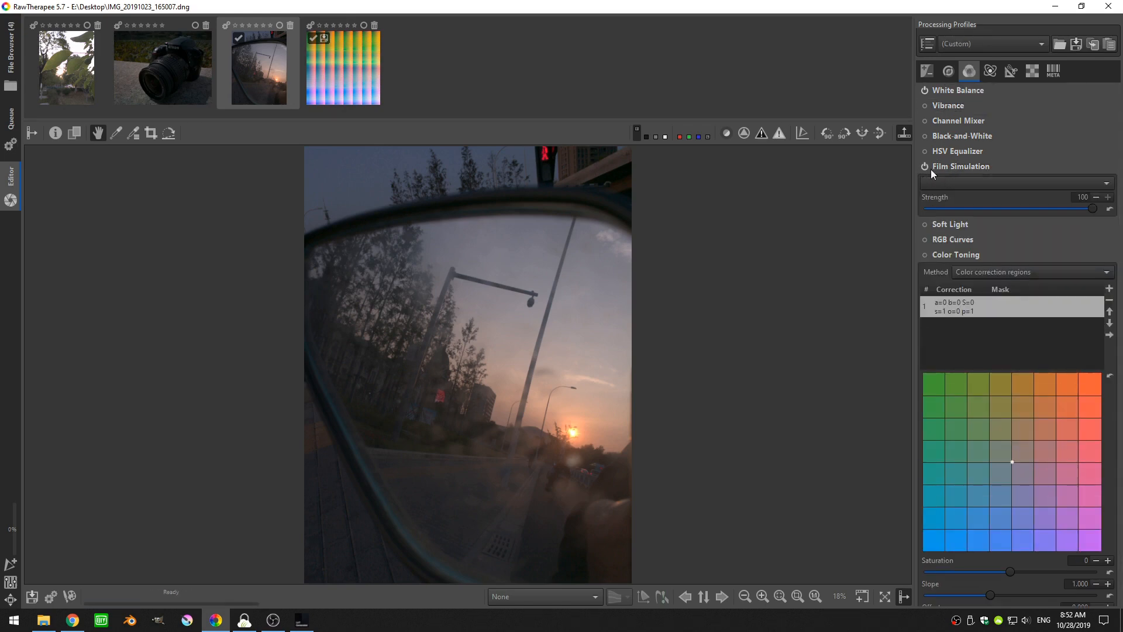
{"action": "left_click", "coordinate": [1012, 182]}
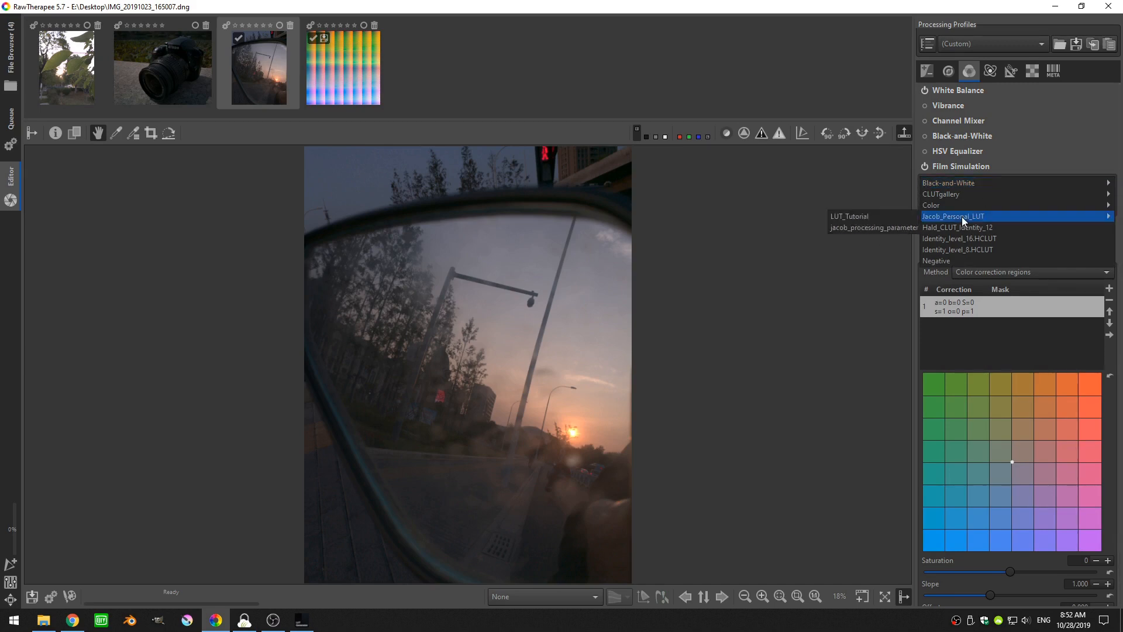
{"action": "mouse_move", "coordinate": [850, 219]}
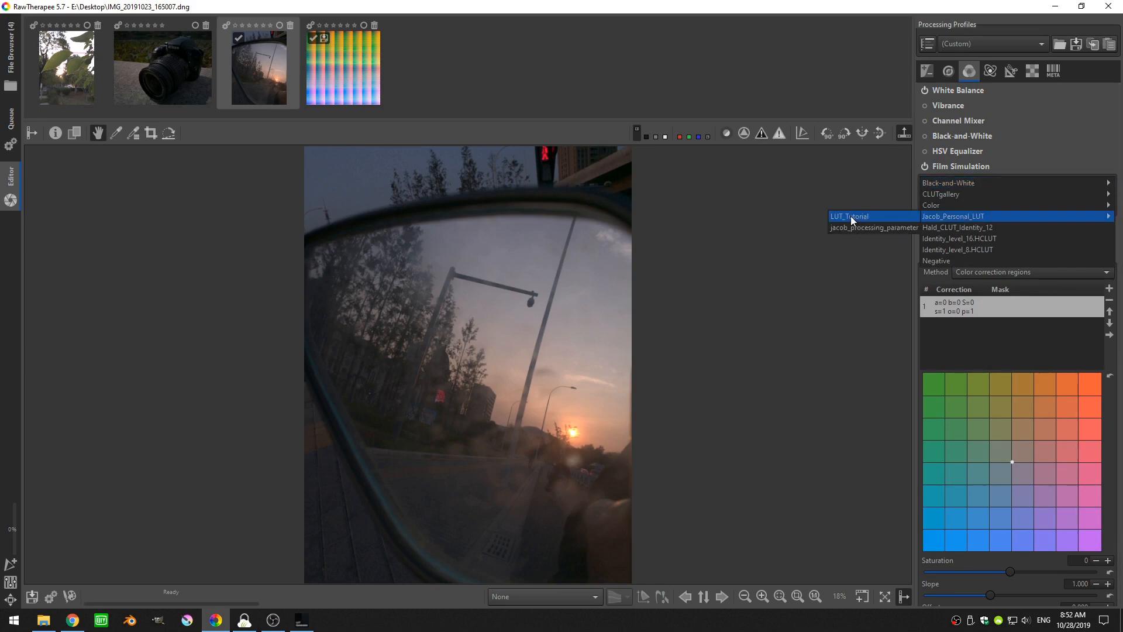
{"action": "left_click", "coordinate": [849, 216]}
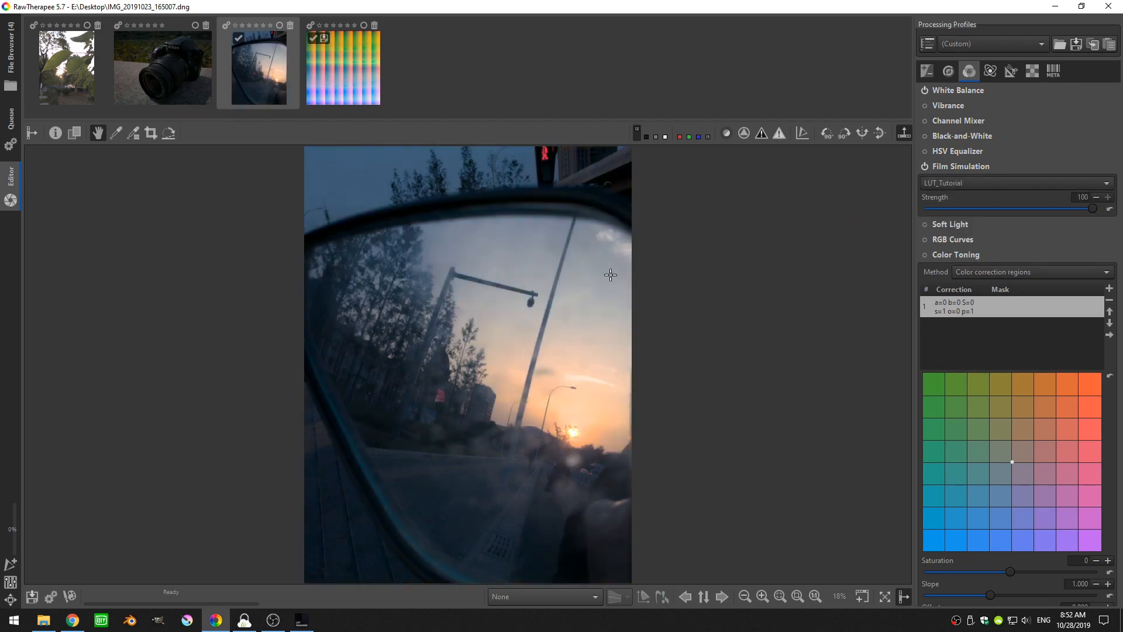
{"action": "mouse_move", "coordinate": [398, 277]}
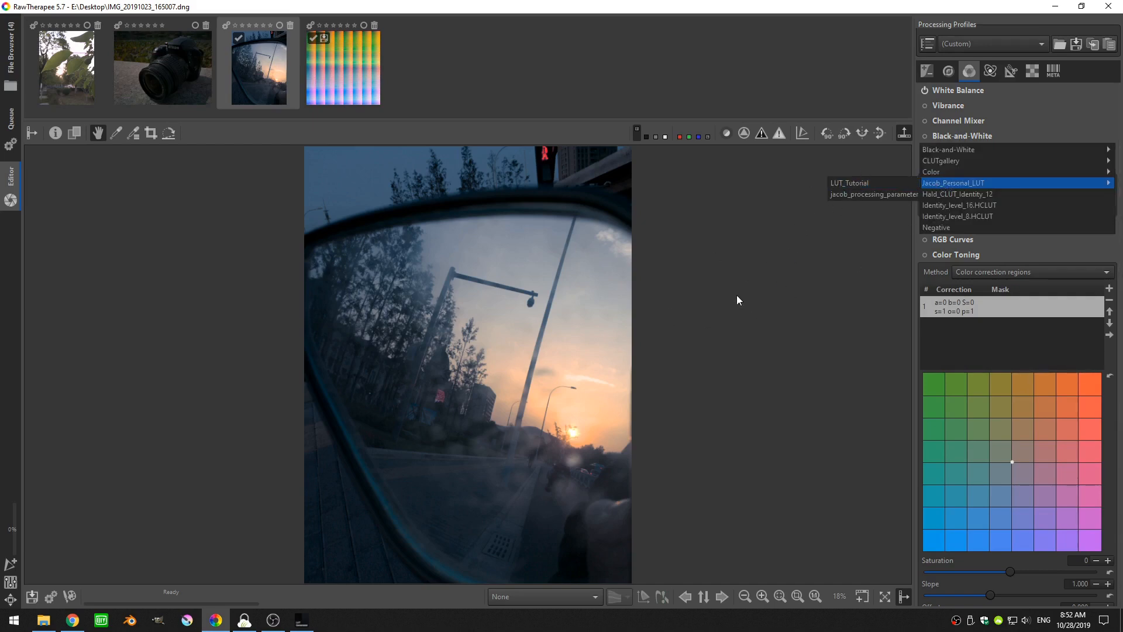
{"action": "mouse_move", "coordinate": [476, 291]}
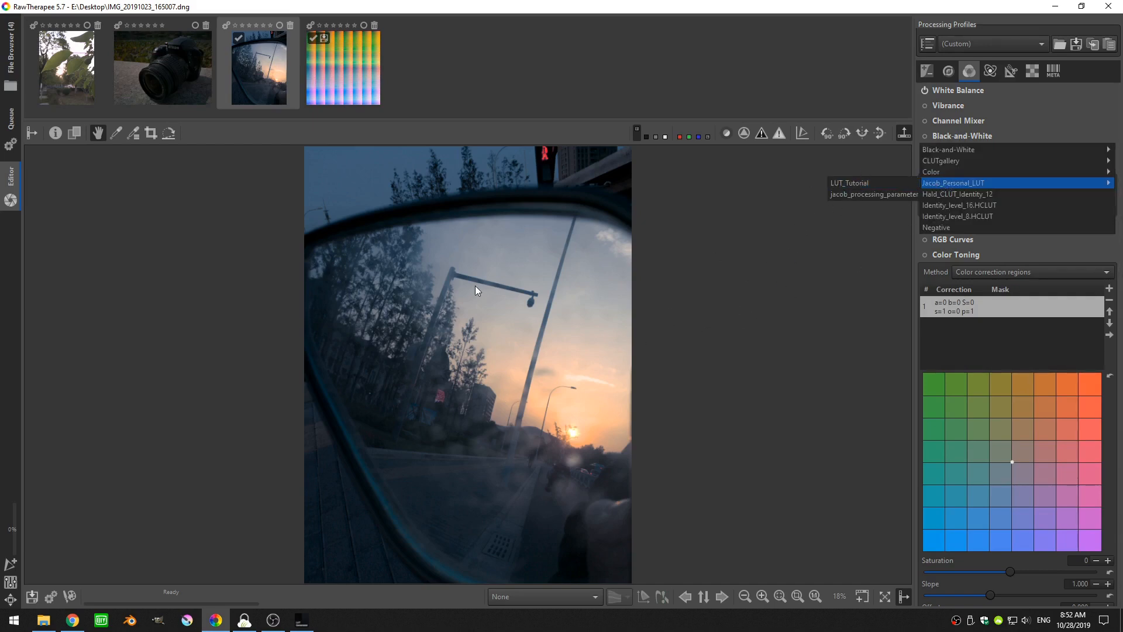